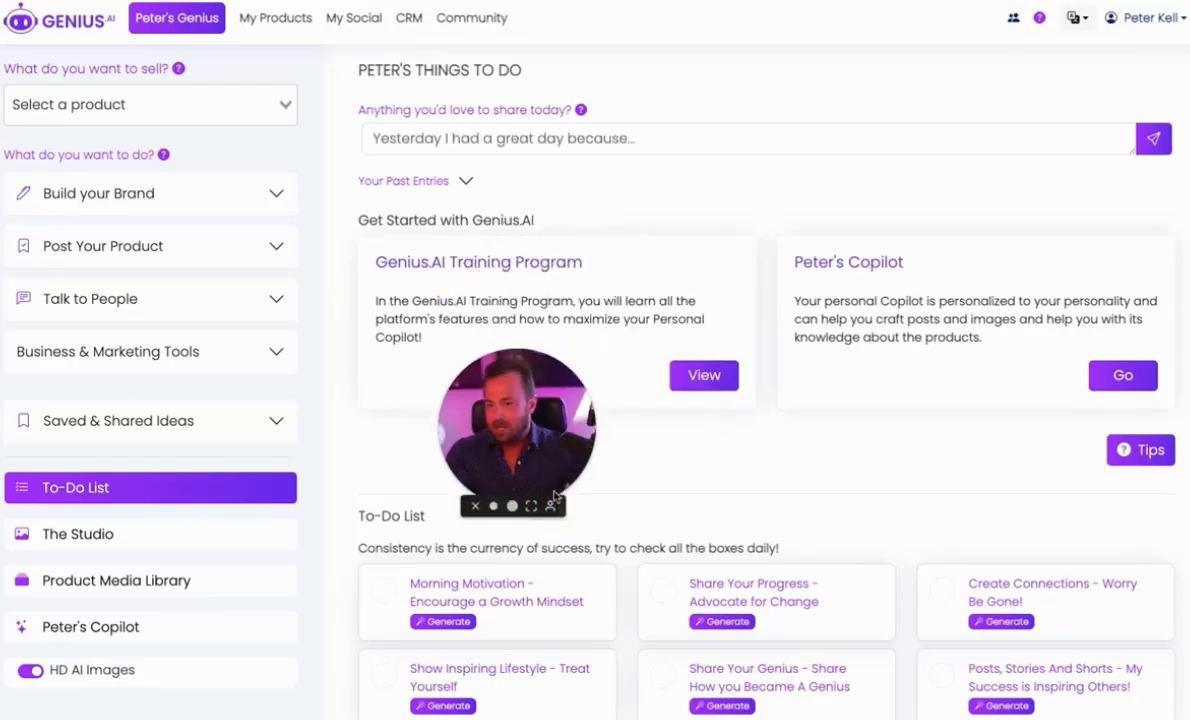
# Bring up the account dropdown with personality, subscription and sign-out options
pyautogui.write('I am grateful f')
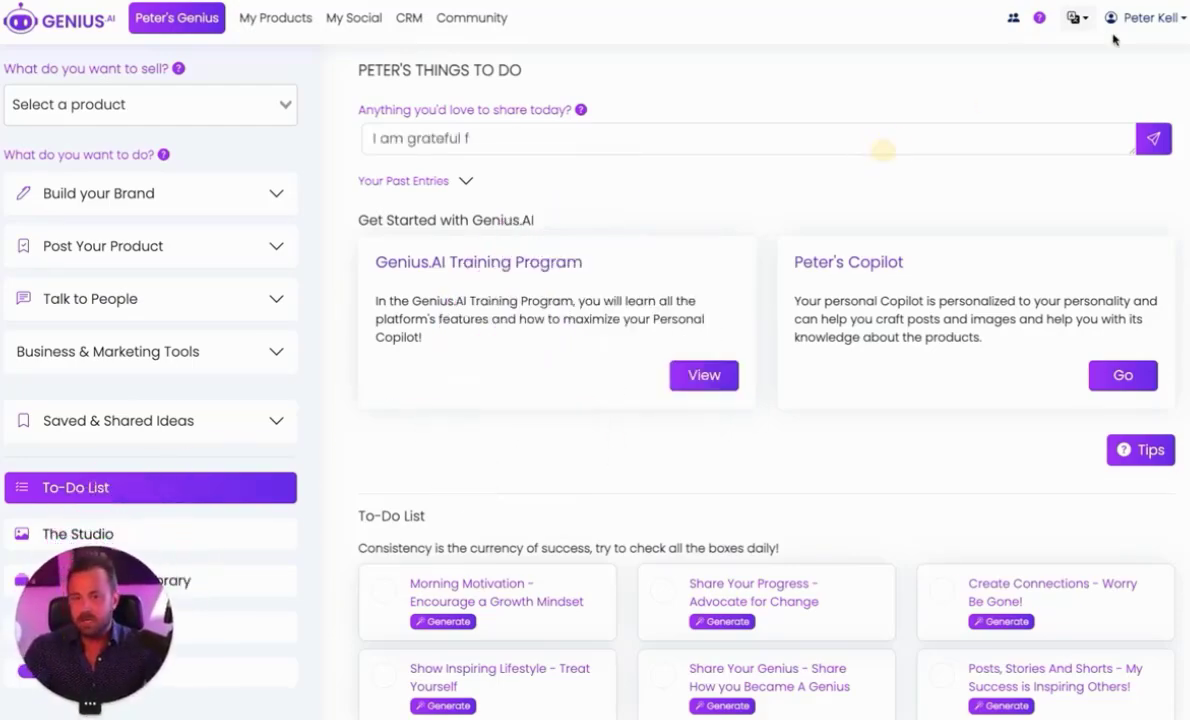
pyautogui.click(1144, 16)
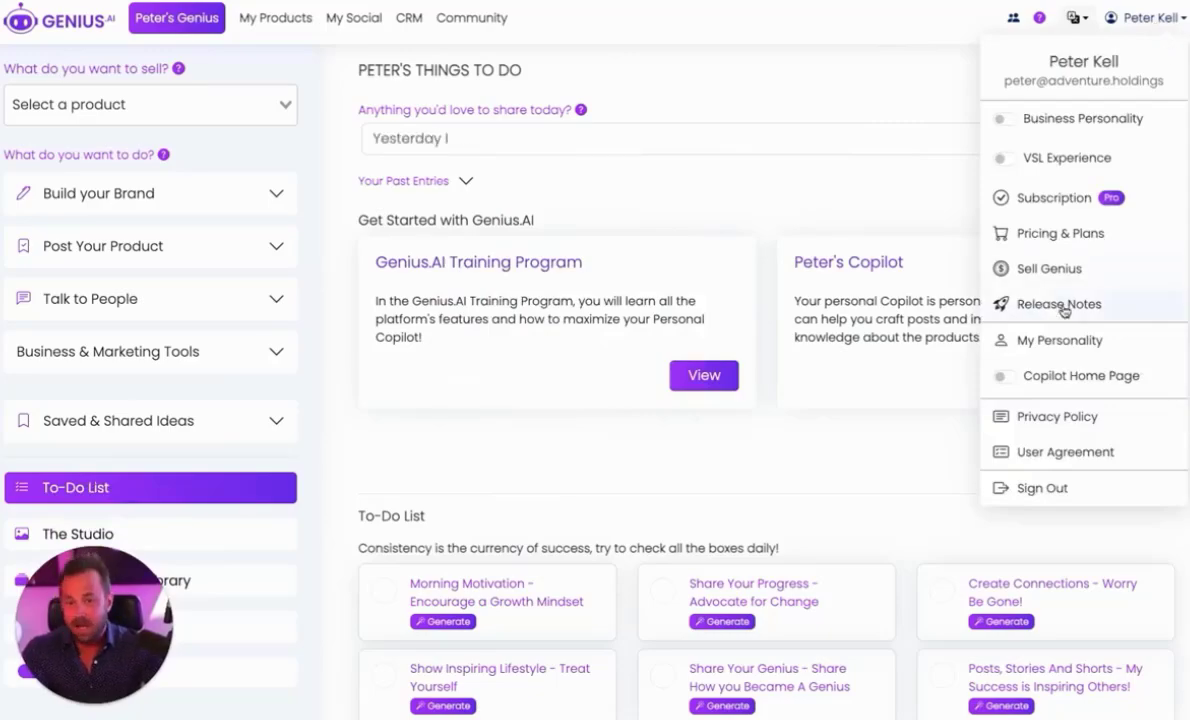
# Review the Persona profile's identity, values and goals down to its narrative section
pyautogui.click(1058, 340)
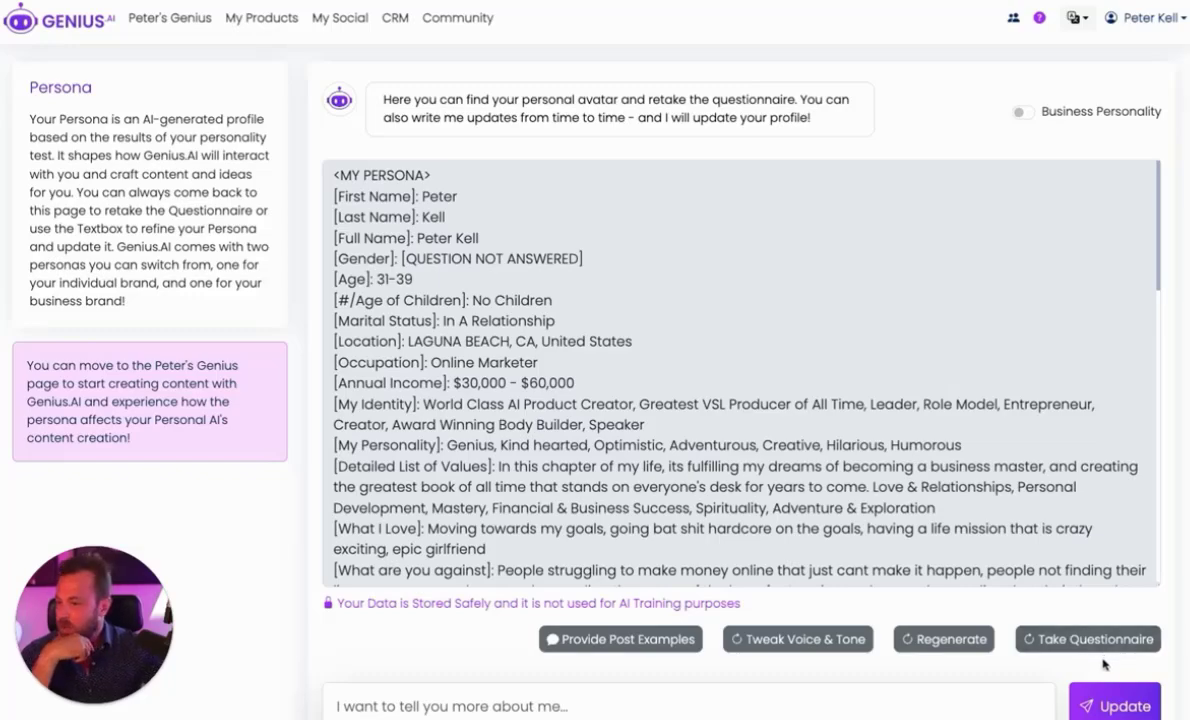
pyautogui.scroll(-3)
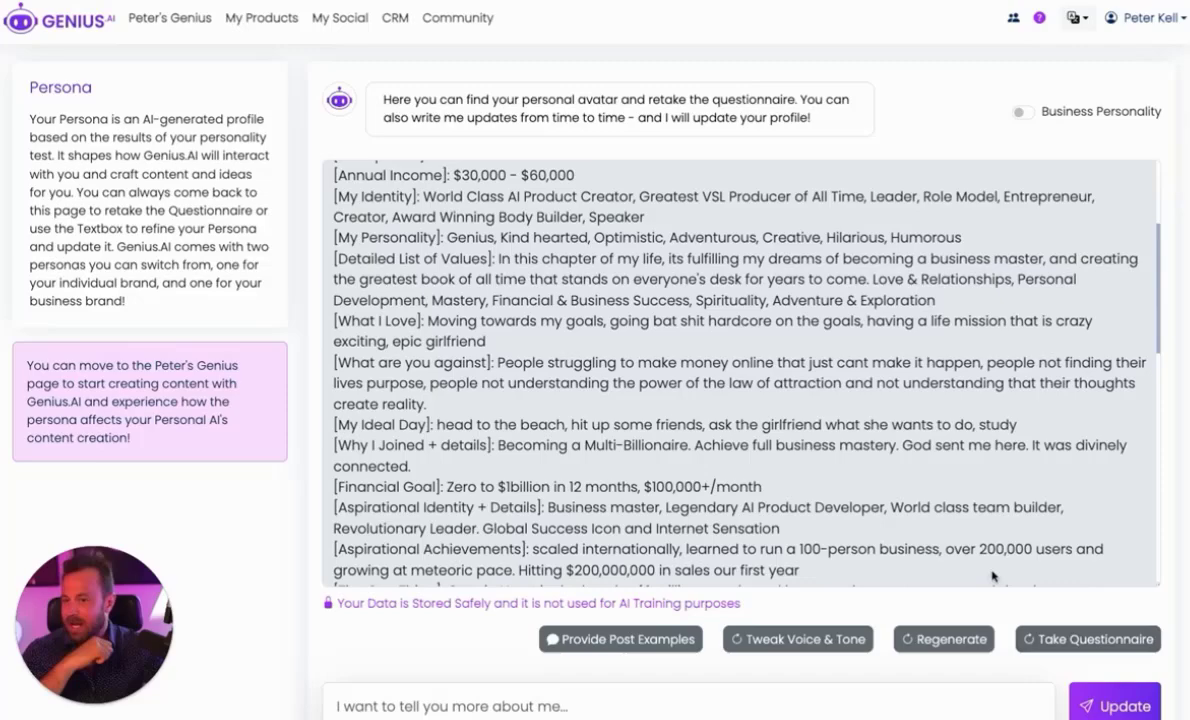
pyautogui.moveTo(982, 520)
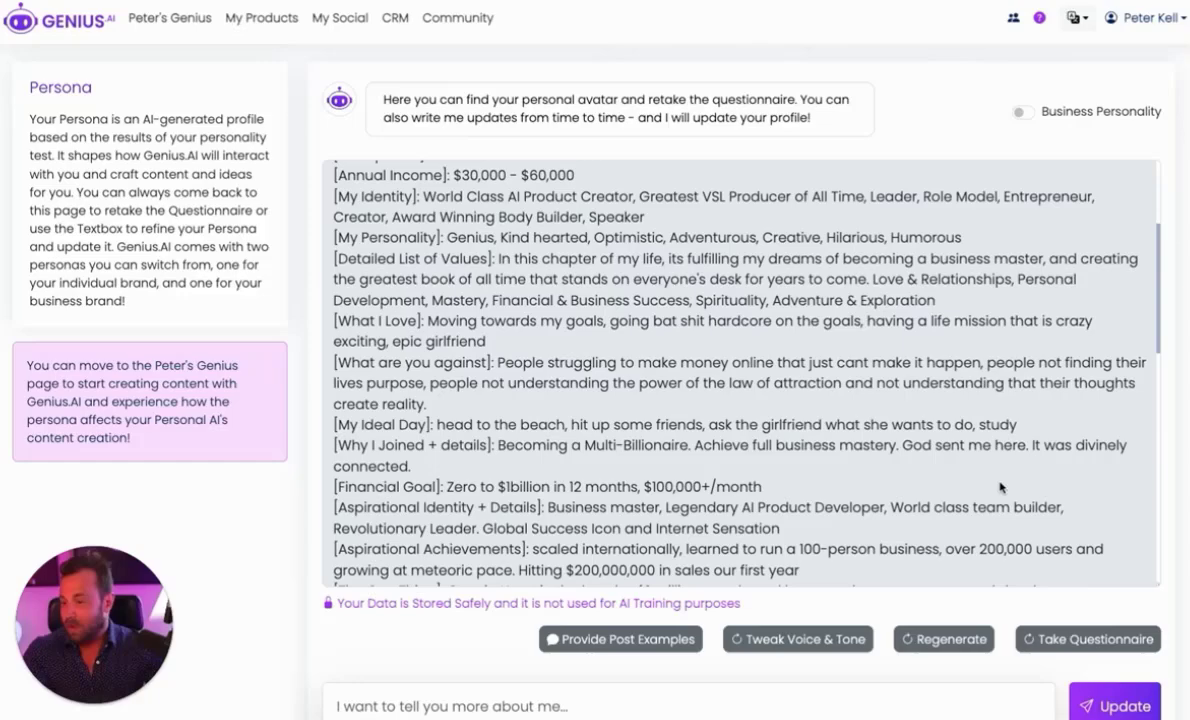
pyautogui.scroll(-3)
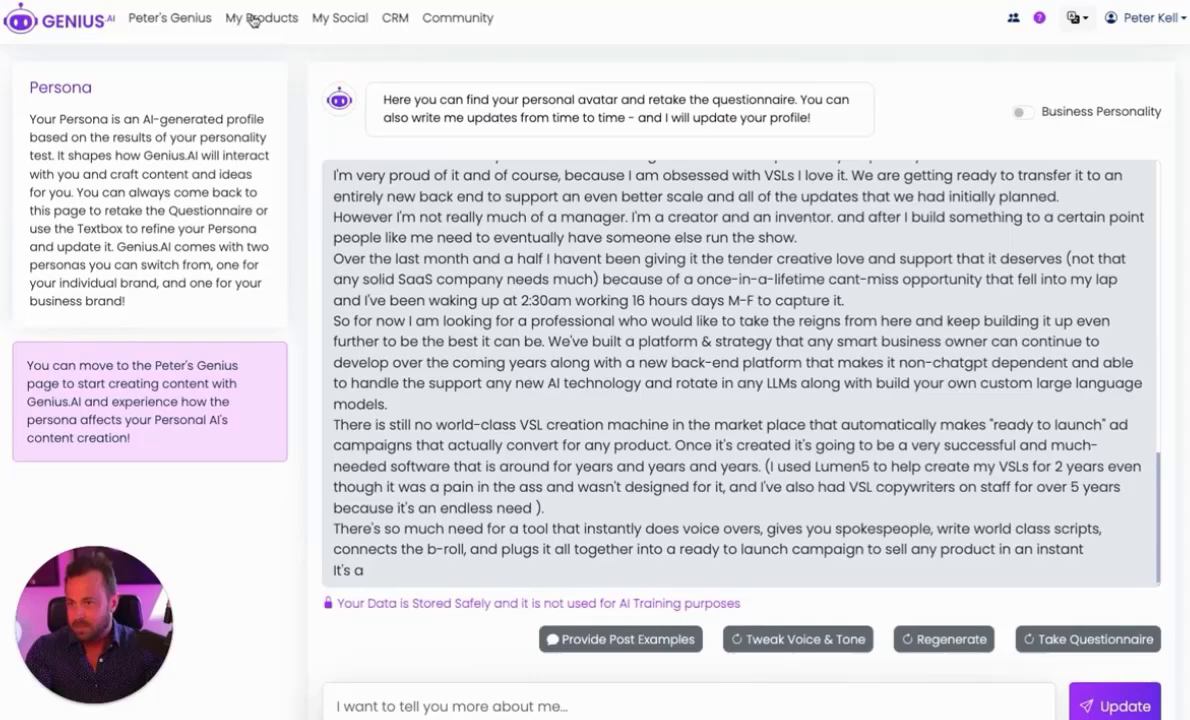
# Begin a new product using In-Depth Training from existing materials
pyautogui.click(260, 18)
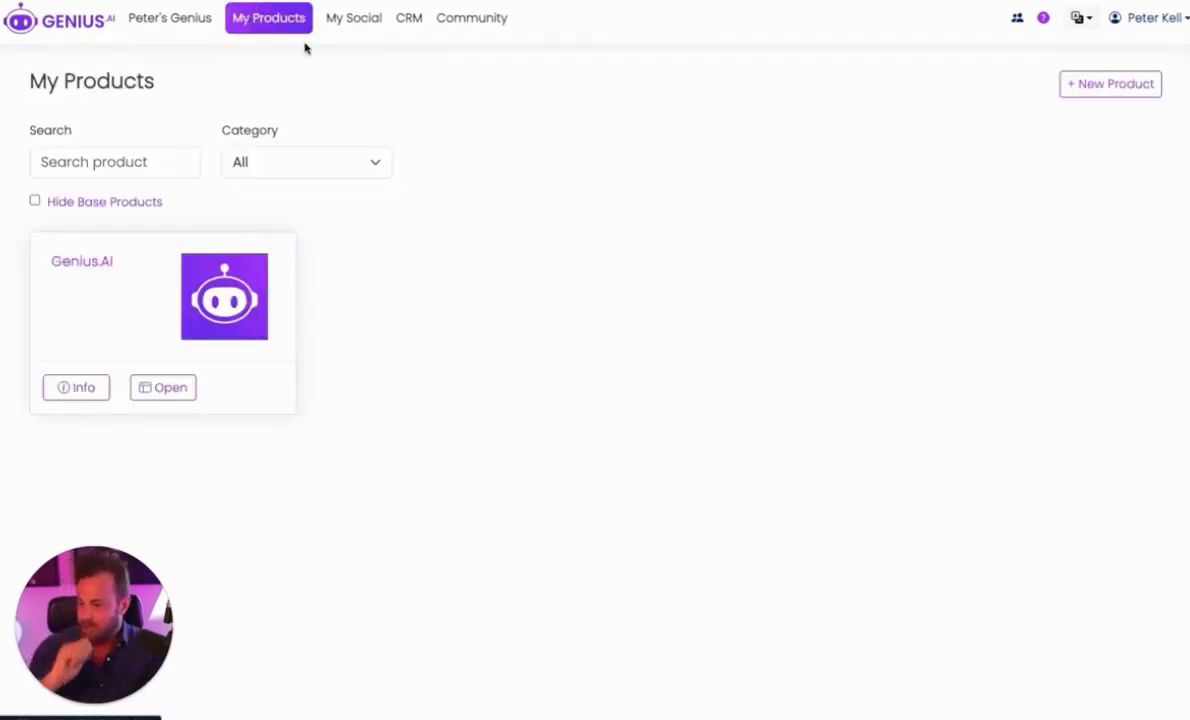
pyautogui.click(1110, 84)
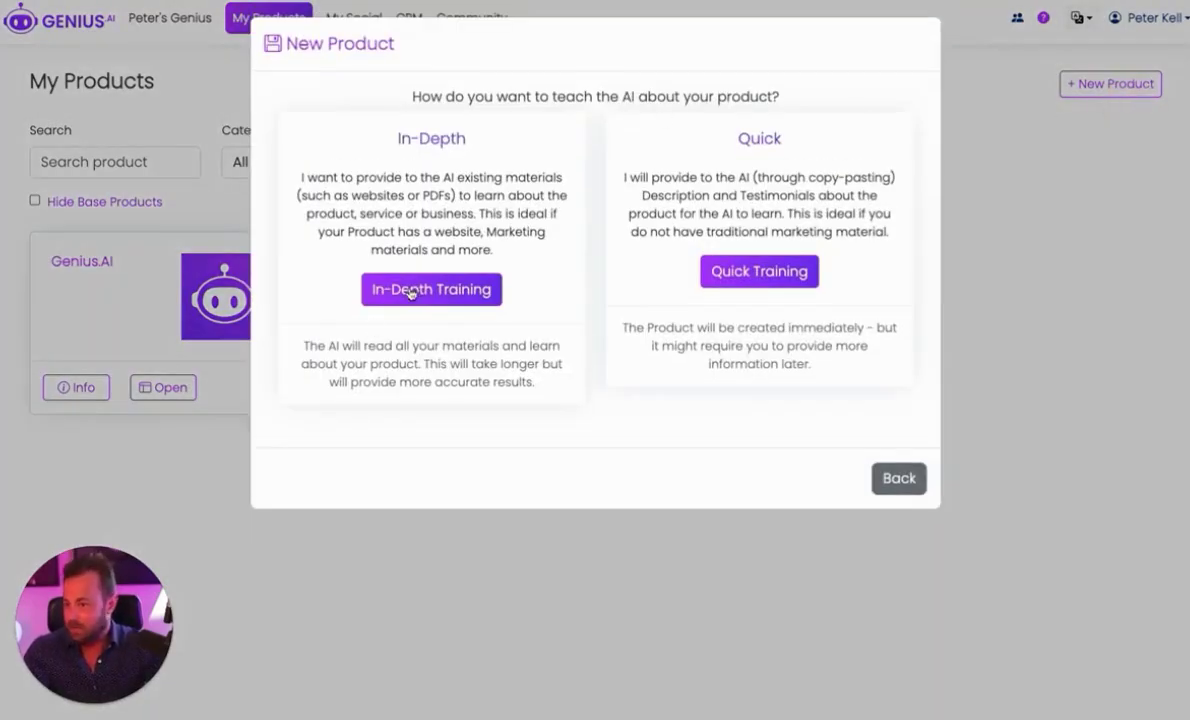
pyautogui.click(432, 288)
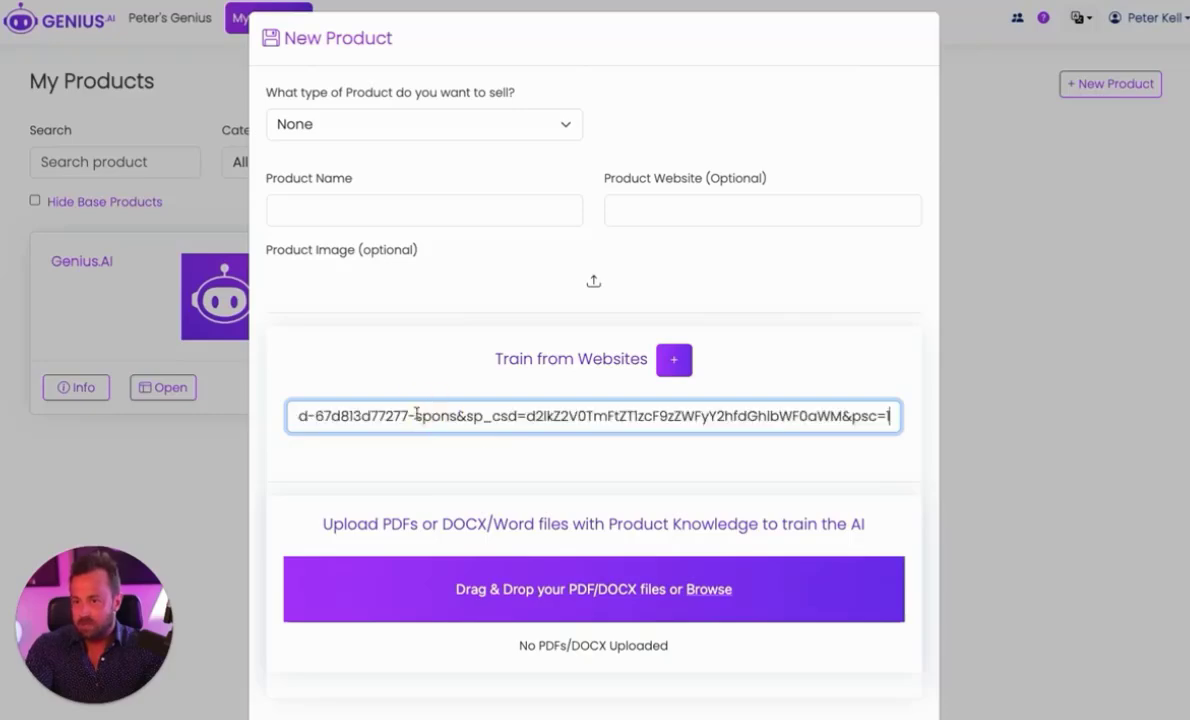
# Name the product 'Mushroom Supplement' trained from its Amazon listing and submit it
pyautogui.click(424, 210)
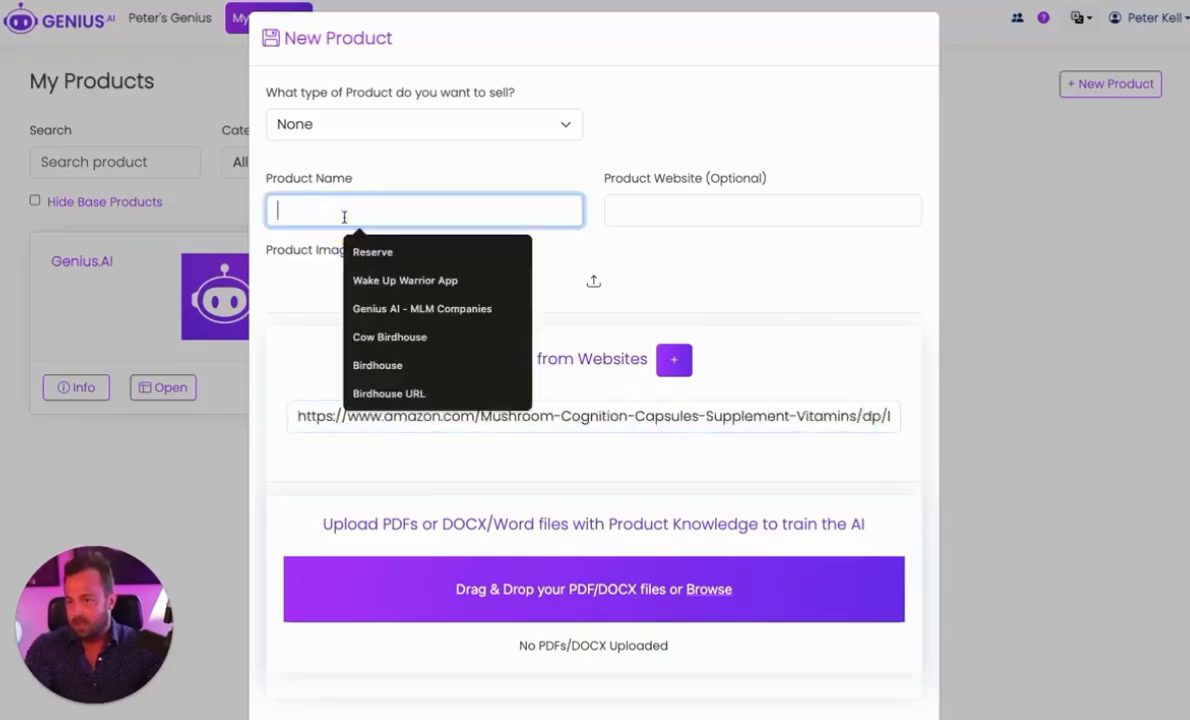
pyautogui.write('Mushroom')
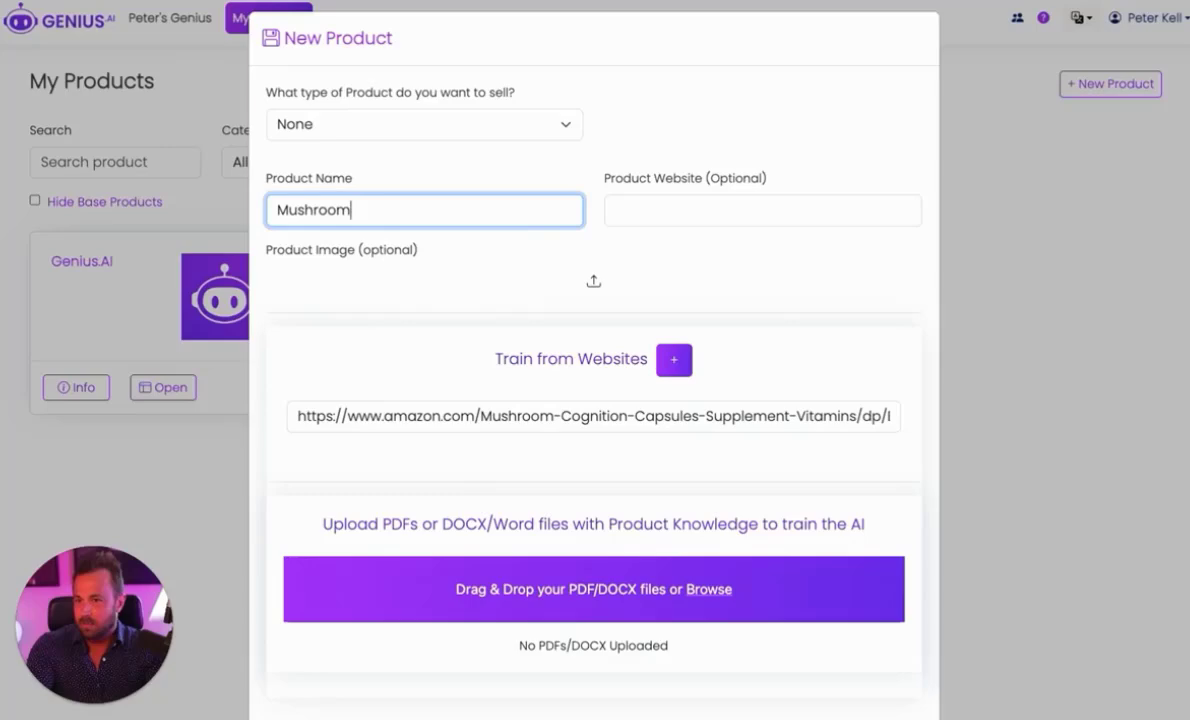
pyautogui.write('Supplement')
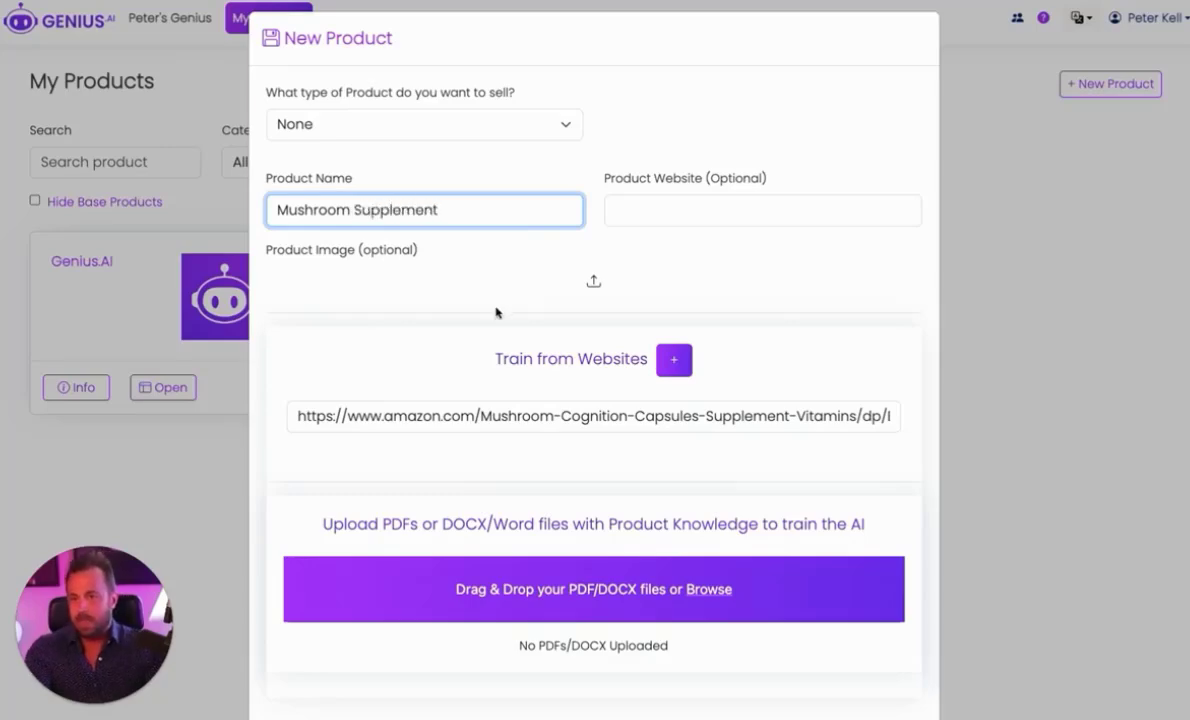
pyautogui.scroll(-3)
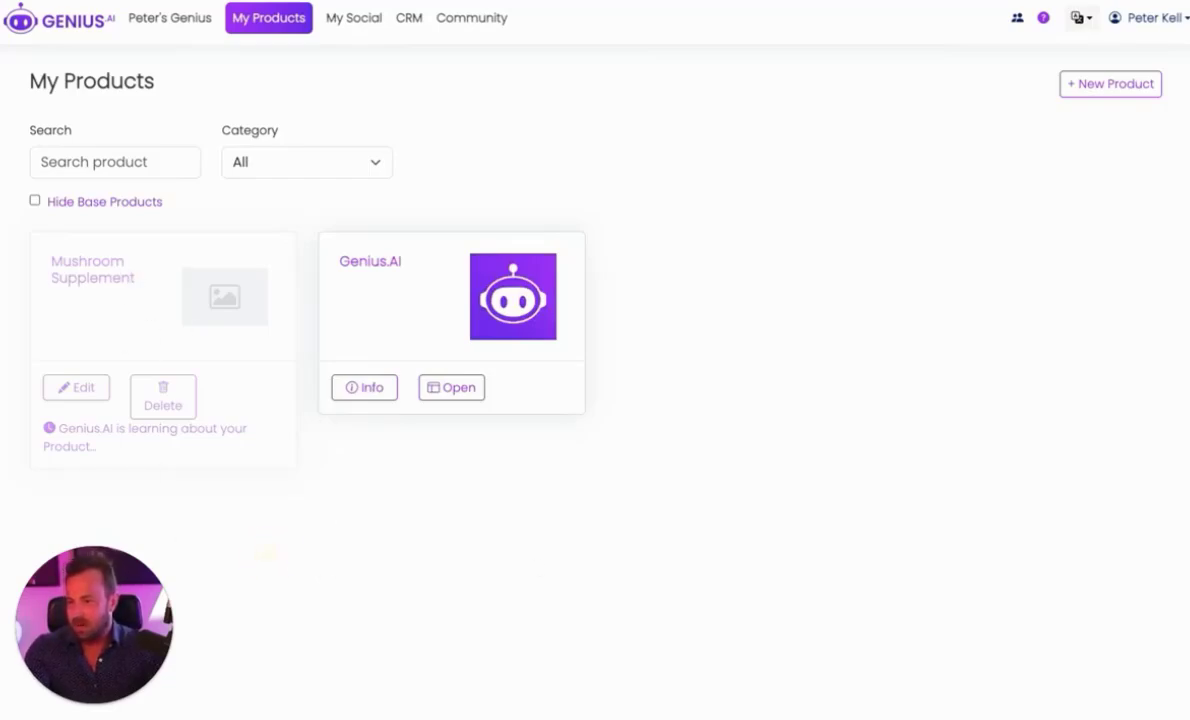
pyautogui.click(1110, 84)
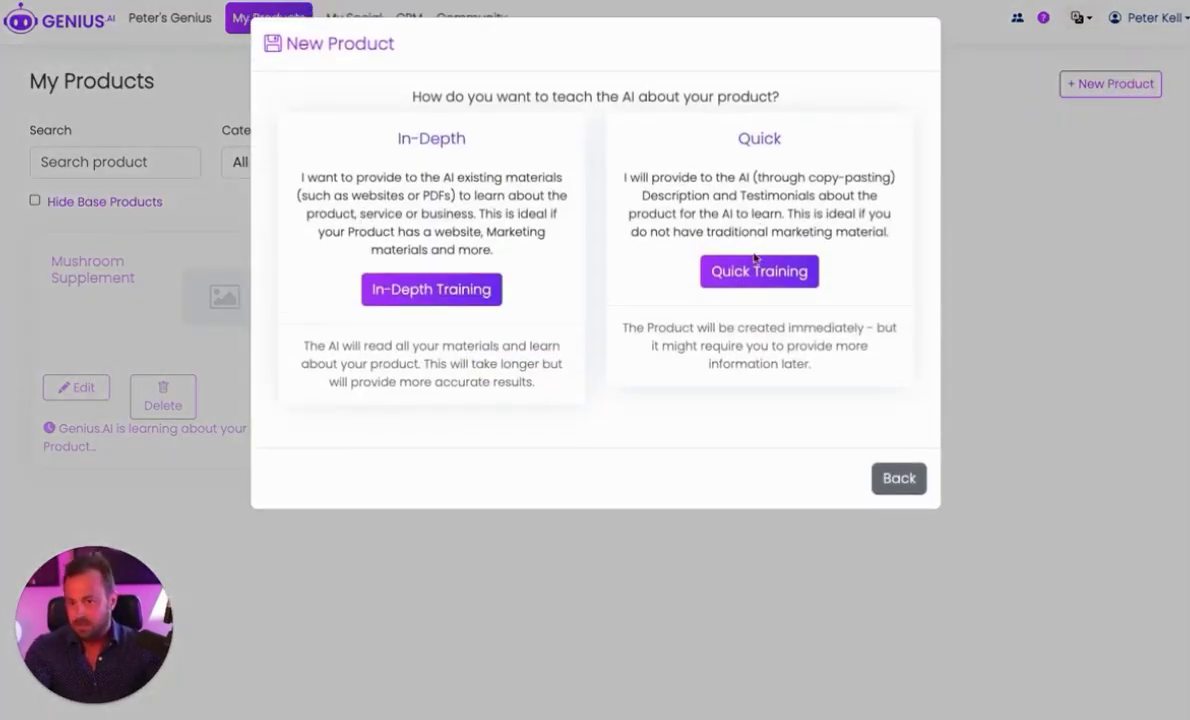
pyautogui.click(758, 272)
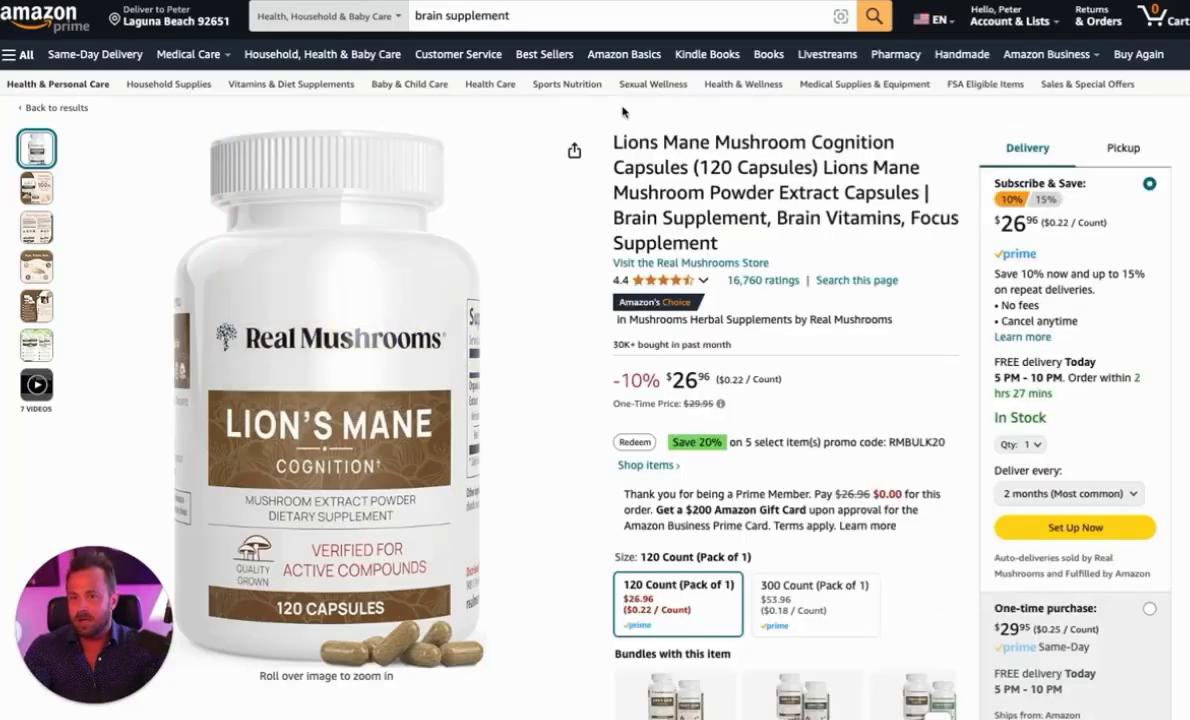
pyautogui.scroll(-3)
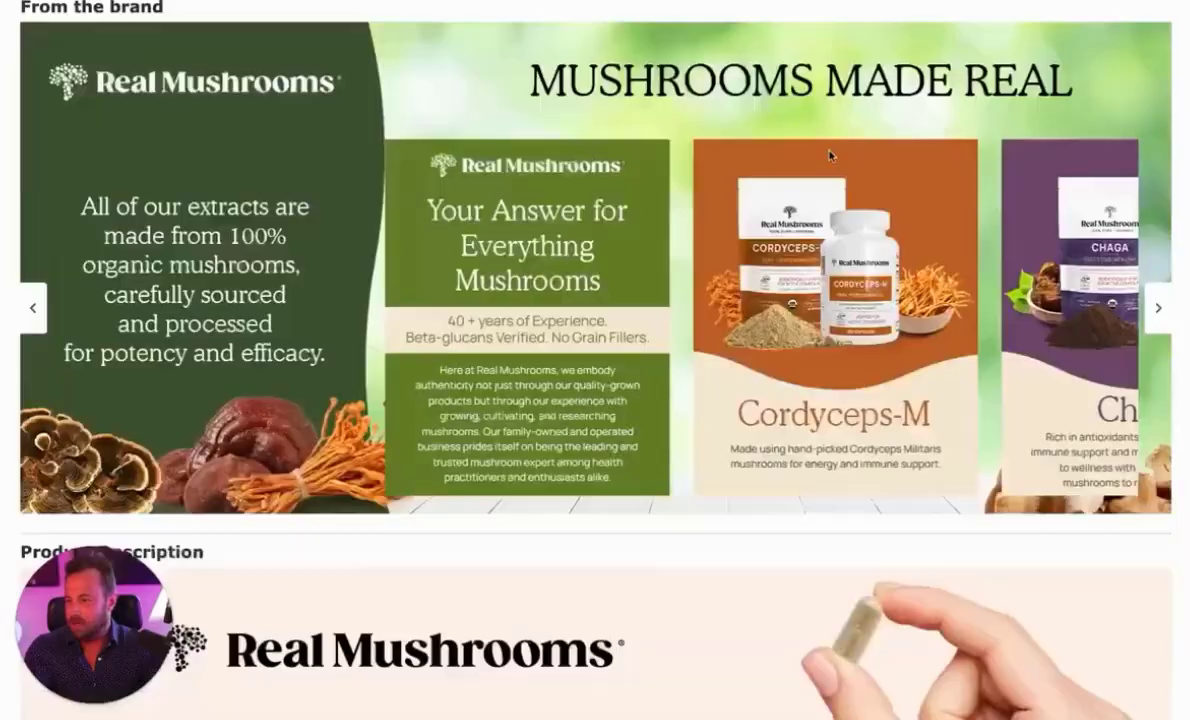
pyautogui.click(1110, 84)
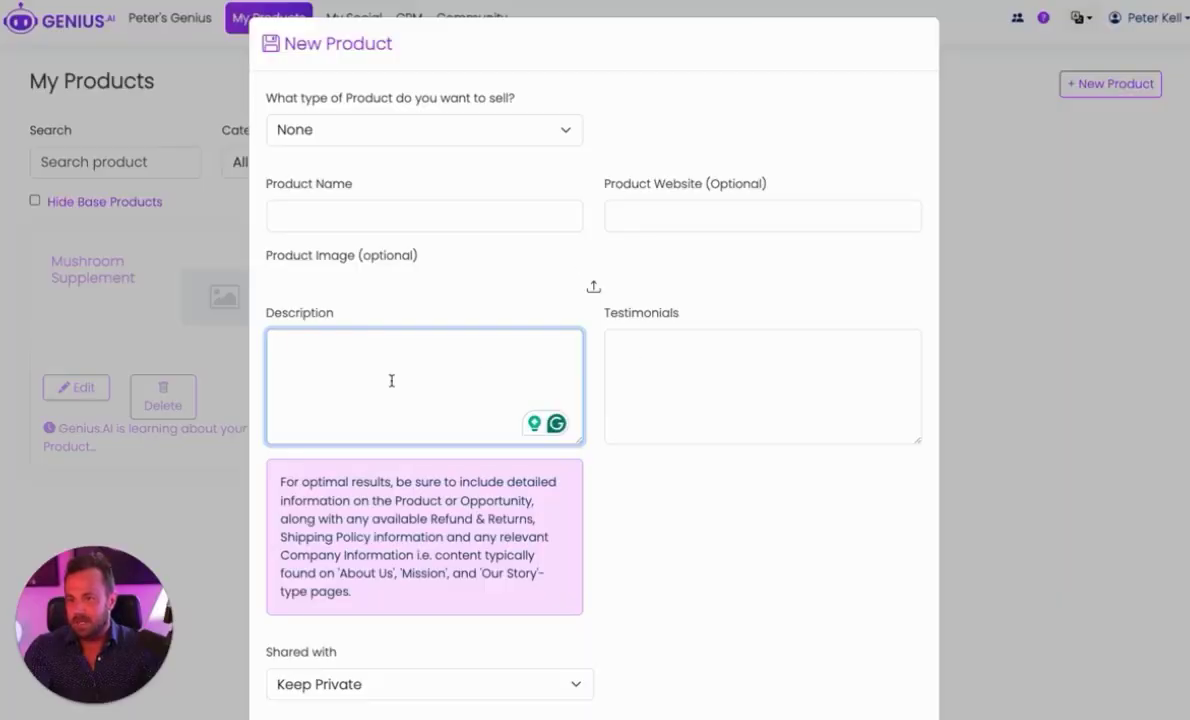
pyautogui.moveTo(504, 450)
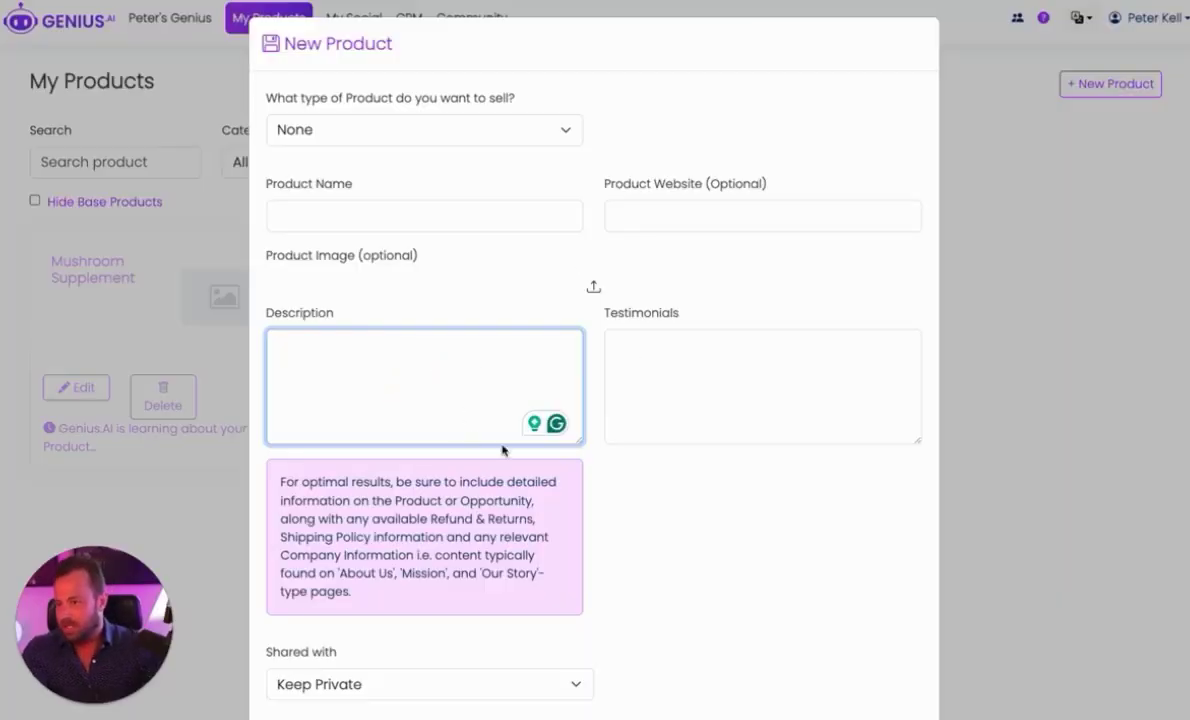
pyautogui.click(976, 146)
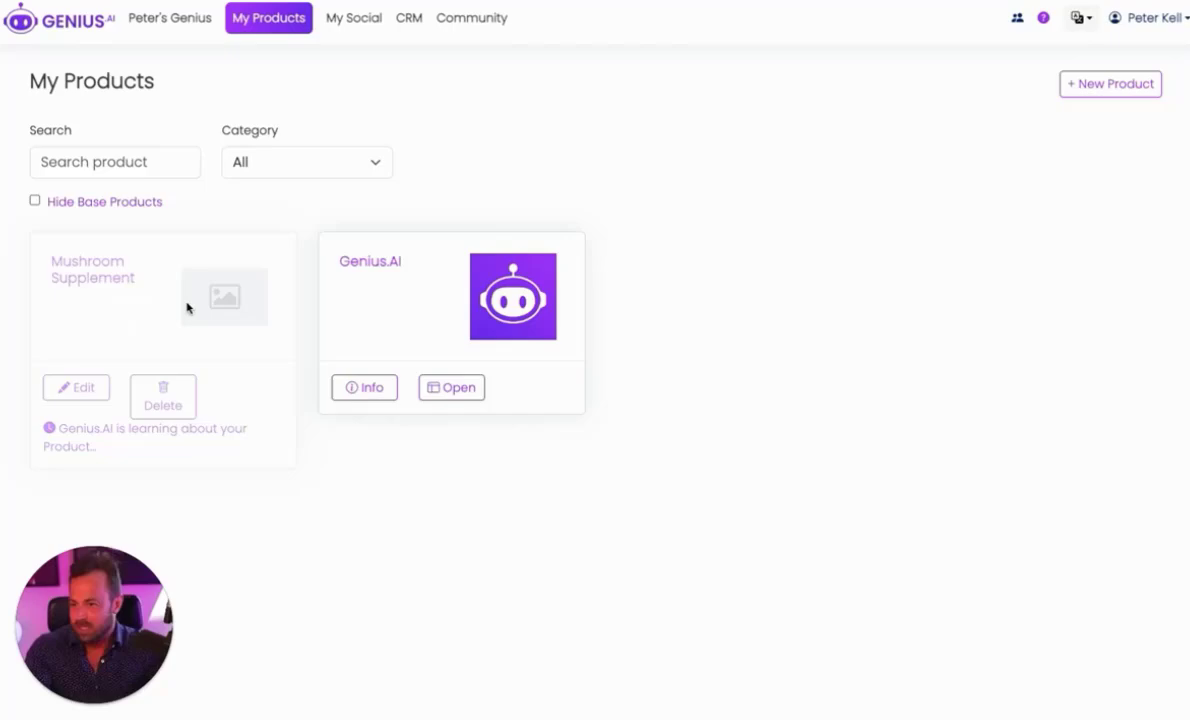
pyautogui.moveTo(384, 120)
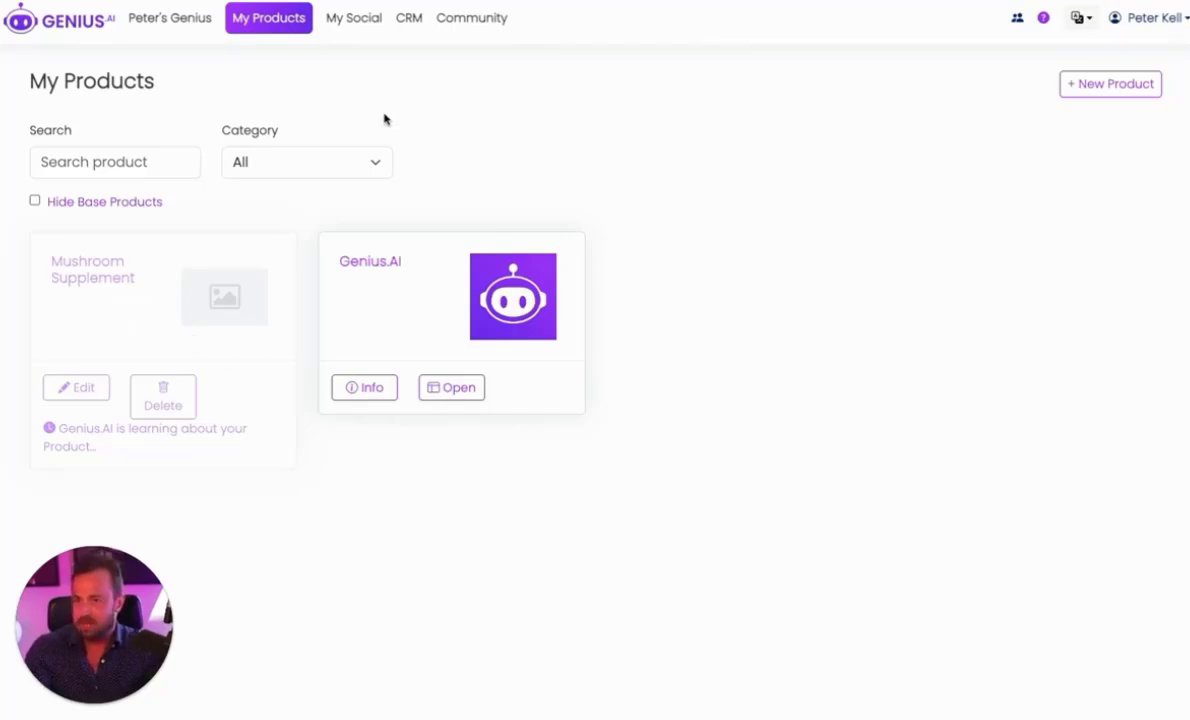
# Read Mushroom Supplement's product info through pain points, mechanism and platform sections
pyautogui.click(170, 18)
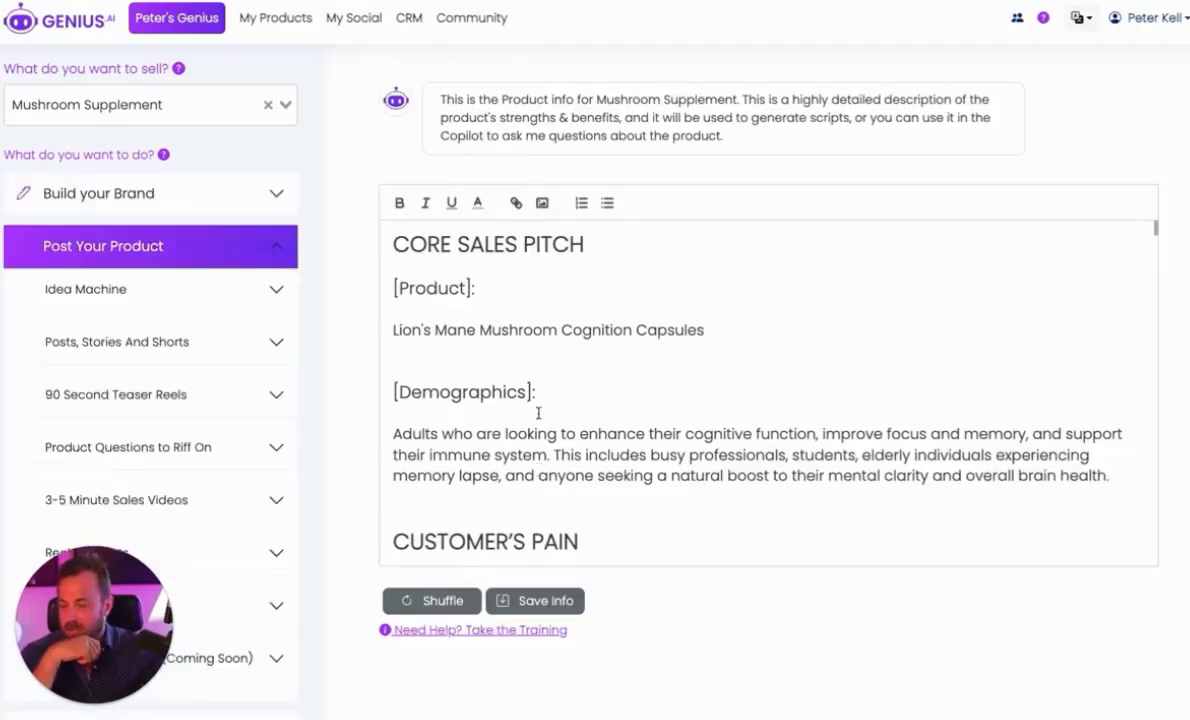
pyautogui.scroll(-3)
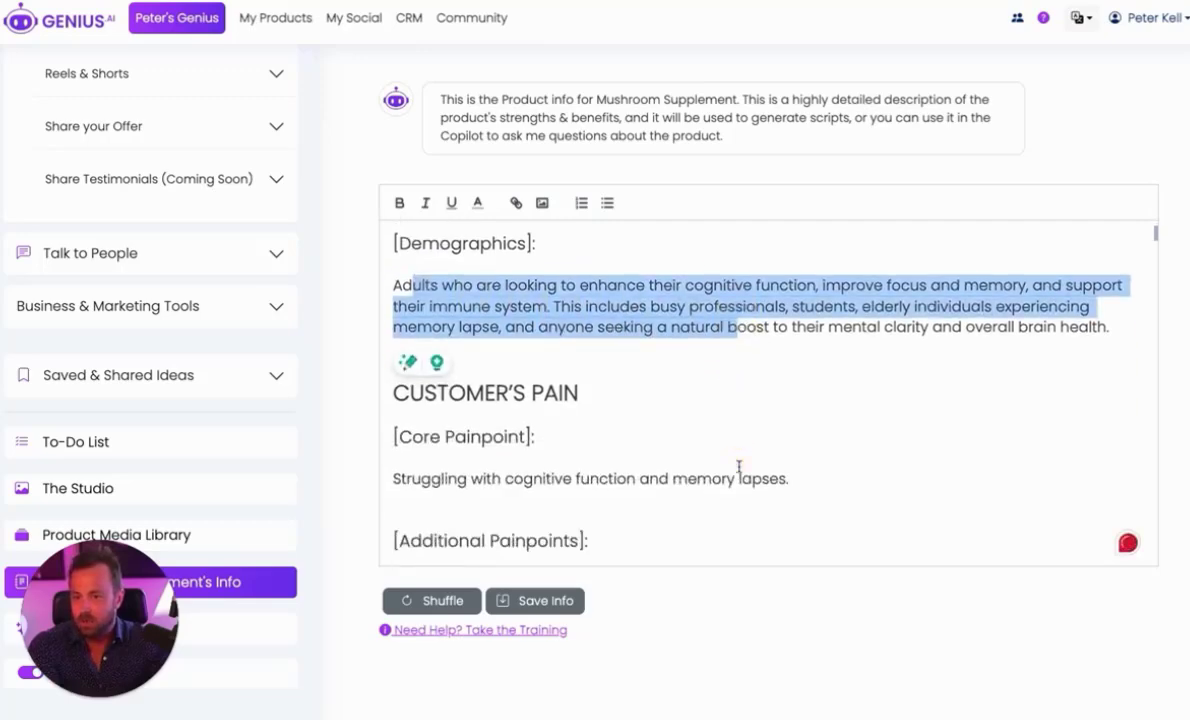
pyautogui.scroll(-3)
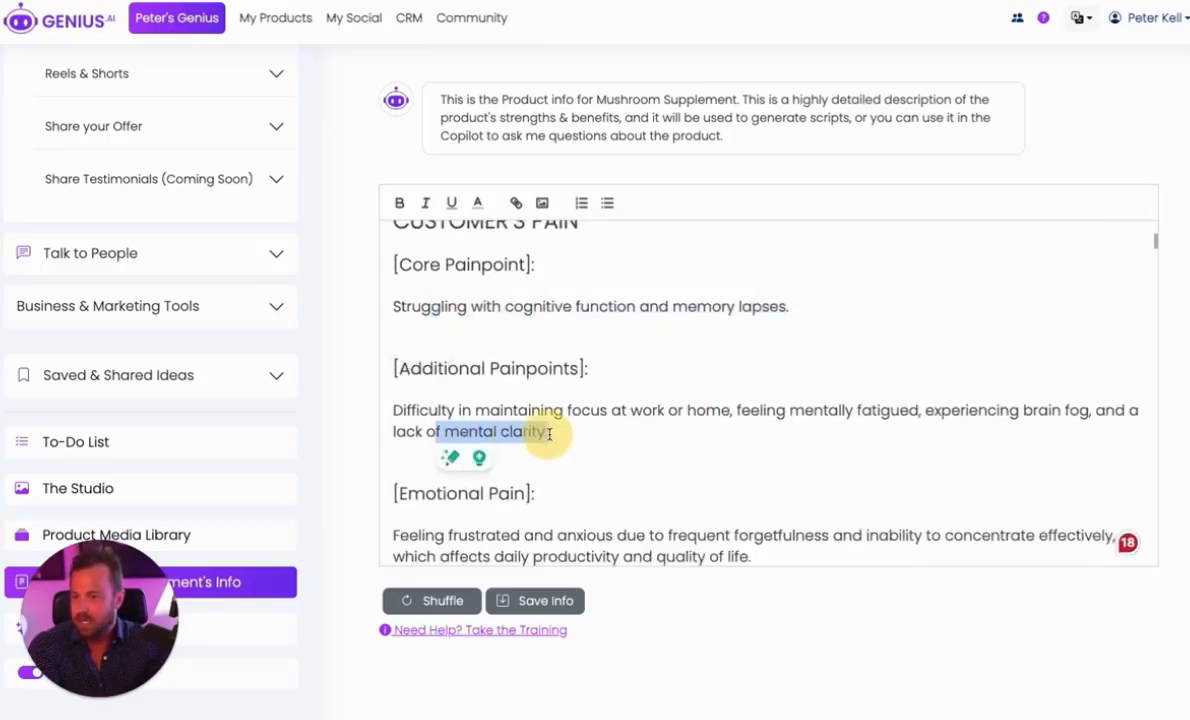
pyautogui.scroll(-3)
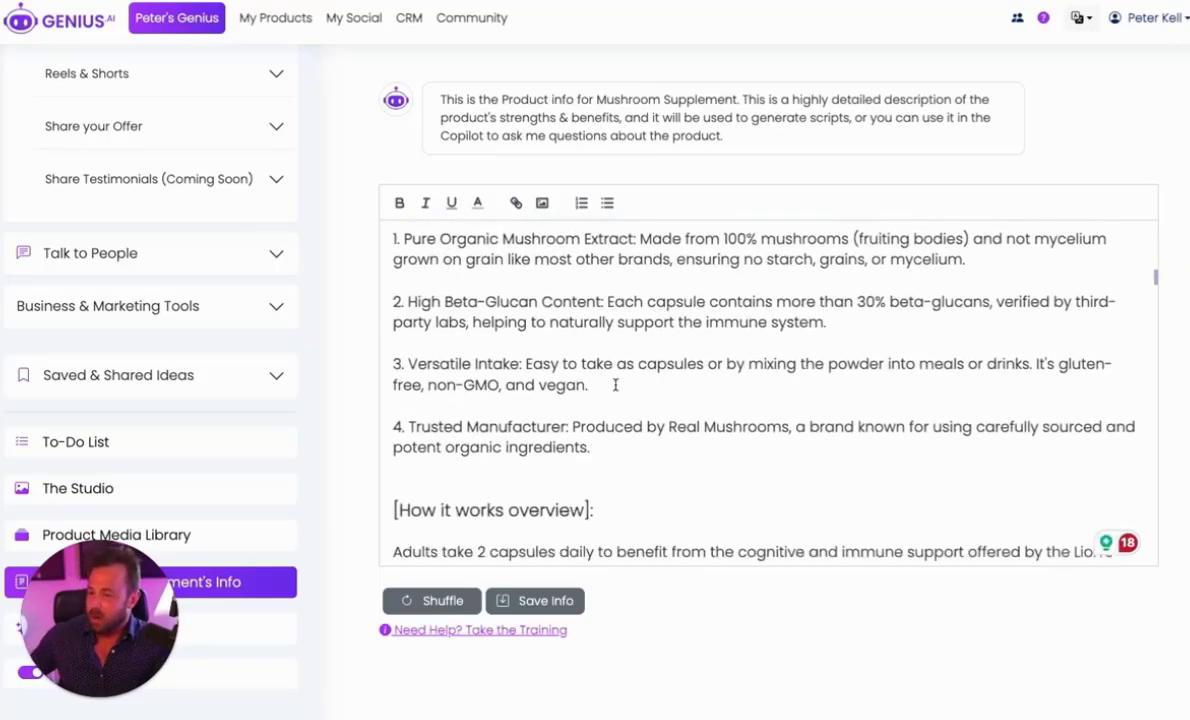
pyautogui.scroll(-3)
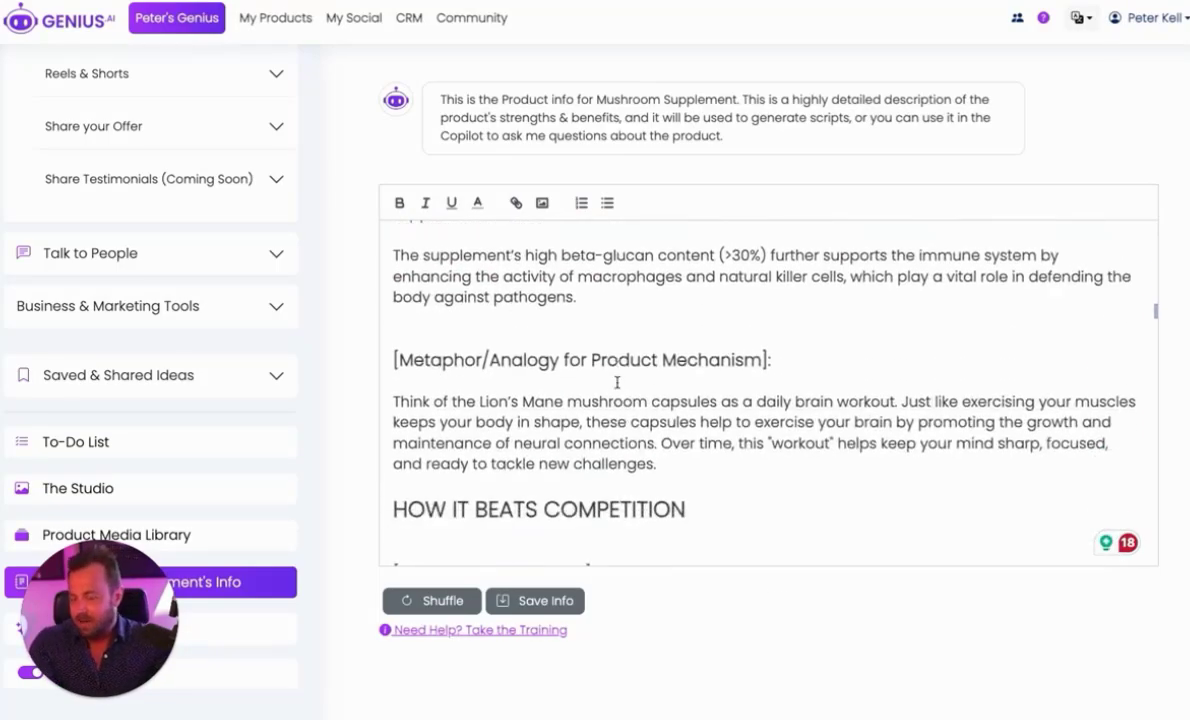
pyautogui.scroll(-3)
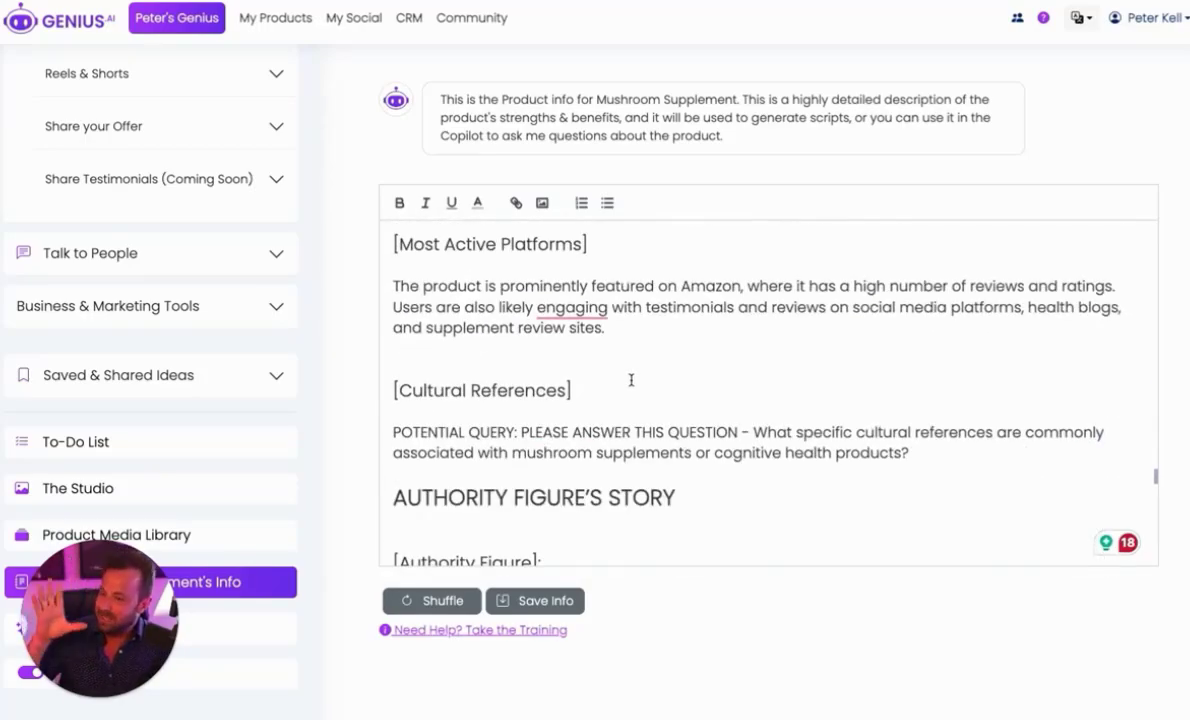
pyautogui.moveTo(332, 530)
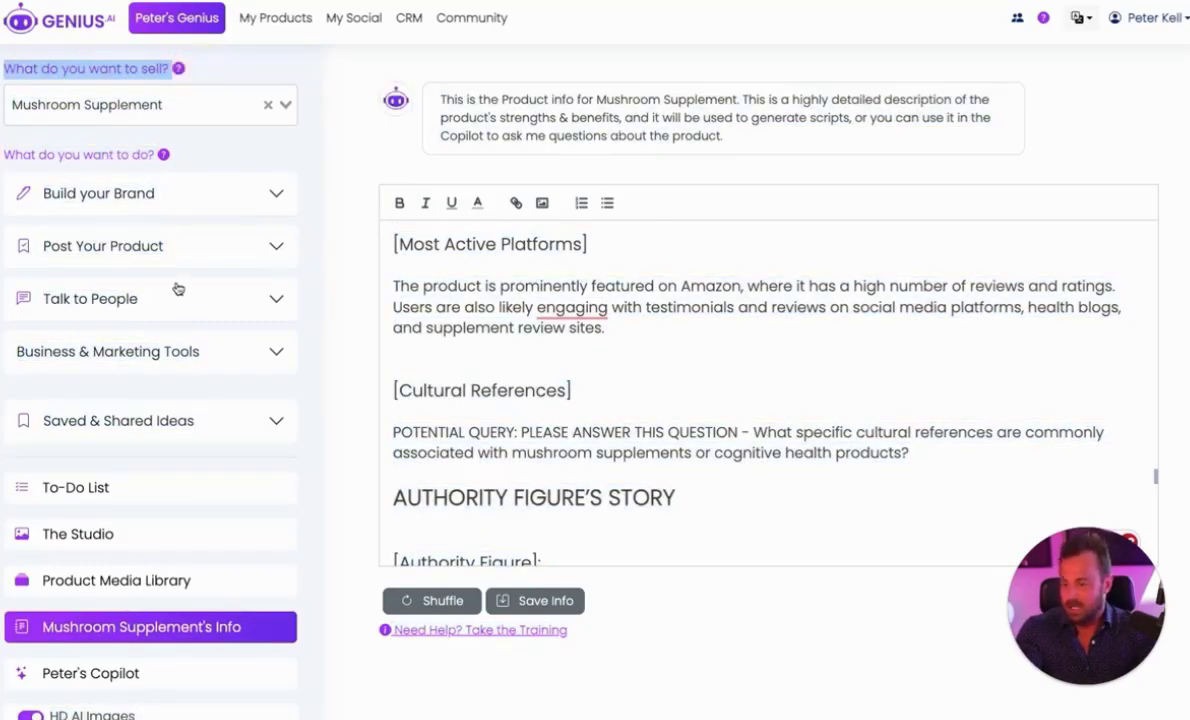
pyautogui.moveTo(238, 160)
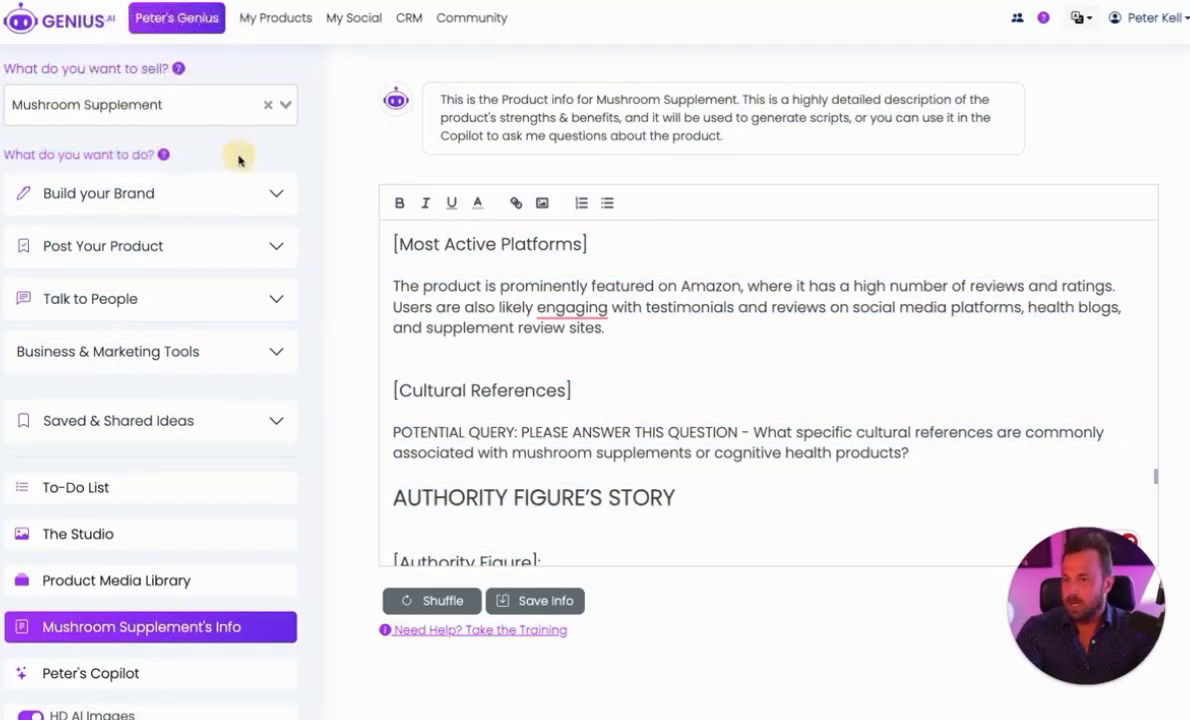
# Keep Mushroom Supplement selected and expand the Build your Brand post categories
pyautogui.click(282, 104)
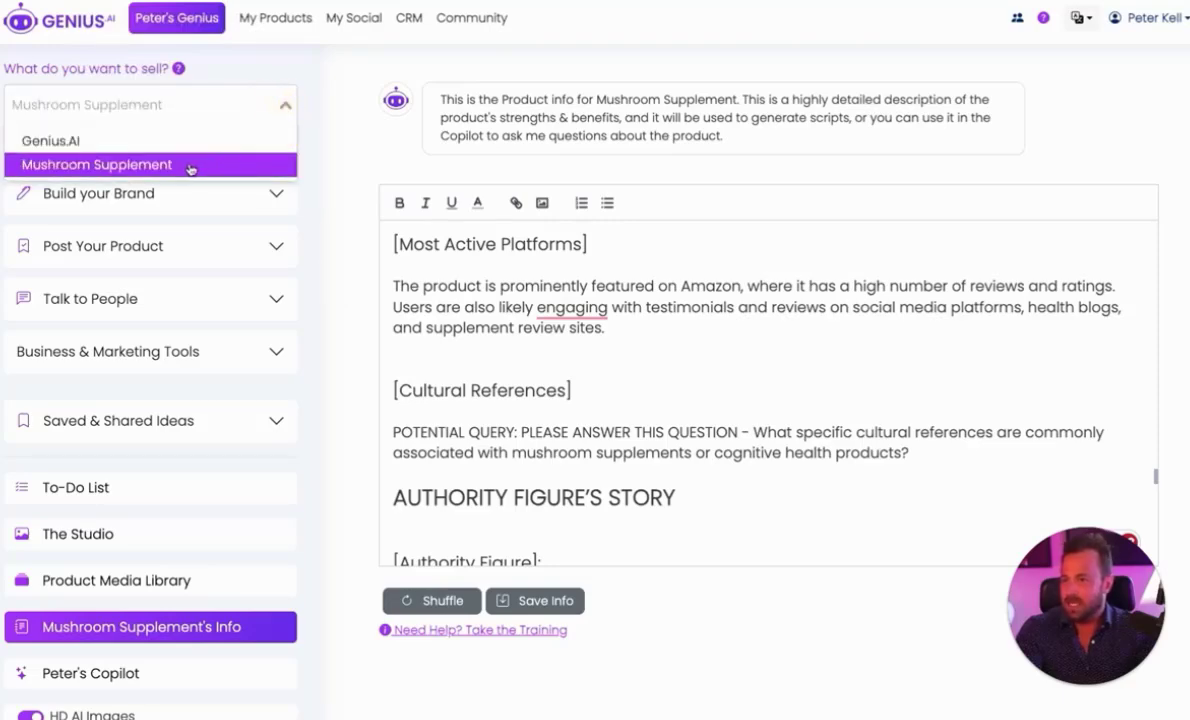
pyautogui.click(96, 164)
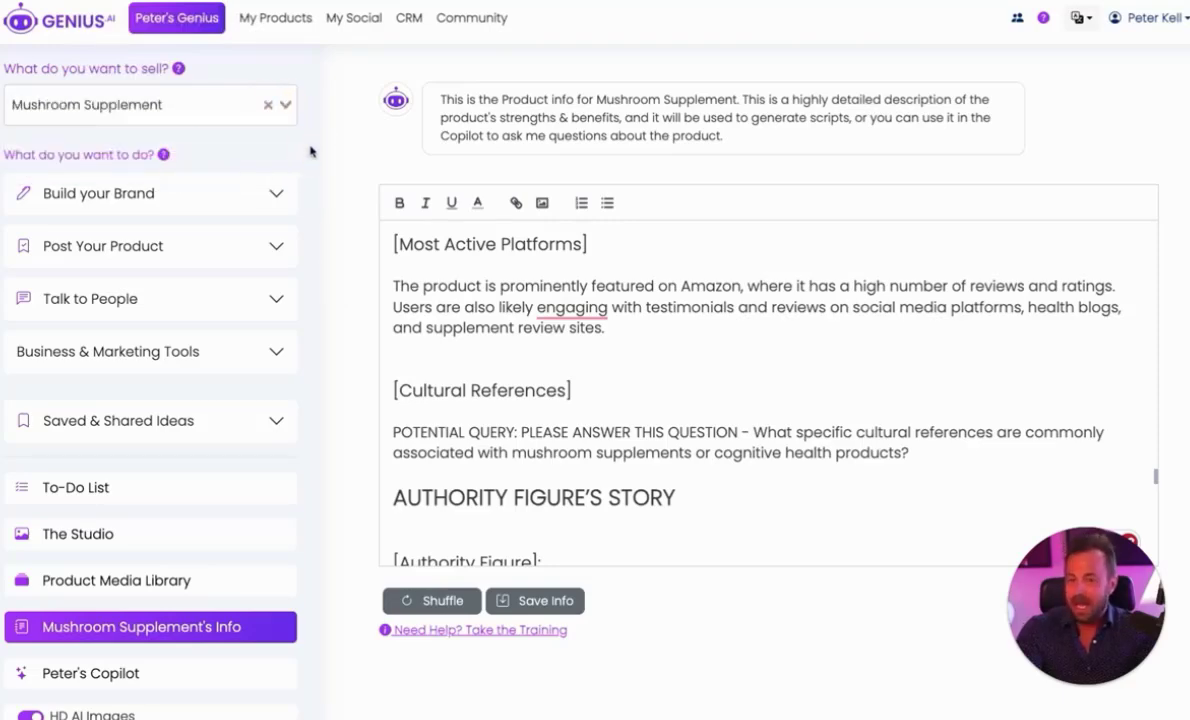
pyautogui.click(100, 192)
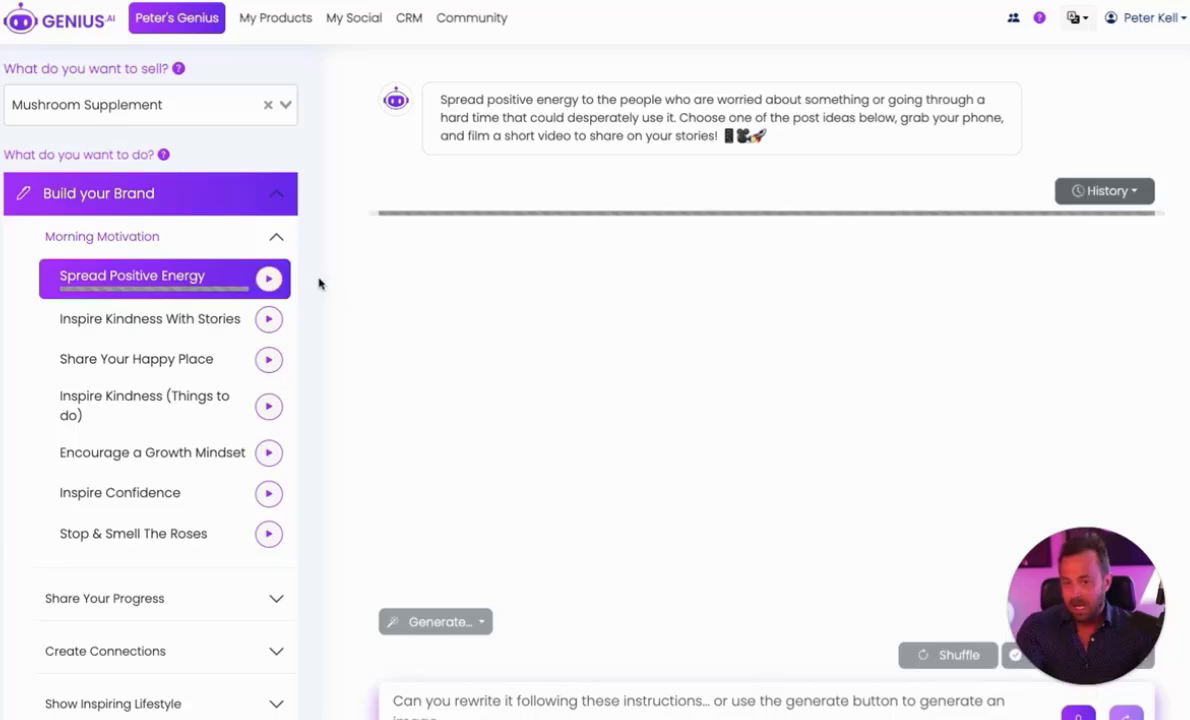
# Select the summer-magic Idea #1 card and generate its sunlit beach picture
pyautogui.click(436, 620)
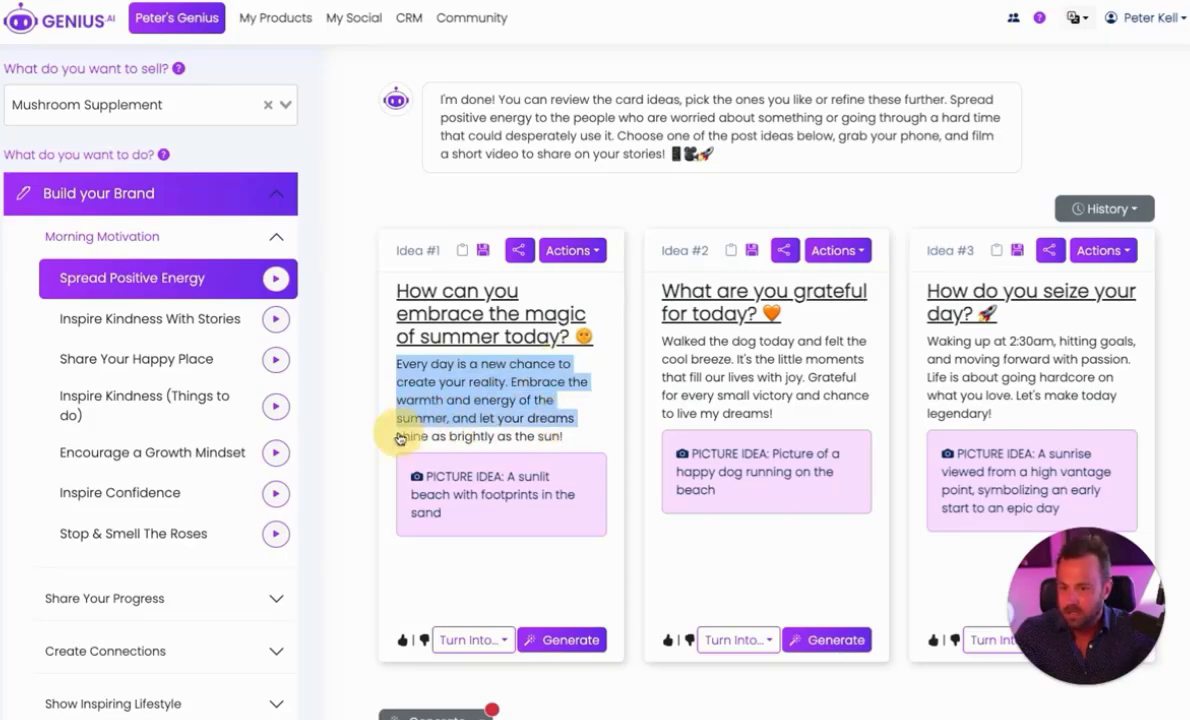
pyautogui.click(500, 400)
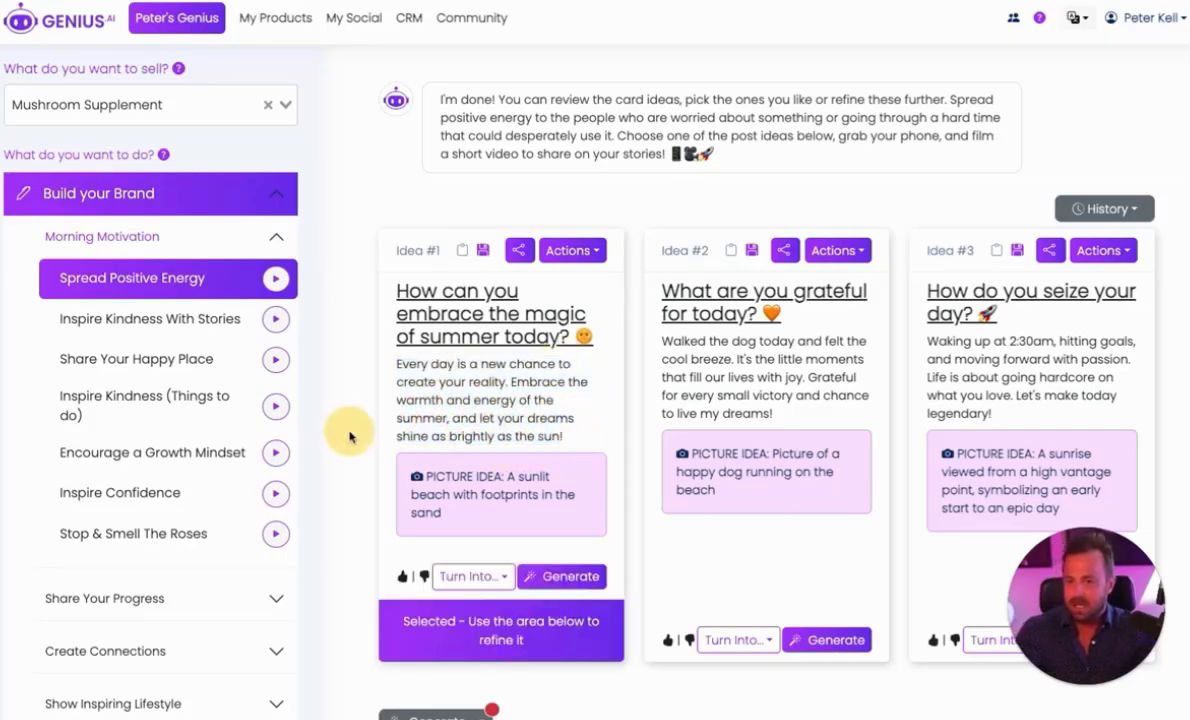
pyautogui.moveTo(476, 458)
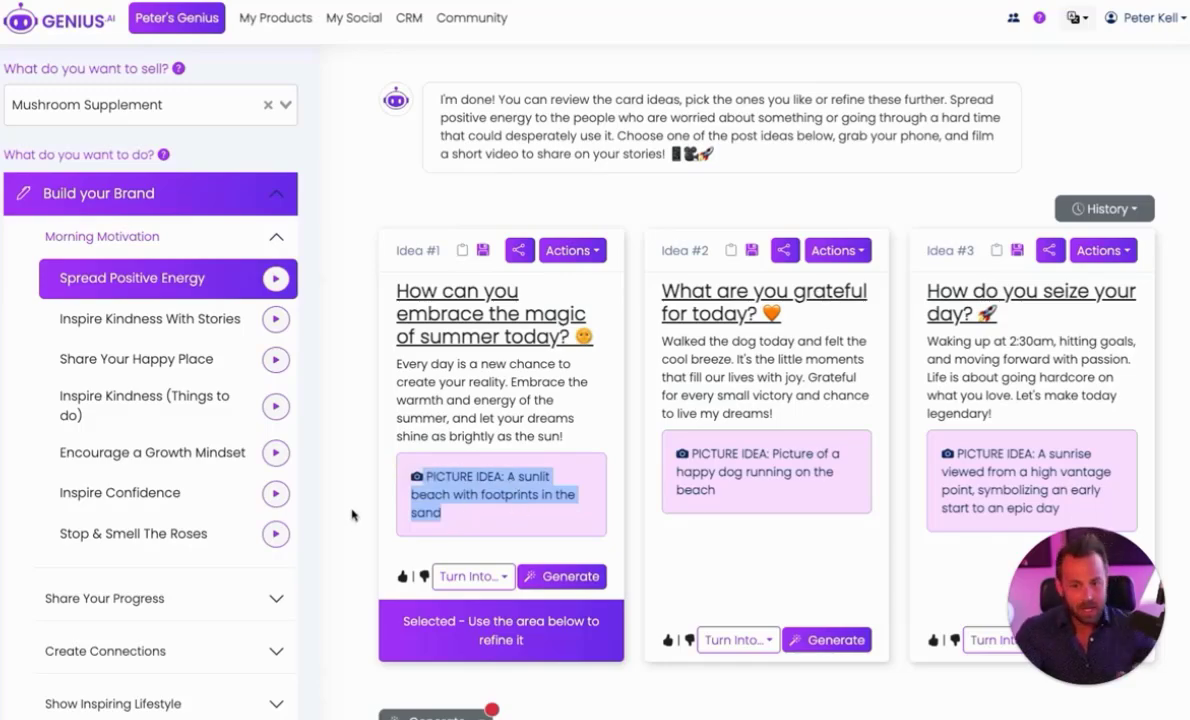
pyautogui.moveTo(552, 556)
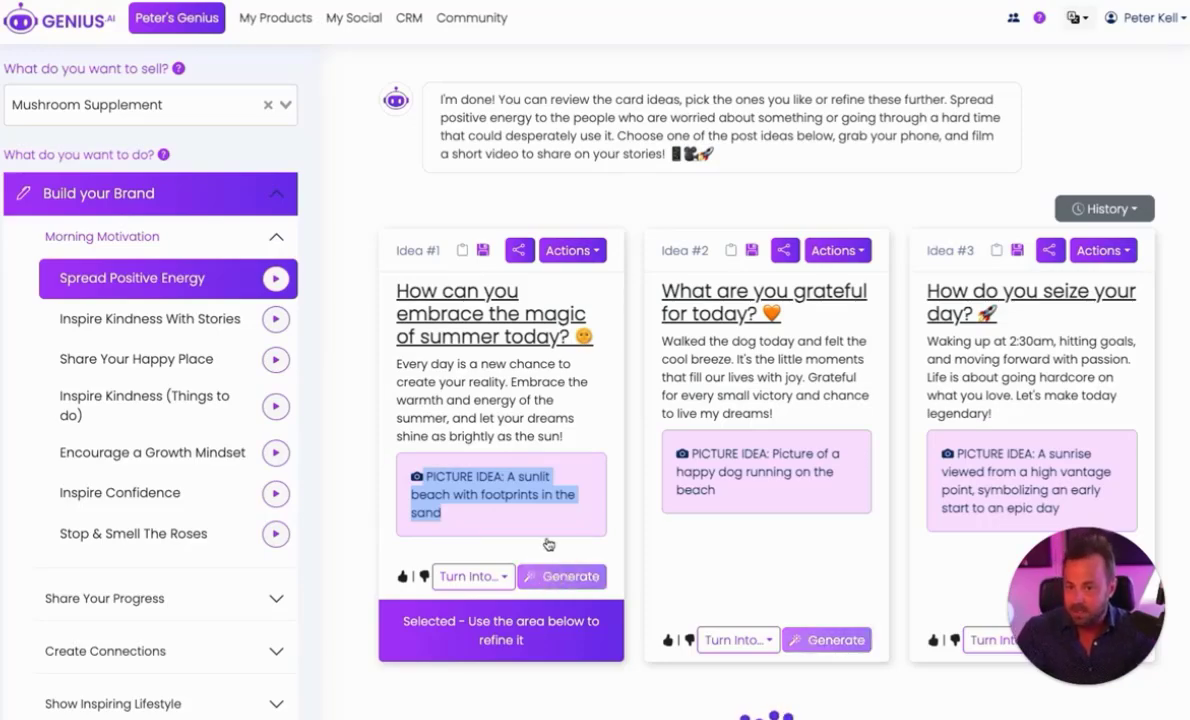
pyautogui.moveTo(346, 488)
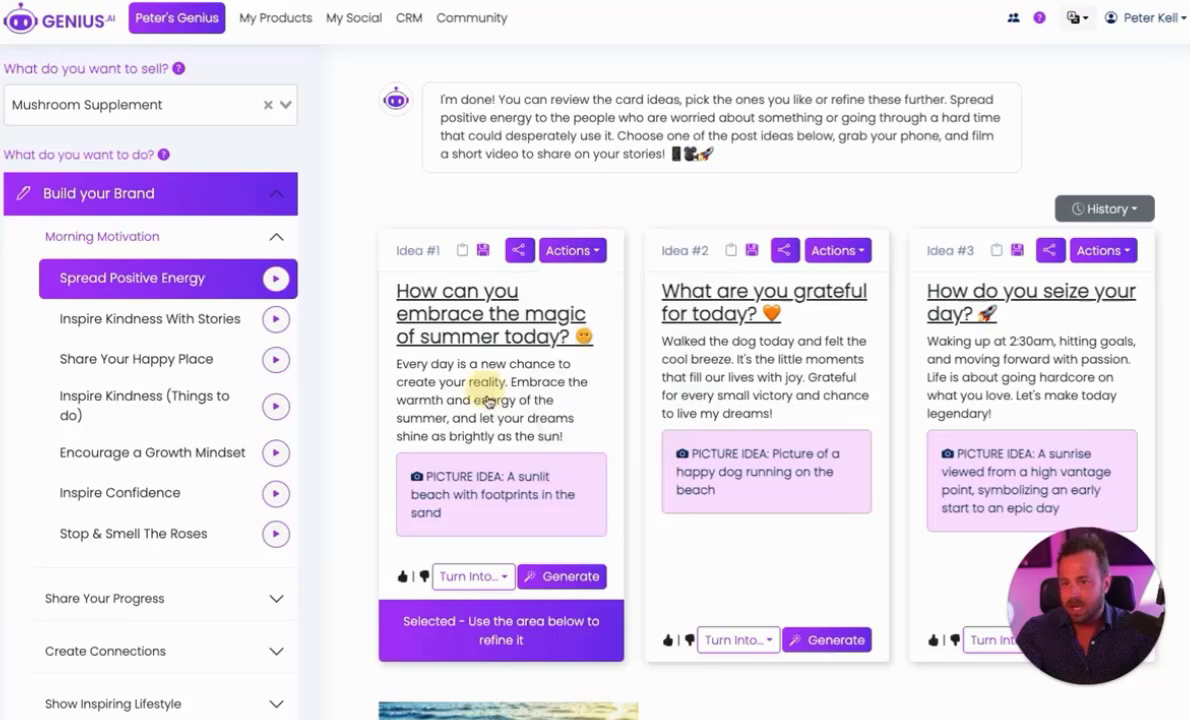
pyautogui.click(472, 576)
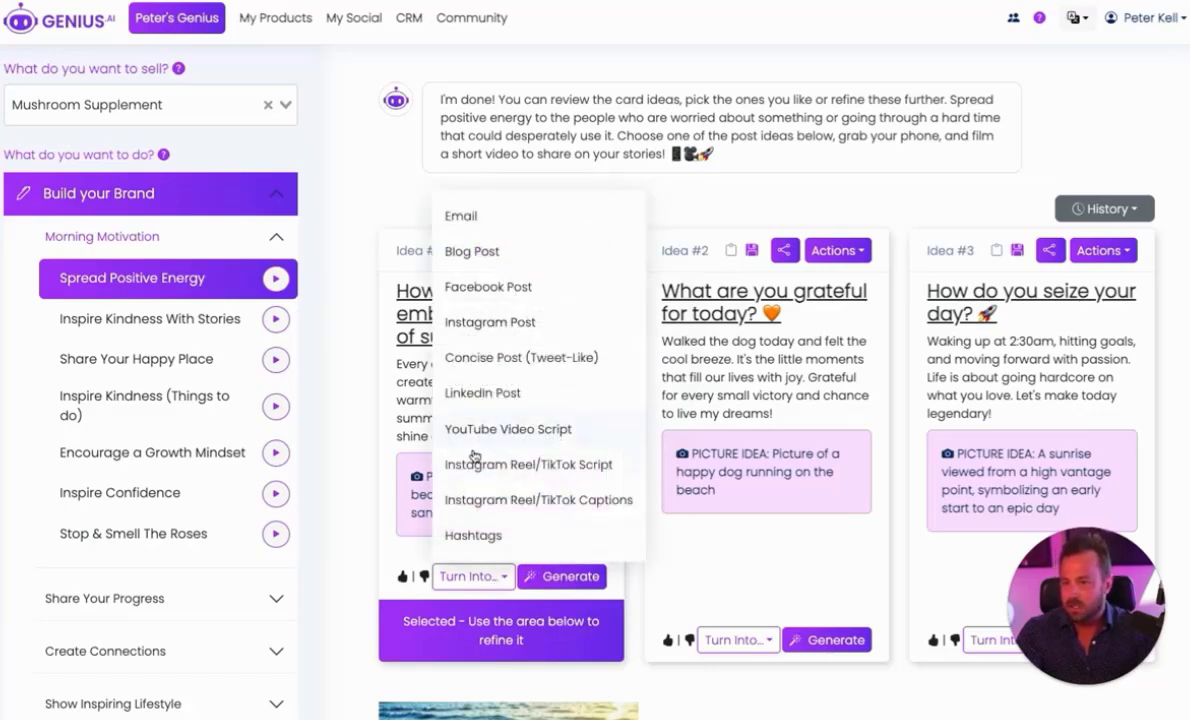
pyautogui.moveTo(380, 440)
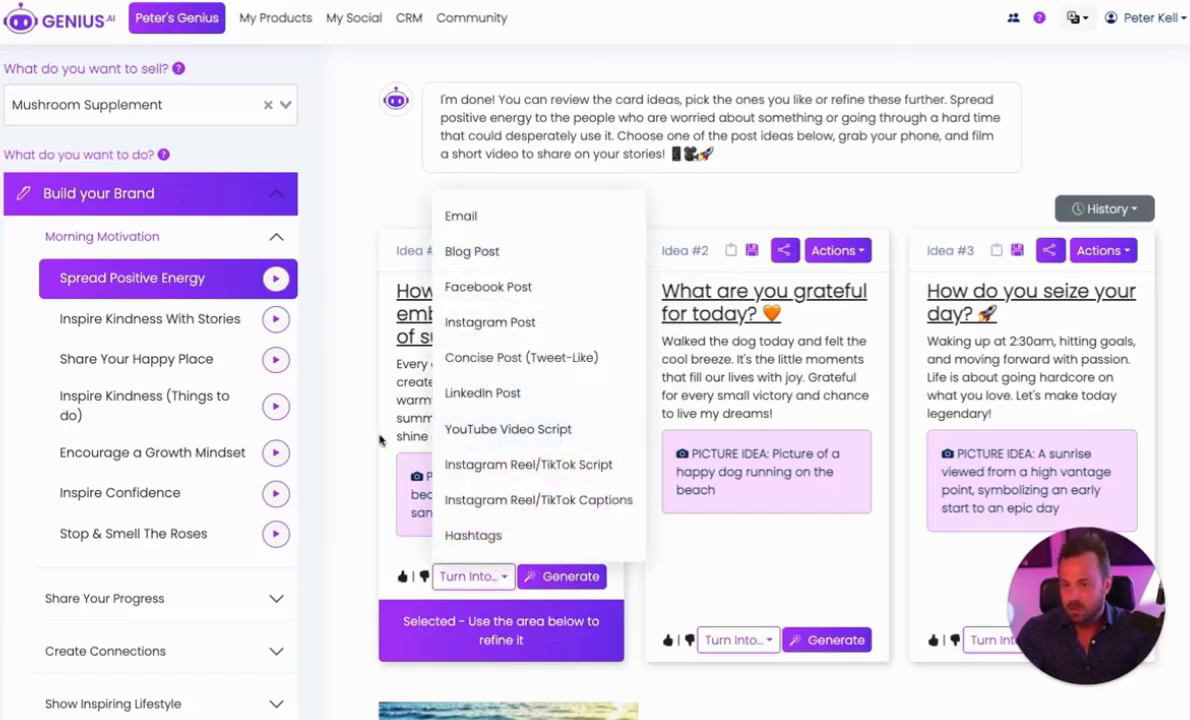
pyautogui.scroll(-3)
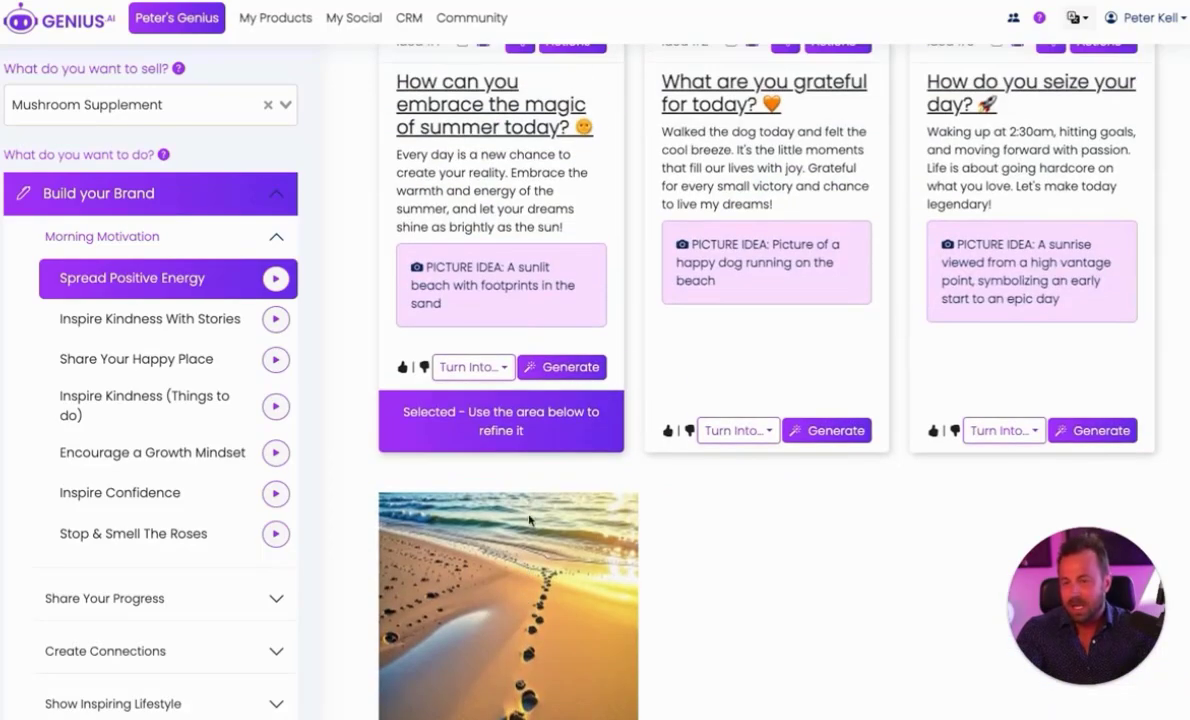
# Submit a refinement request turning the summer-magic idea into a longer LinkedIn post
pyautogui.scroll(-3)
pyautogui.write('Please make it a longer post for Linkedin')
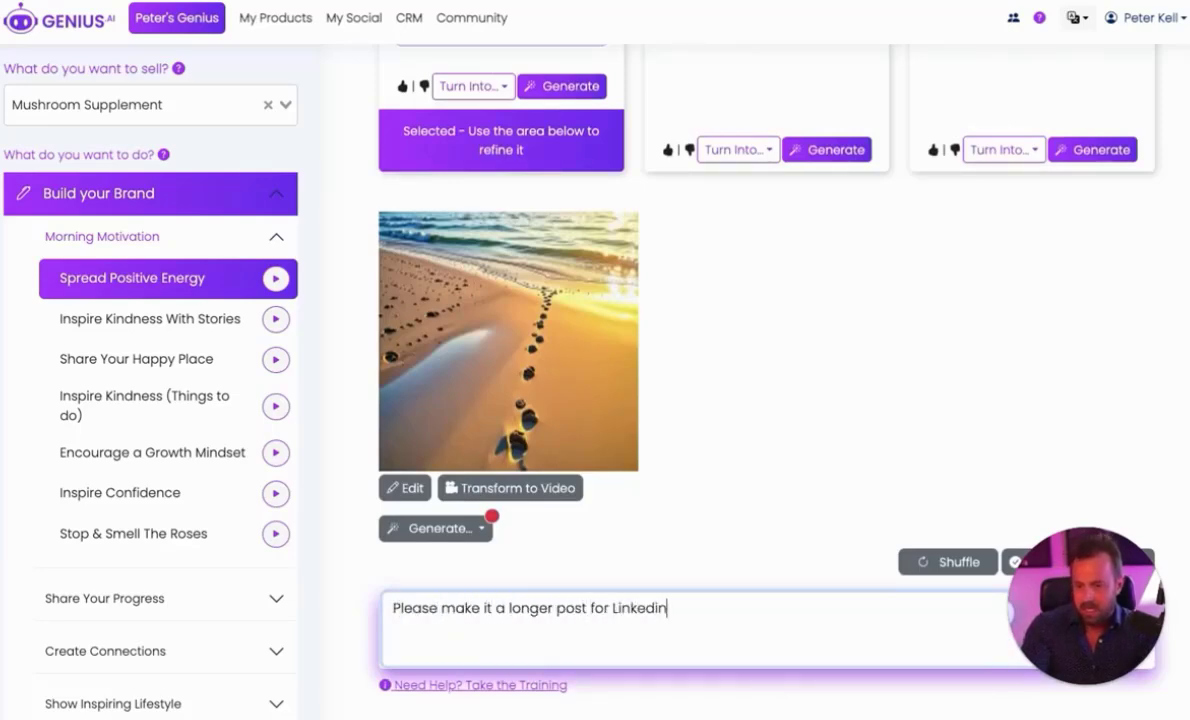
pyautogui.scroll(3)
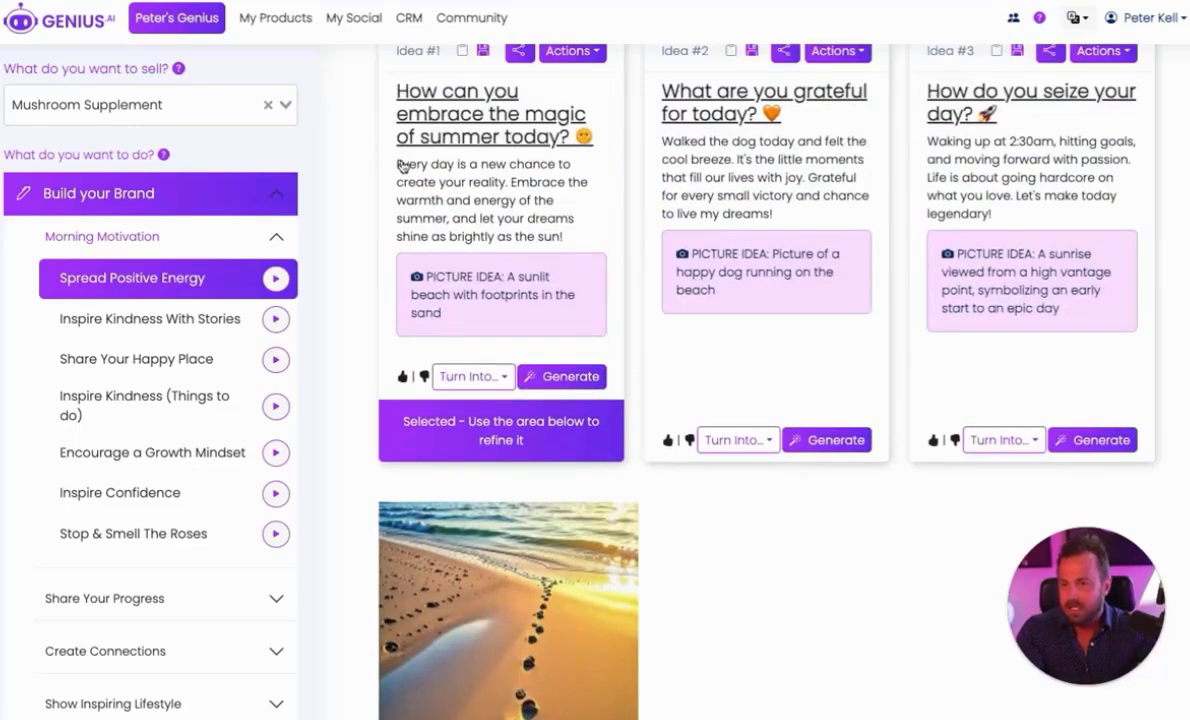
pyautogui.scroll(-3)
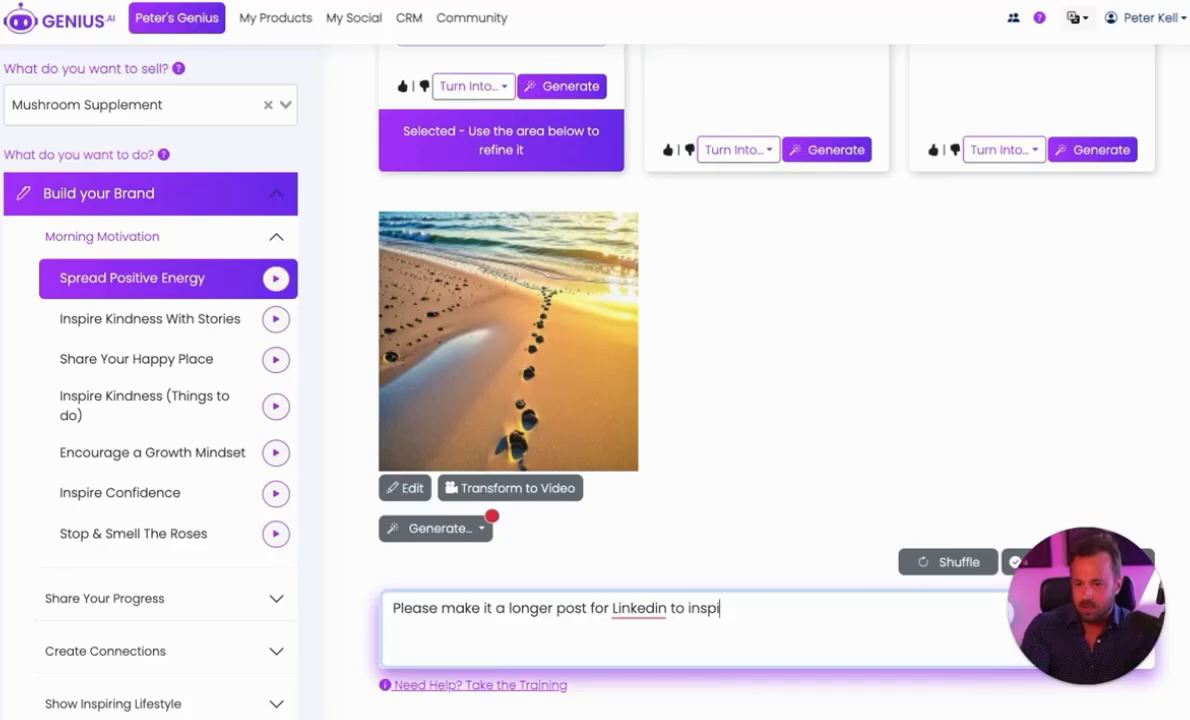
pyautogui.write('re people to have a g')
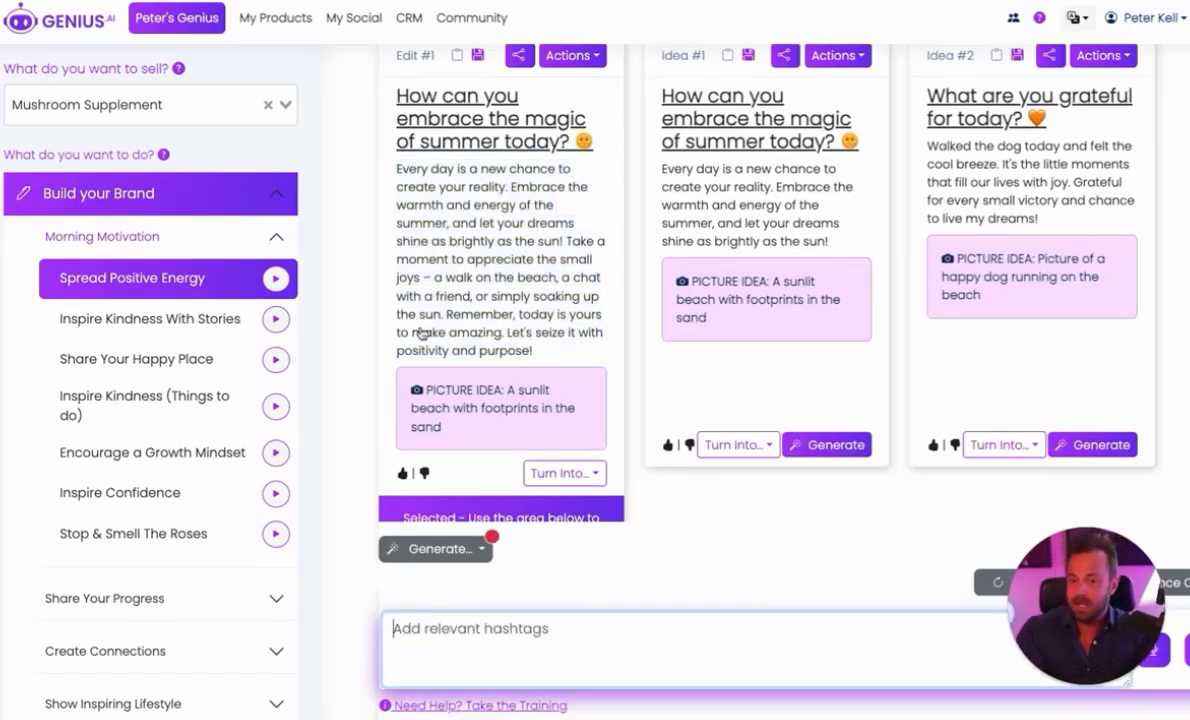
pyautogui.click(278, 192)
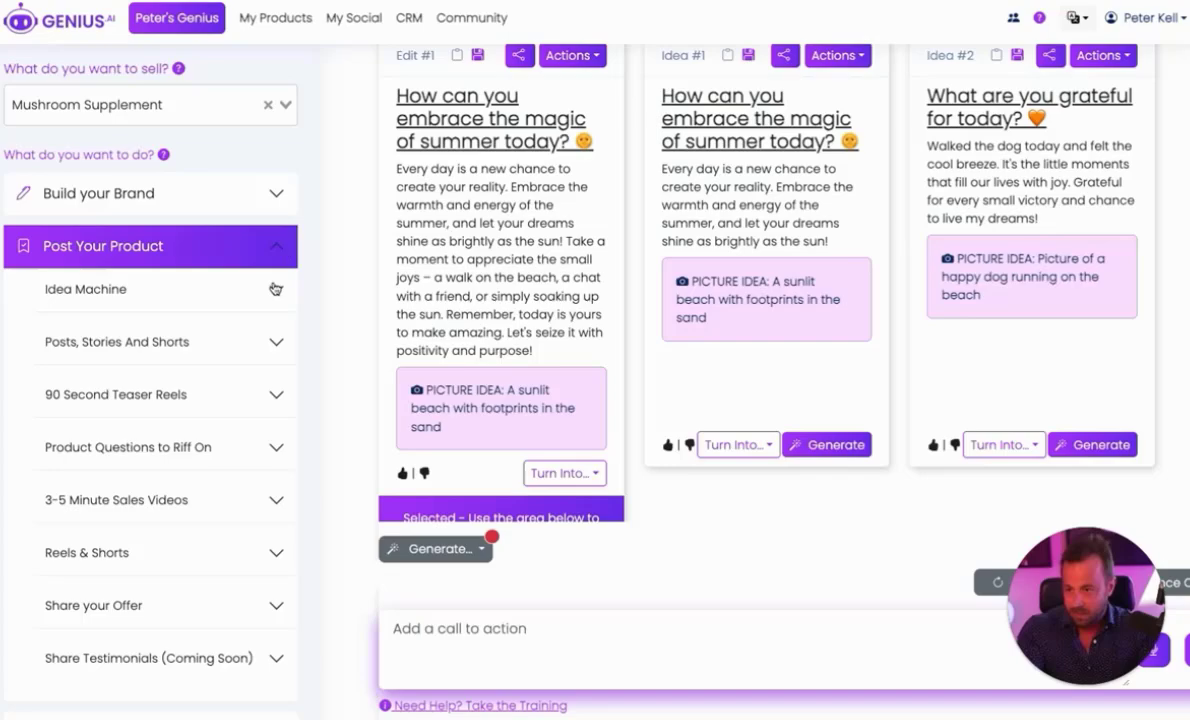
# Expand the Idea Machine topics from The Problem through Testimonials
pyautogui.click(84, 288)
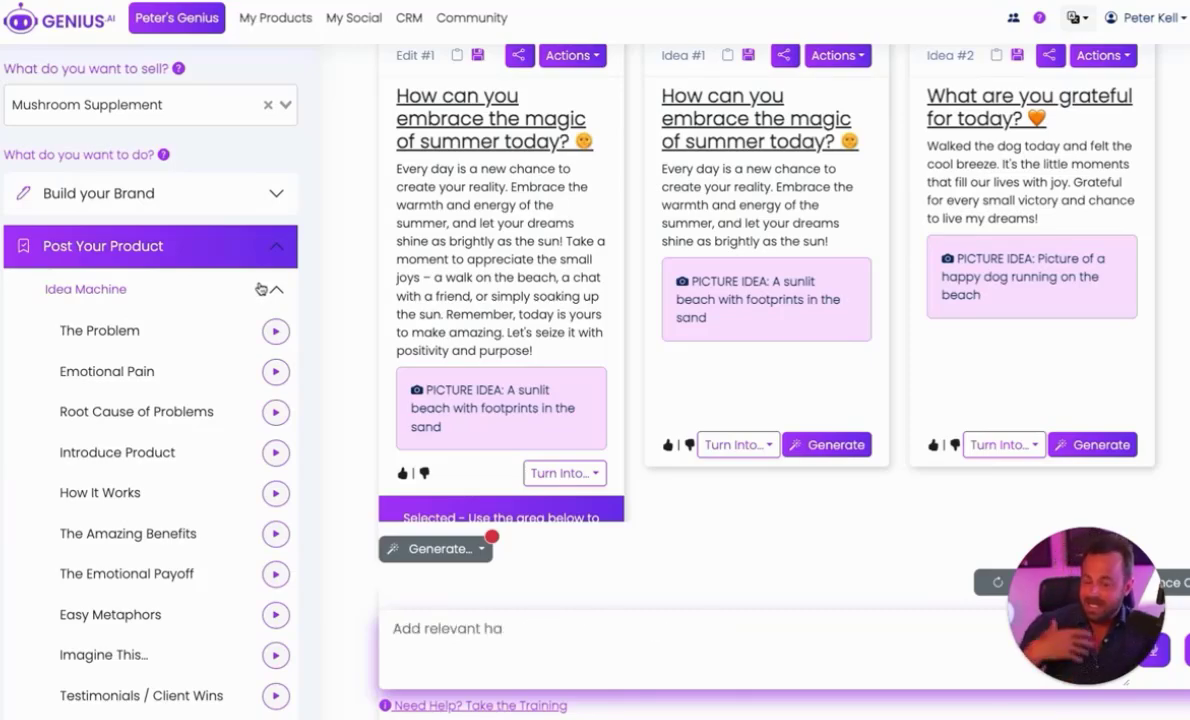
pyautogui.moveTo(322, 304)
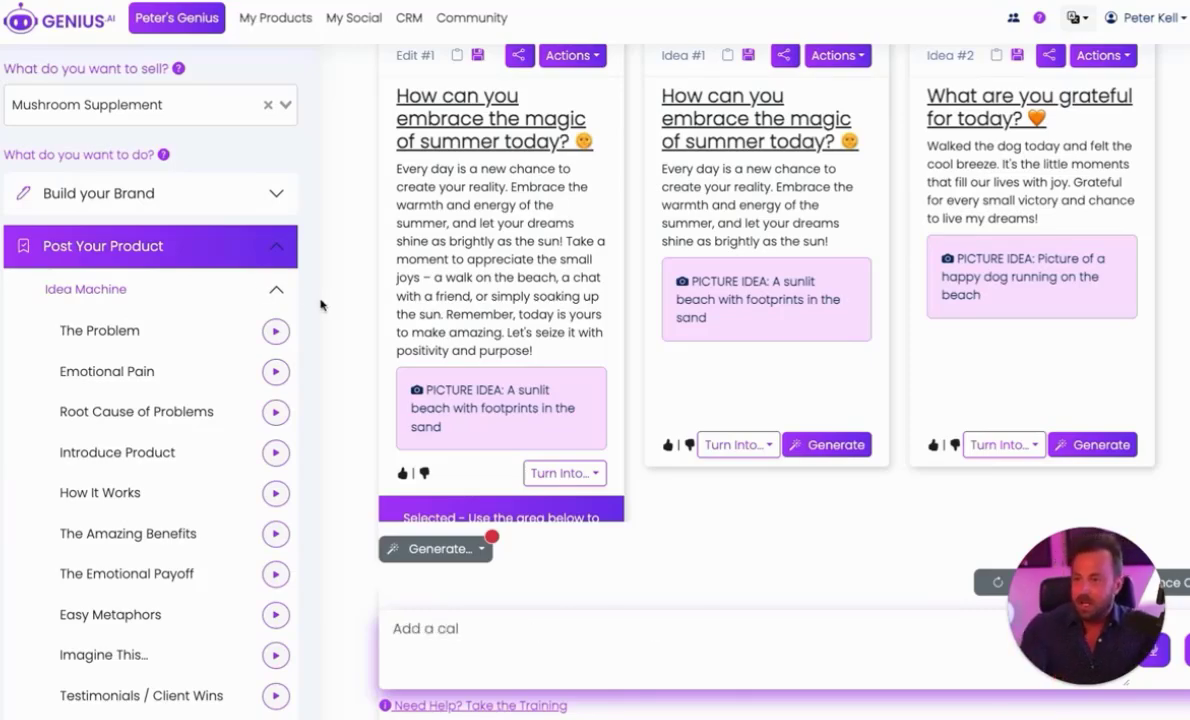
pyautogui.write('Make')
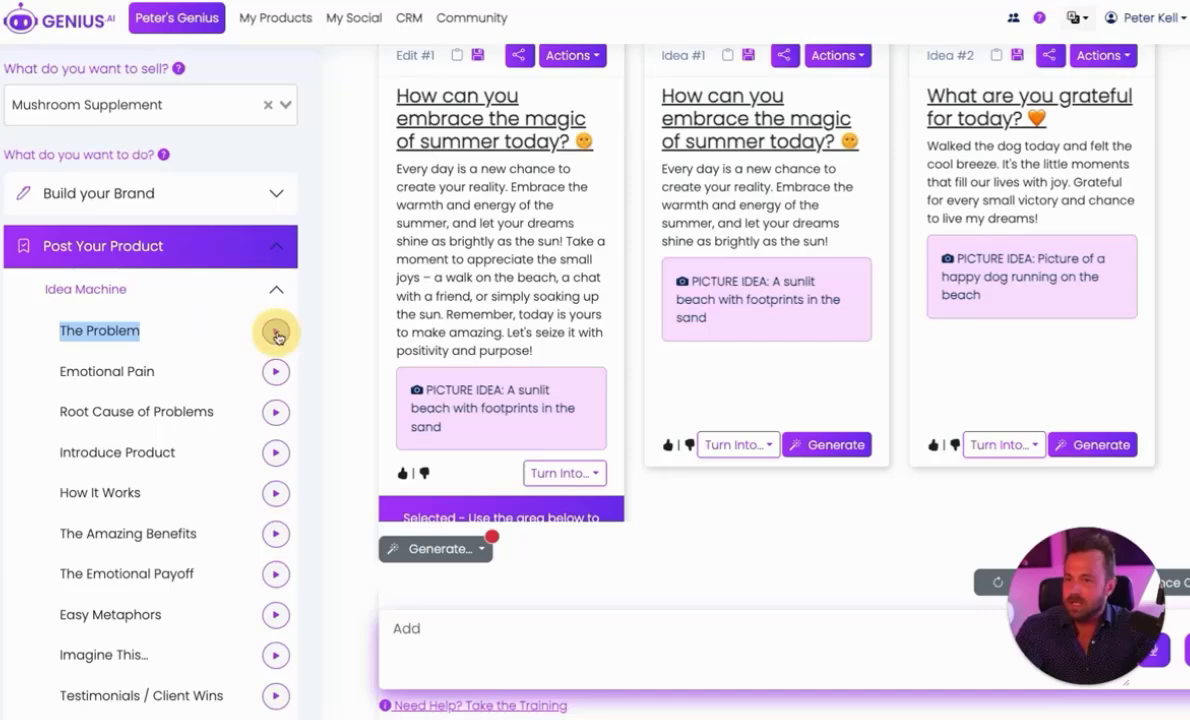
# Generate The Problem post ideas such as Mental Fog and Work Stress with picture ideas
pyautogui.click(276, 332)
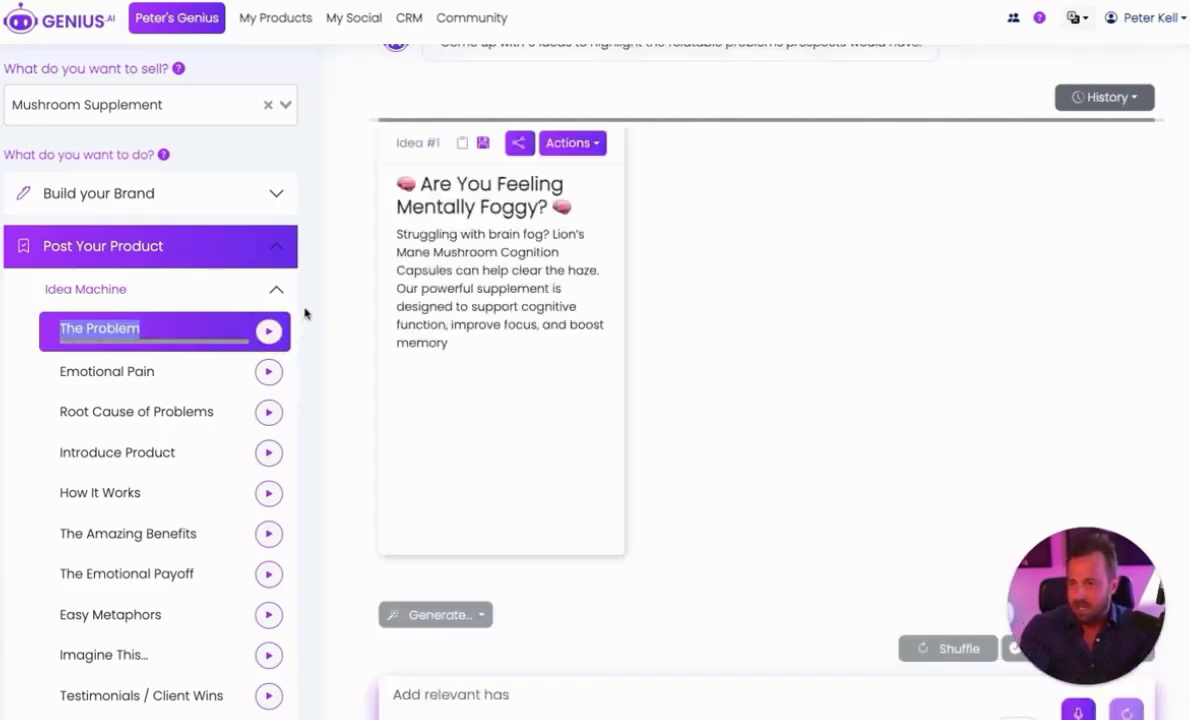
pyautogui.click(436, 614)
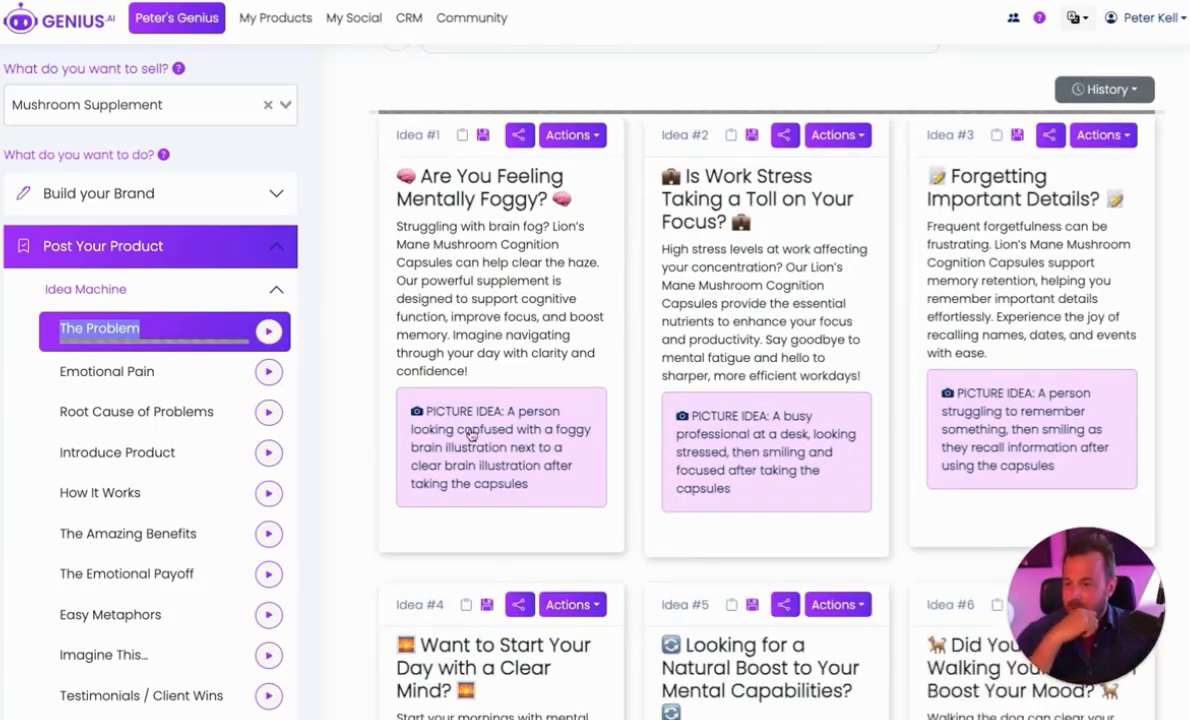
pyautogui.scroll(3)
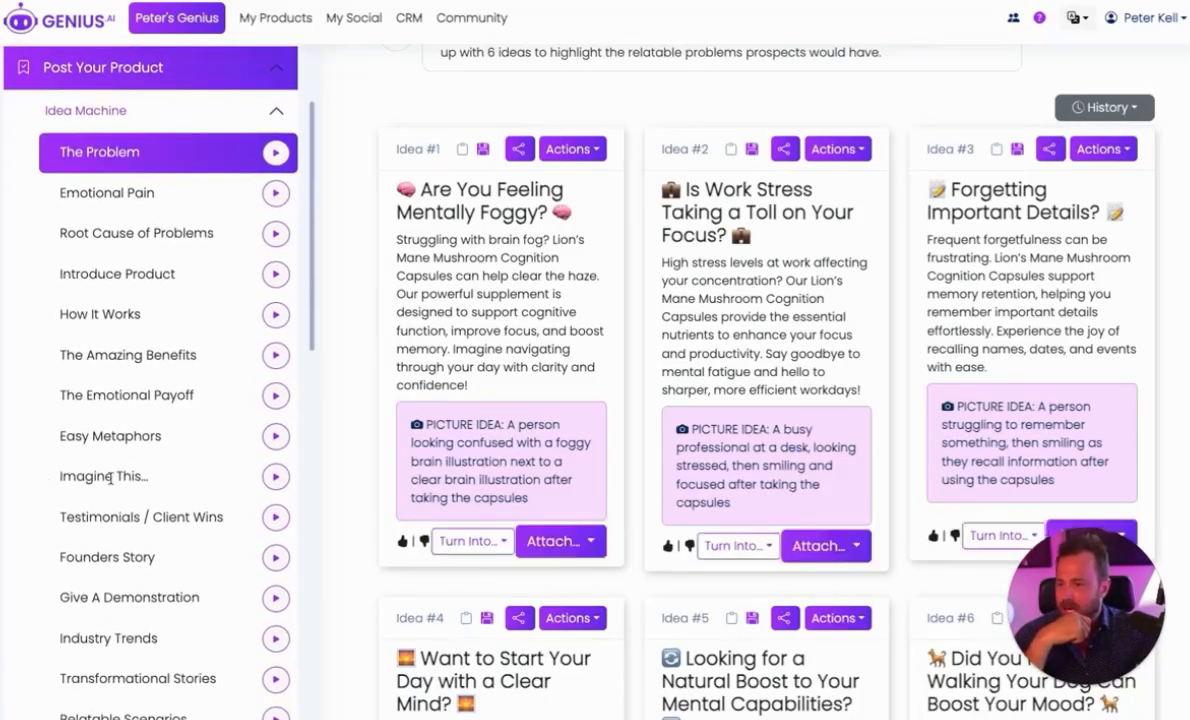
pyautogui.scroll(-3)
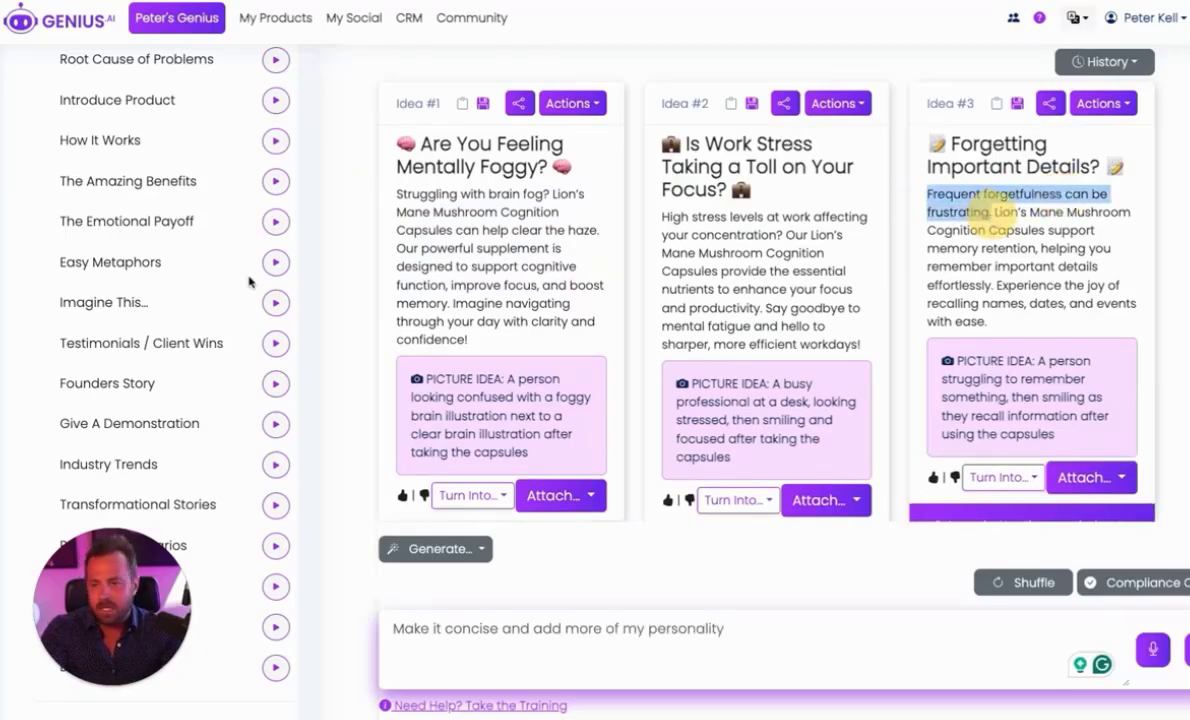
pyautogui.scroll(-3)
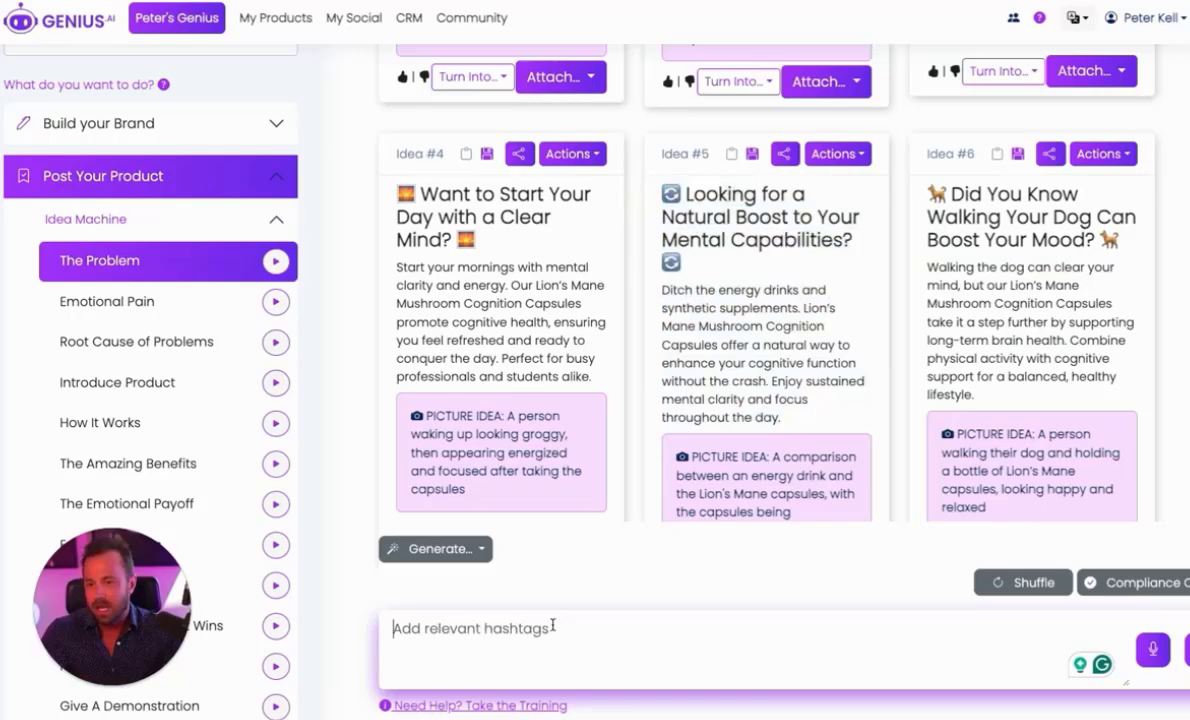
# Request a 3-minute YouTube script on energy drinks with a scene-by-scene filming breakdown
pyautogui.write('Hey')
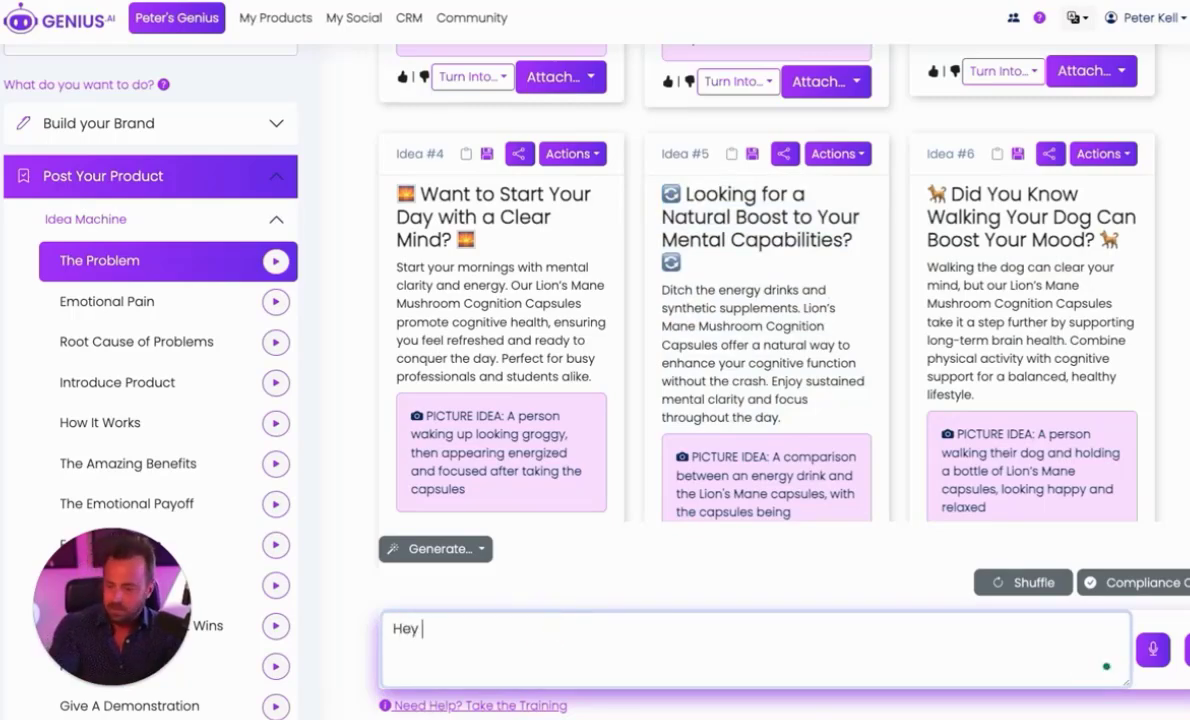
pyautogui.write('I want to make a youtu')
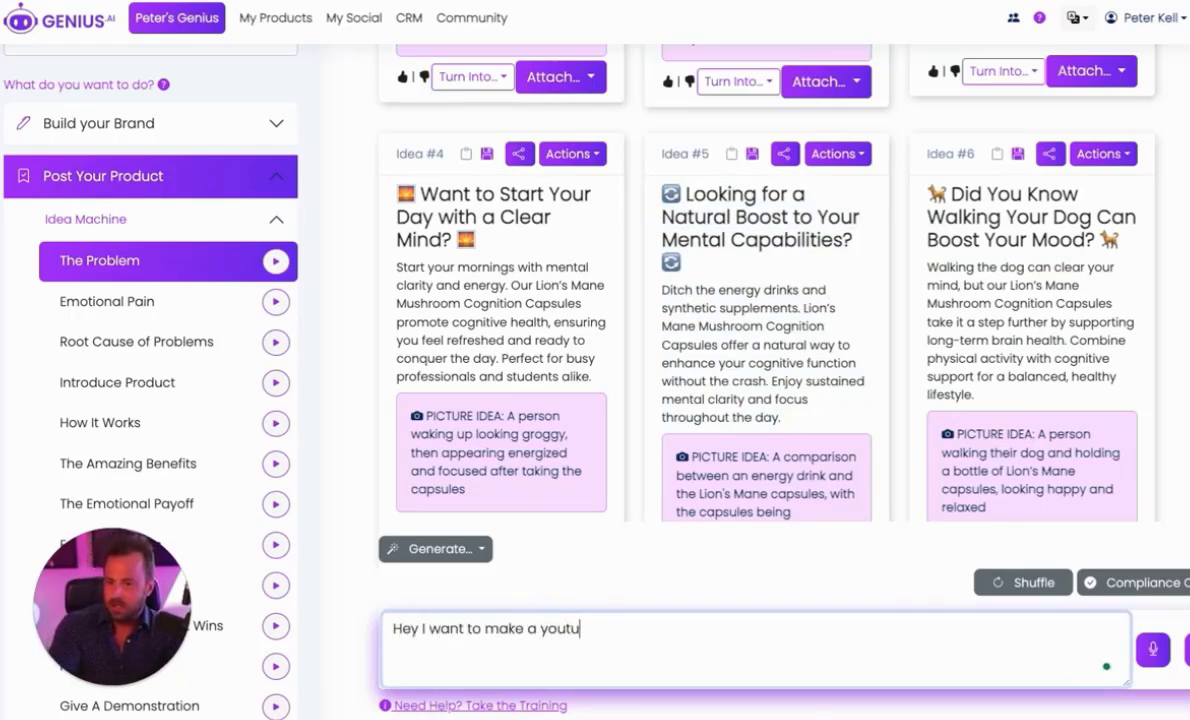
pyautogui.write('be video script on this')
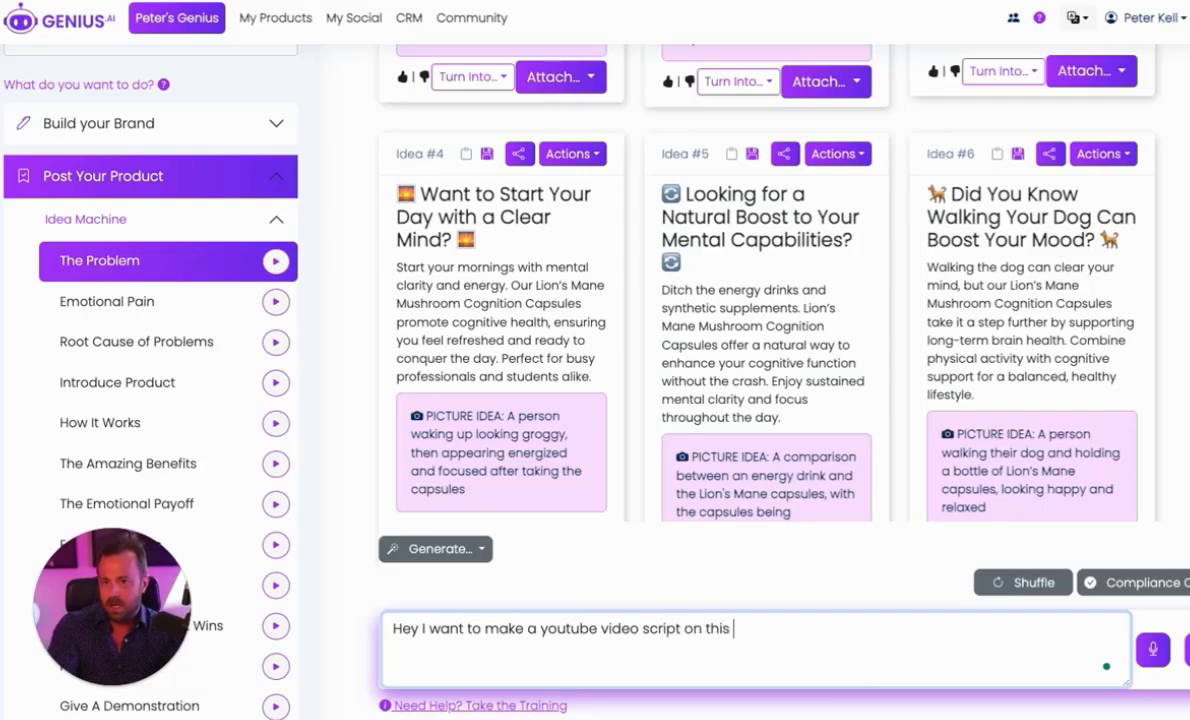
pyautogui.write('post.')
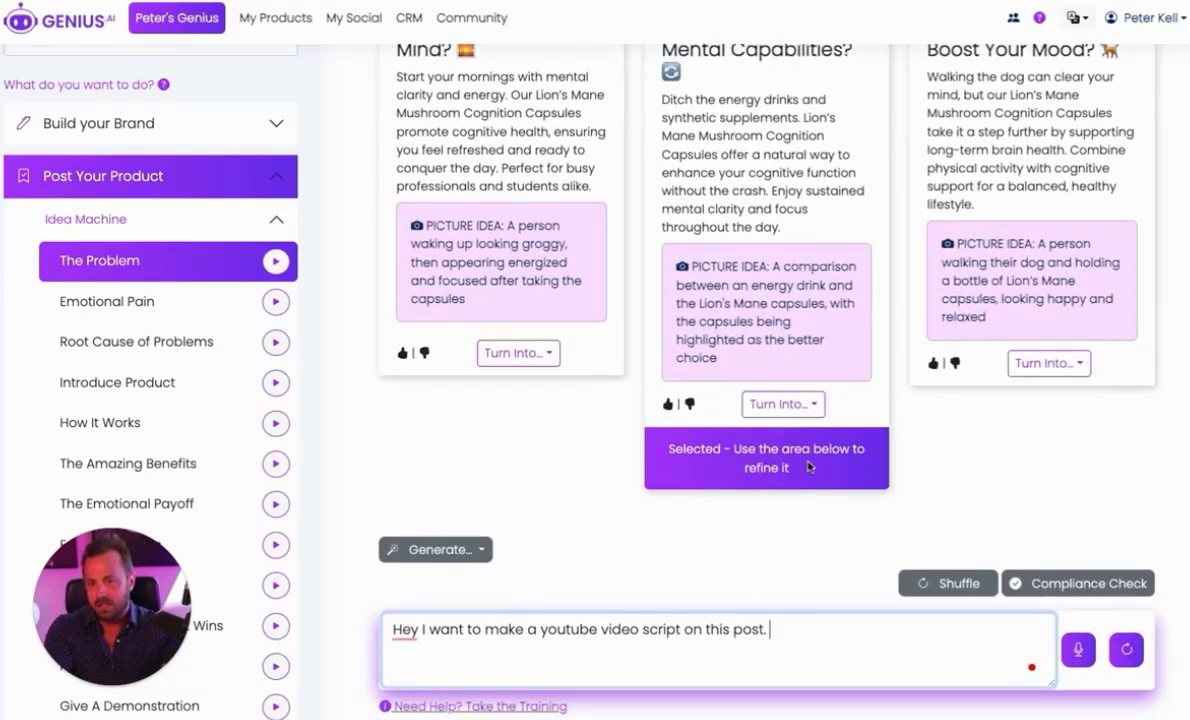
pyautogui.write('P')
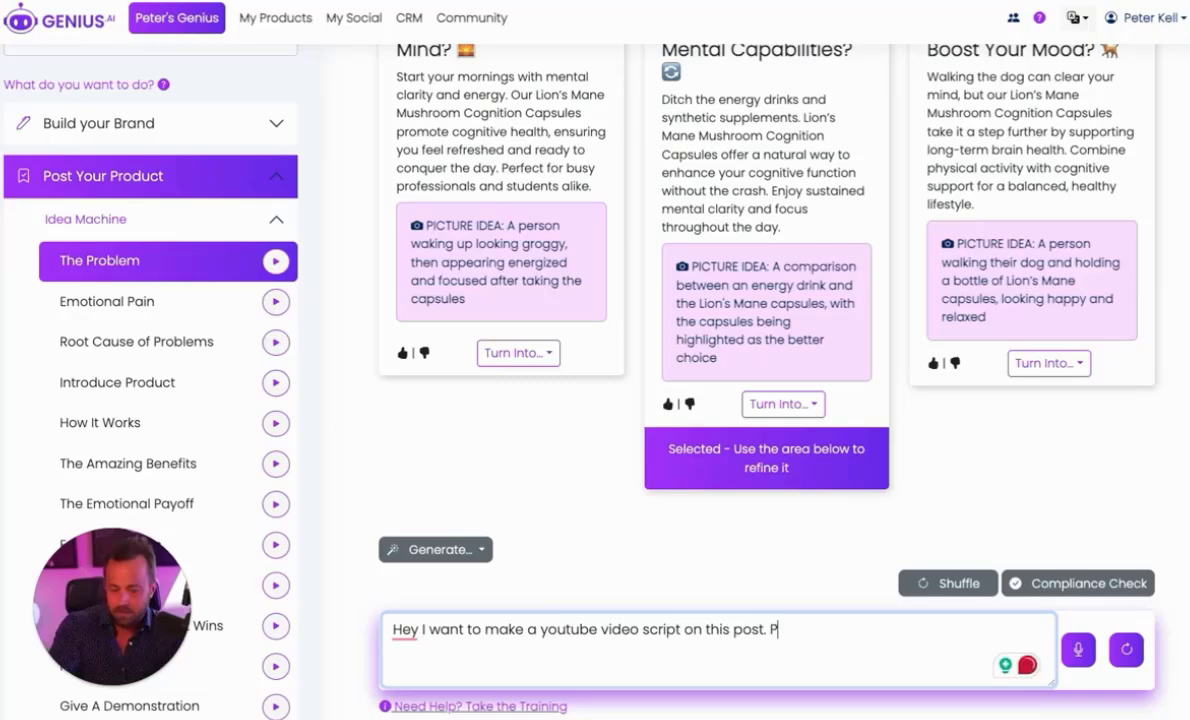
pyautogui.write('lease give me a lo')
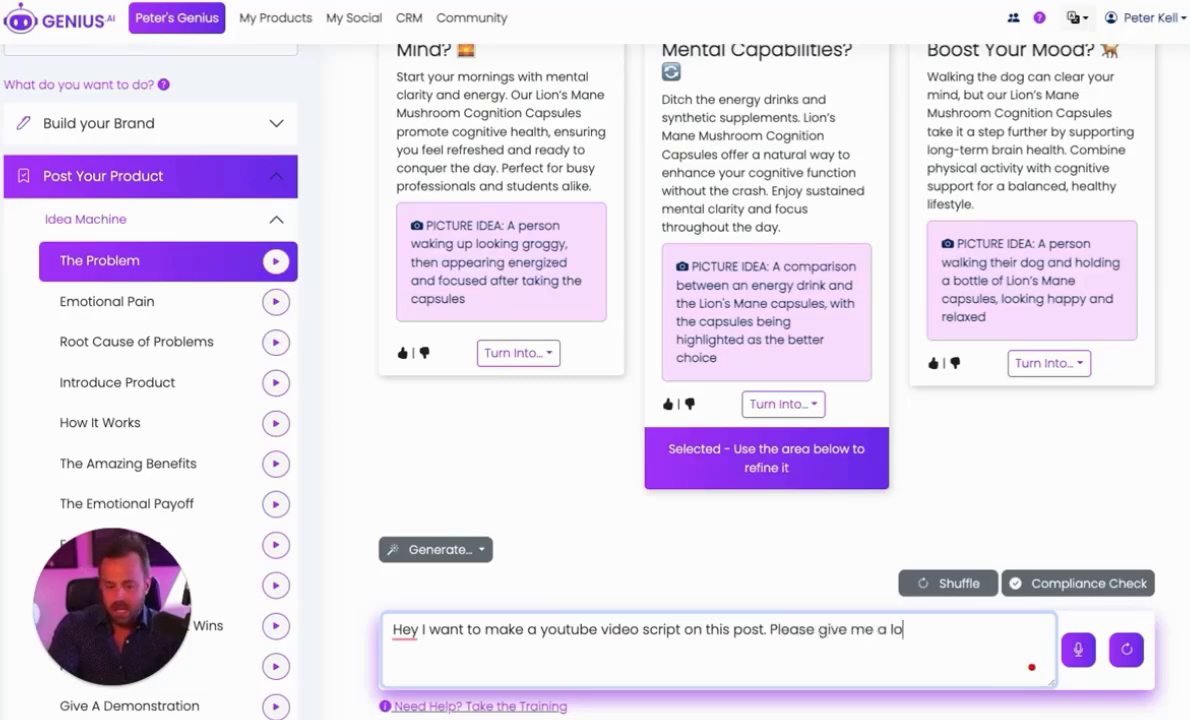
pyautogui.write('3 minute script idea around this')
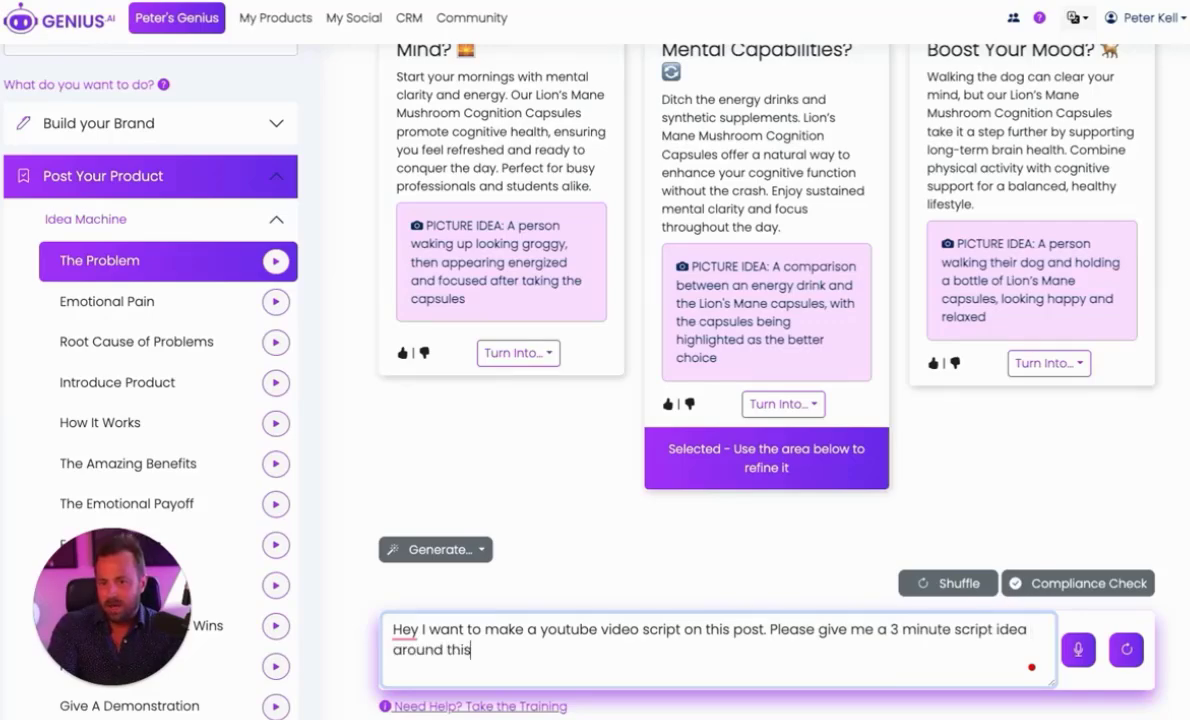
pyautogui.write('topic of energy')
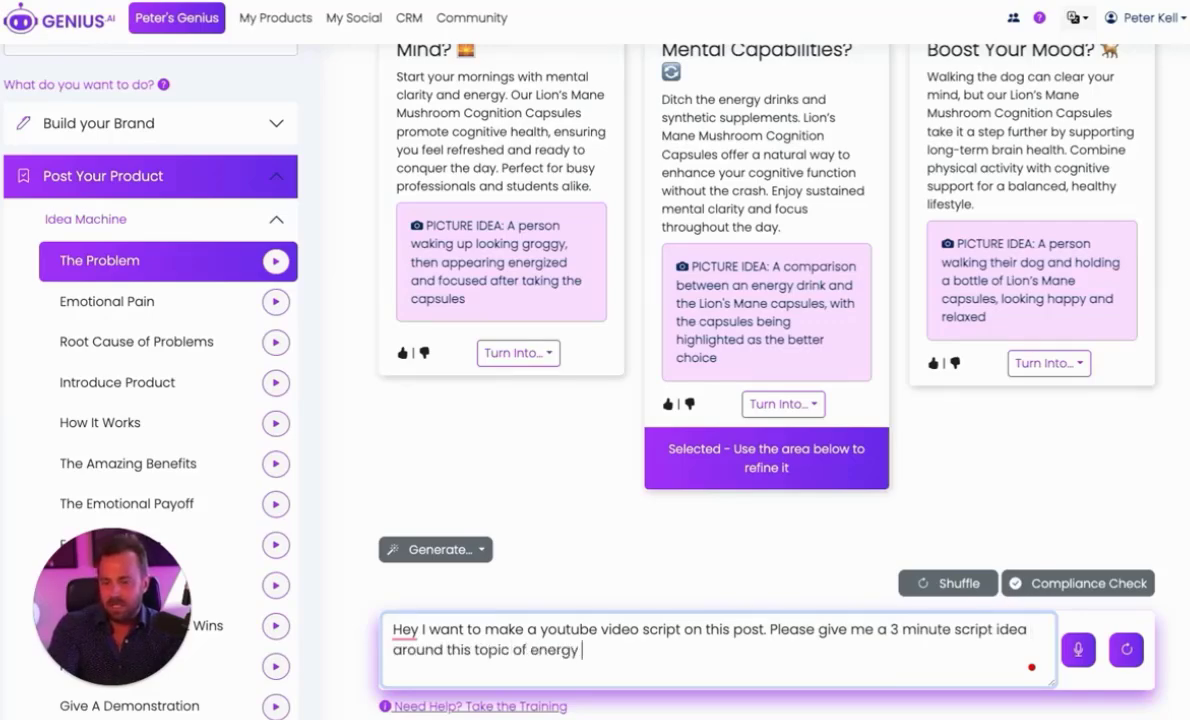
pyautogui.write('drinks. Along with a')
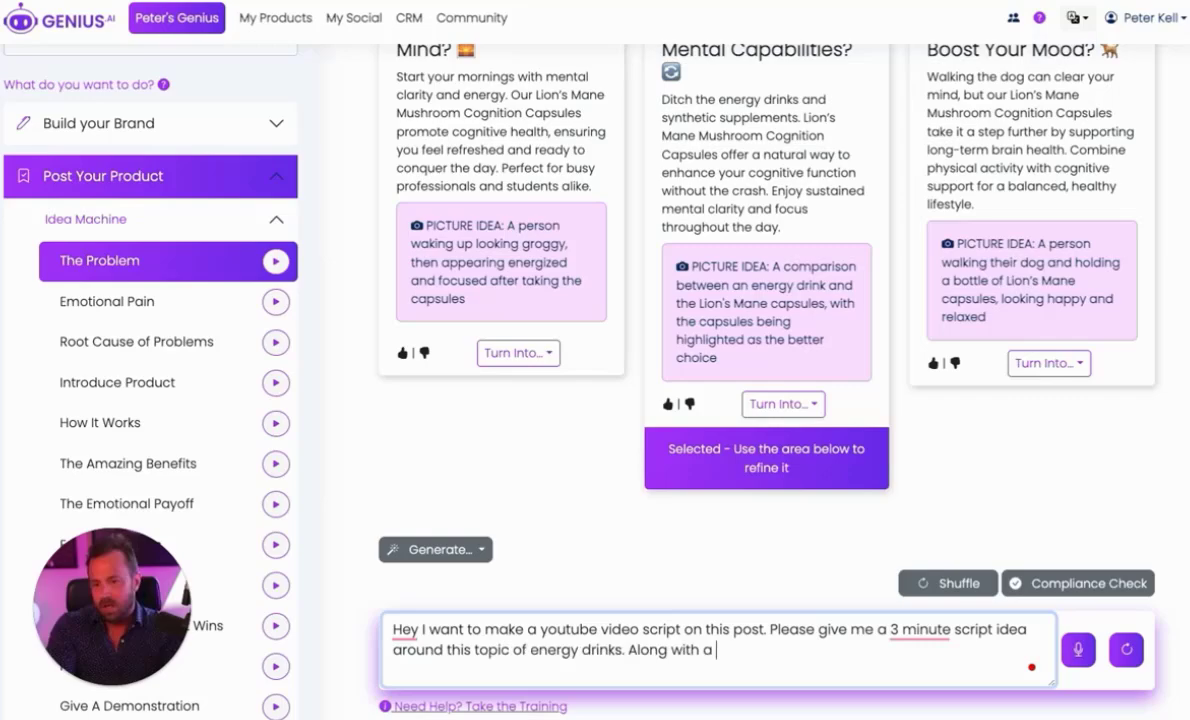
pyautogui.write('scene be')
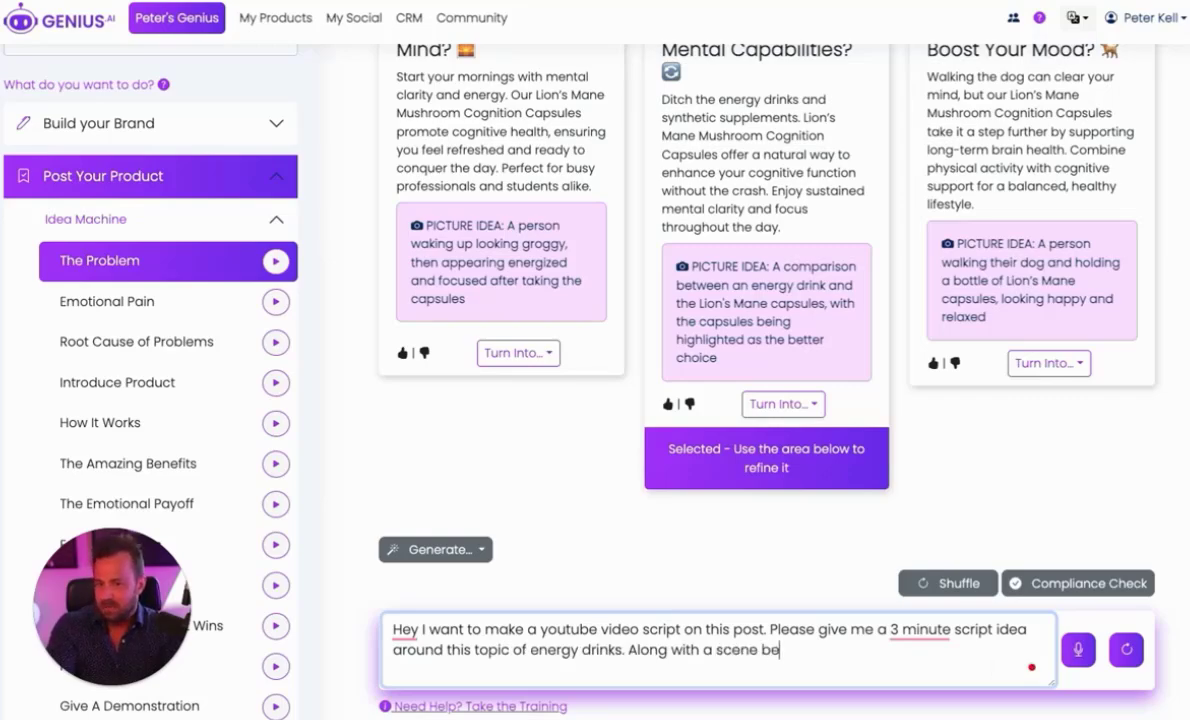
pyautogui.write('by scene breakdown f')
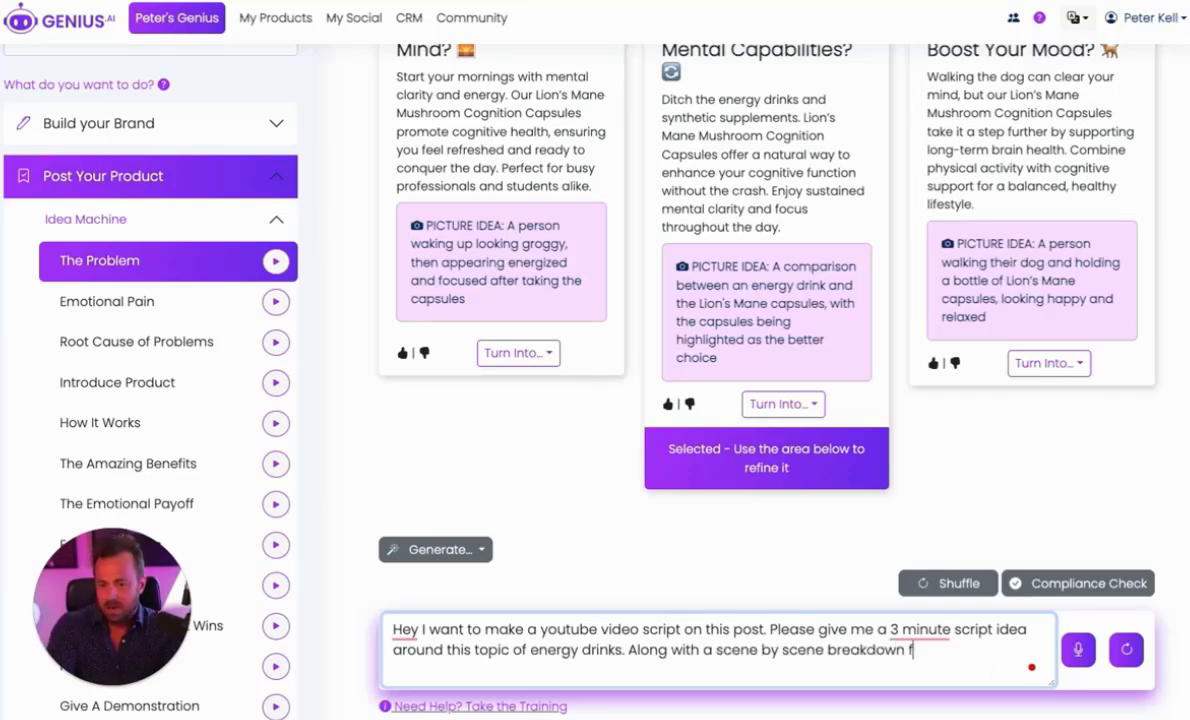
pyautogui.write('for what I can film')
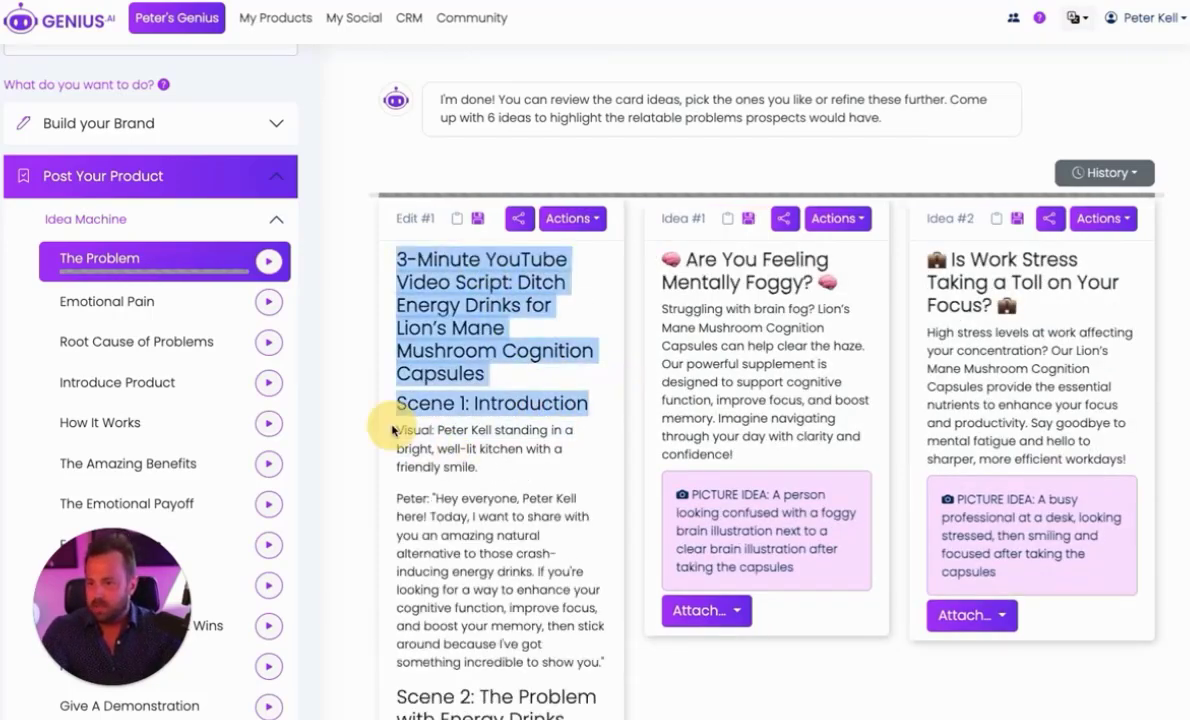
# Read through the 3-Minute YouTube Video Script, then switch to The Amazing Benefits post ideas
pyautogui.scroll(3)
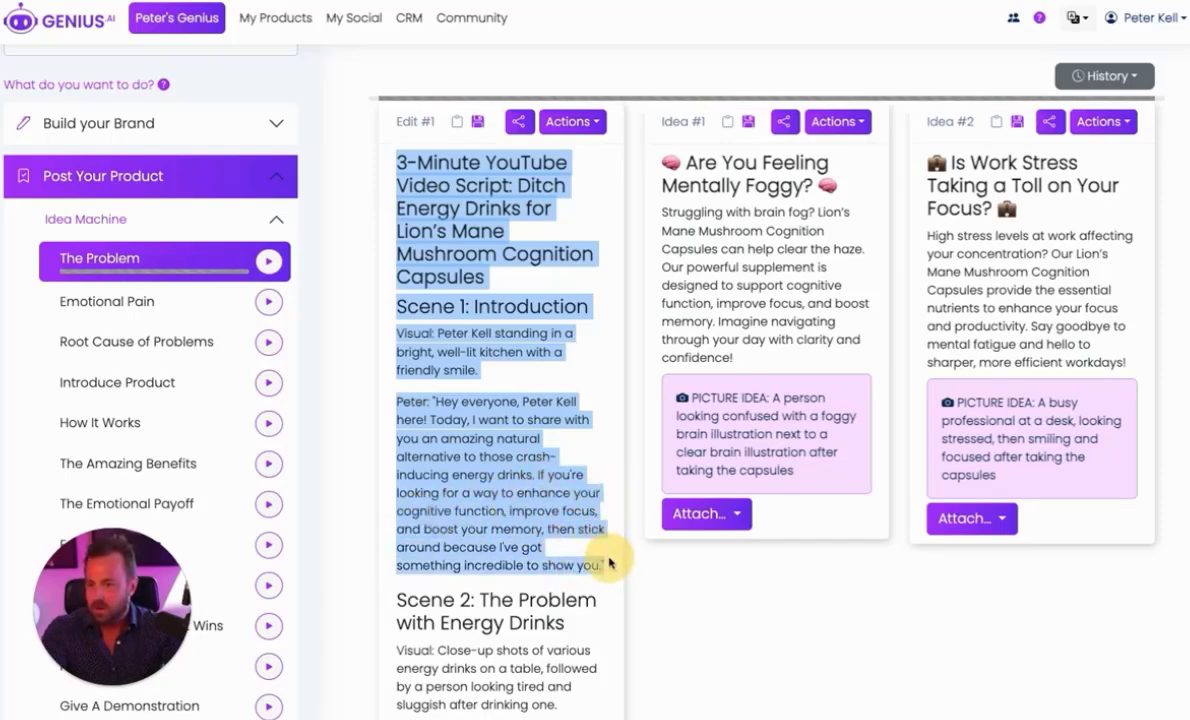
pyautogui.scroll(-3)
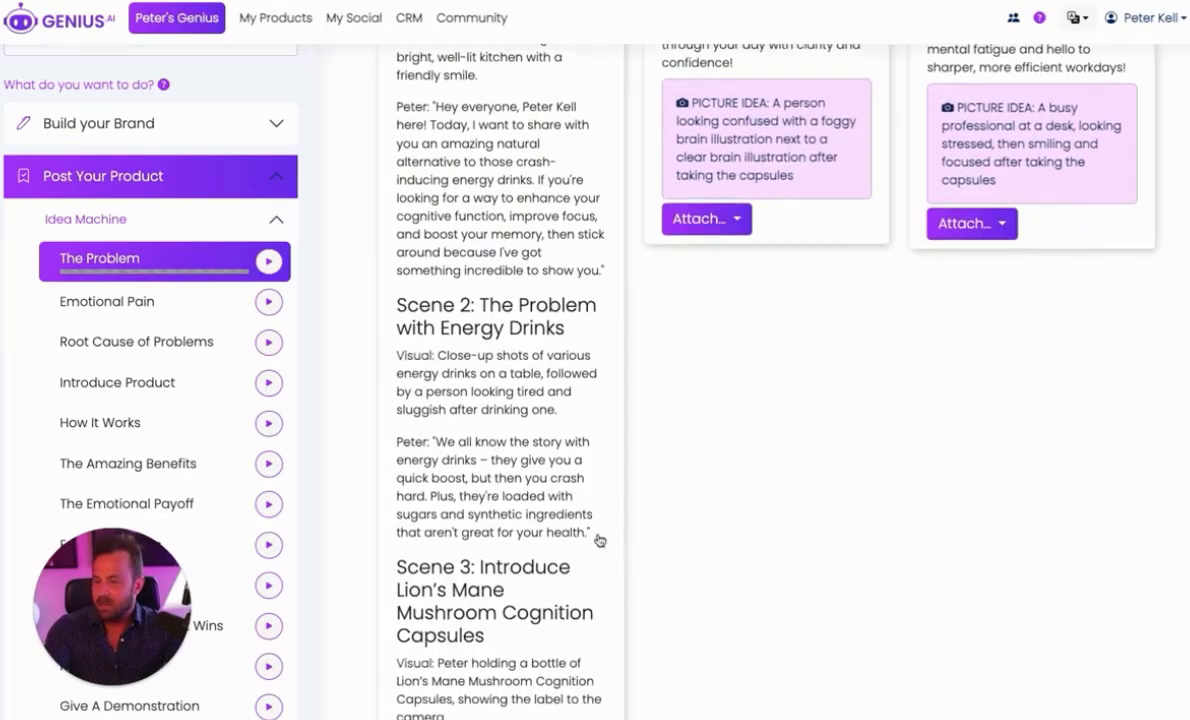
pyautogui.scroll(-3)
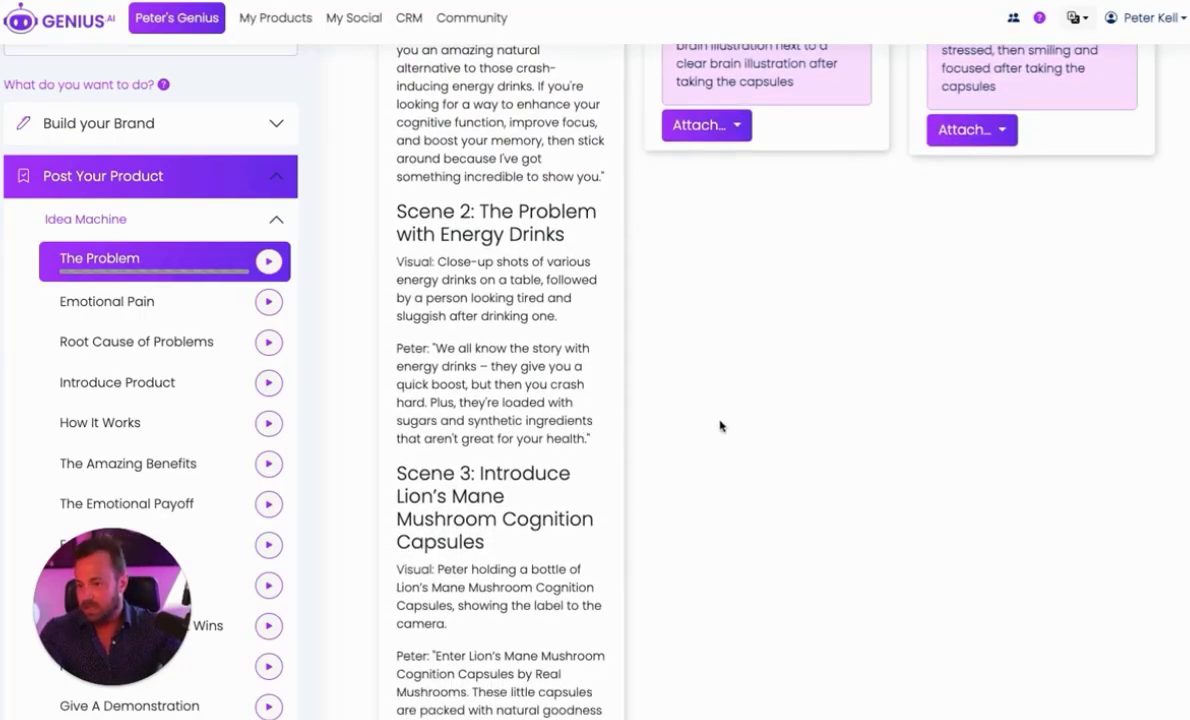
pyautogui.moveTo(656, 410)
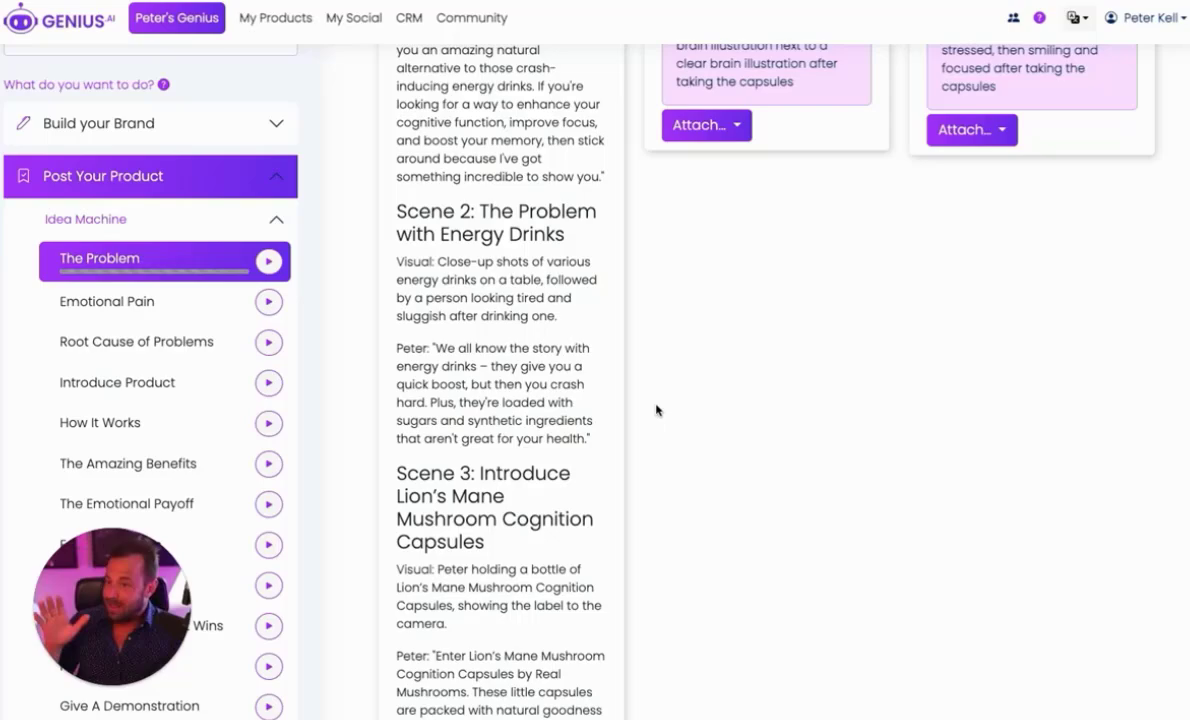
pyautogui.click(268, 464)
pyautogui.write('Make it concise and')
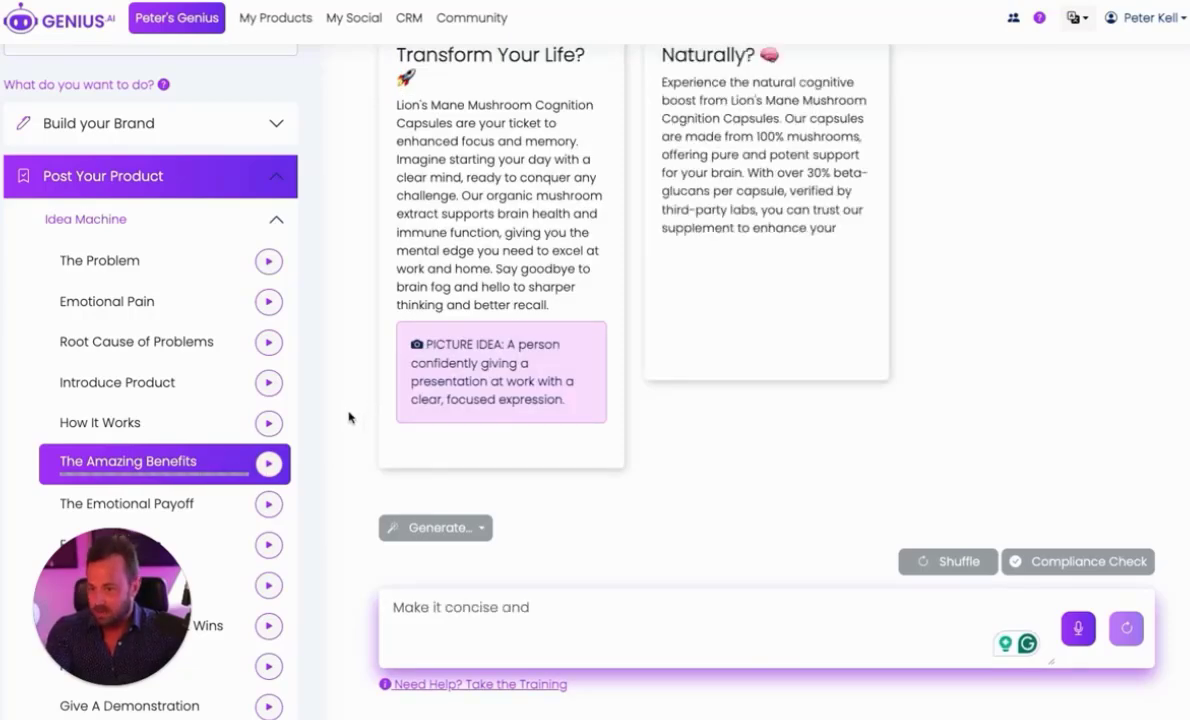
# Collapse the Post Your Product idea list in the sidebar
pyautogui.click(276, 218)
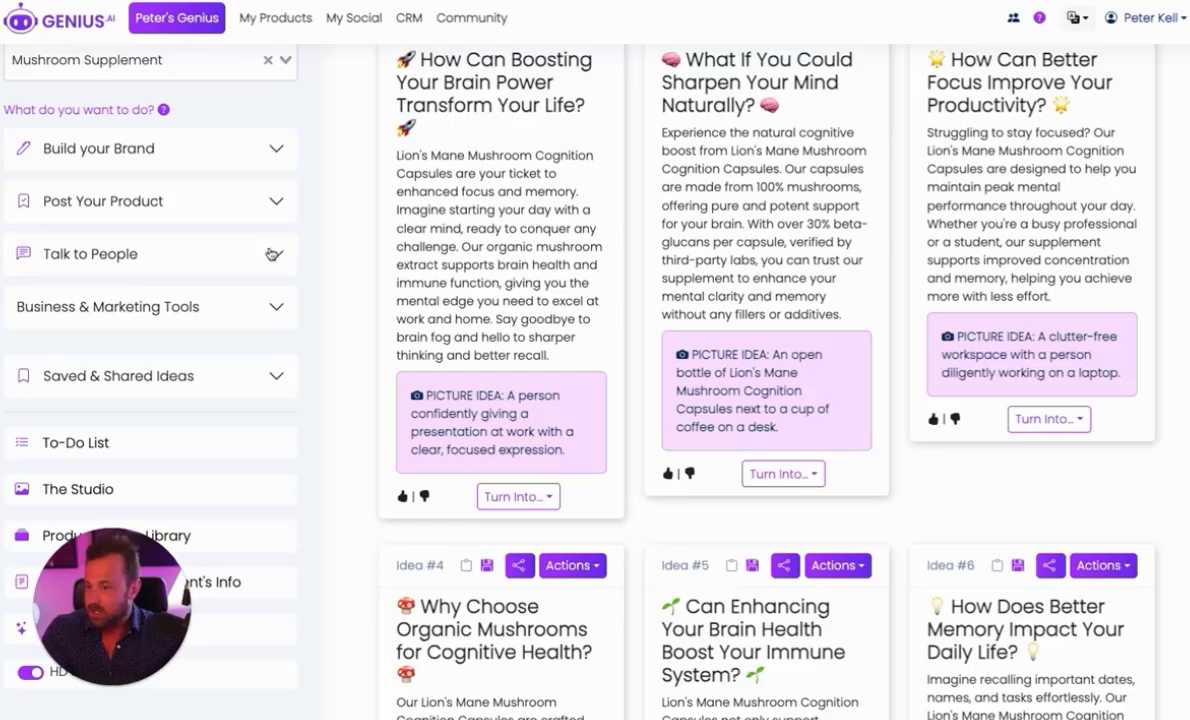
# Generate the 'How To Close Warm Prospects That Engage With Your Posts' message ideas for Mushroom Supplement
pyautogui.click(90, 252)
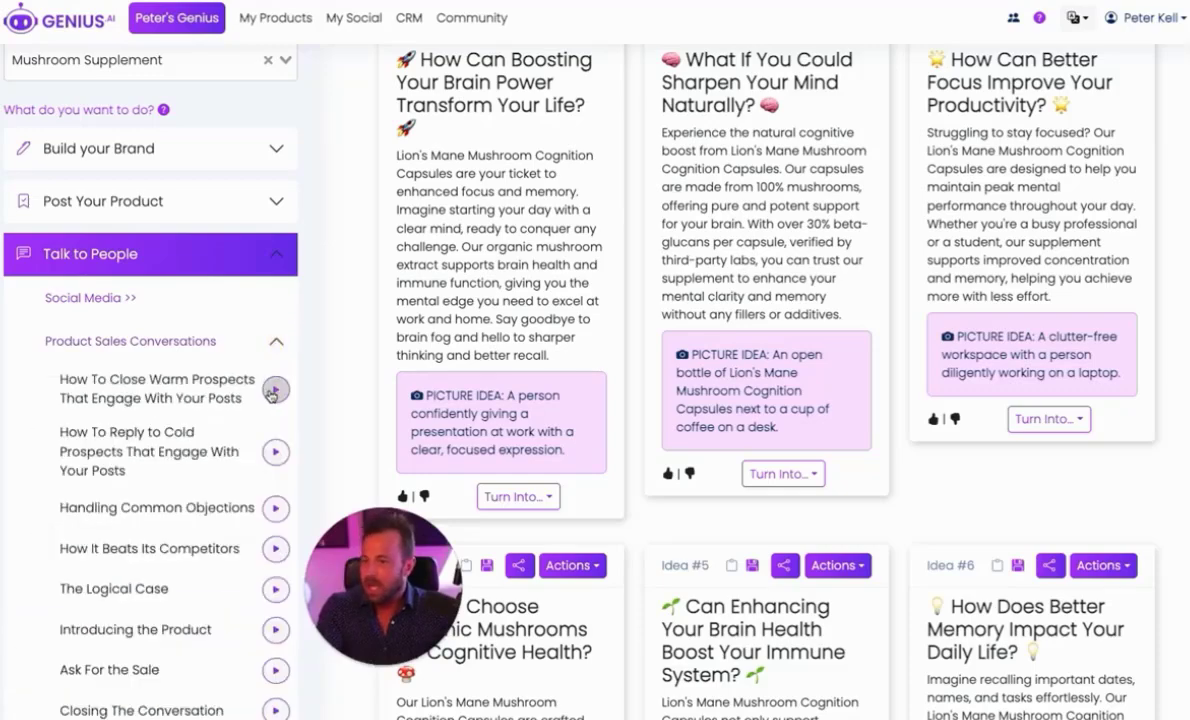
pyautogui.click(270, 388)
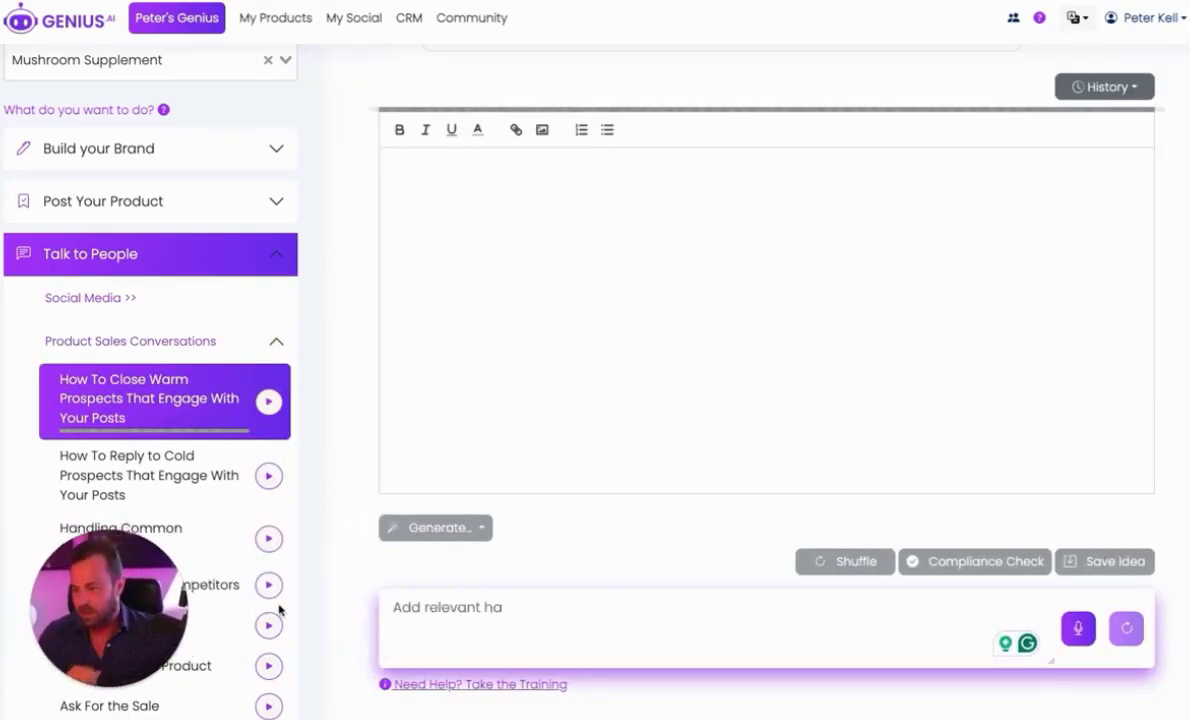
pyautogui.click(268, 400)
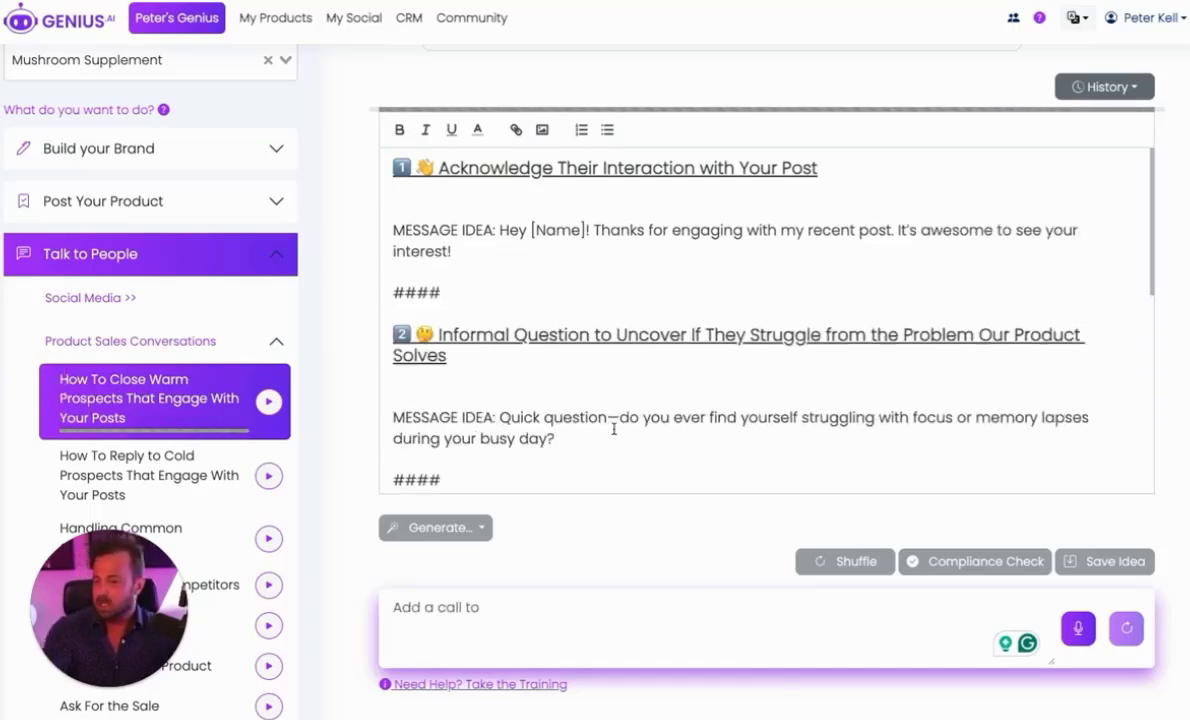
# Start drafting an 'Engage my audience at the e...' request in the prompt box
pyautogui.write('a')
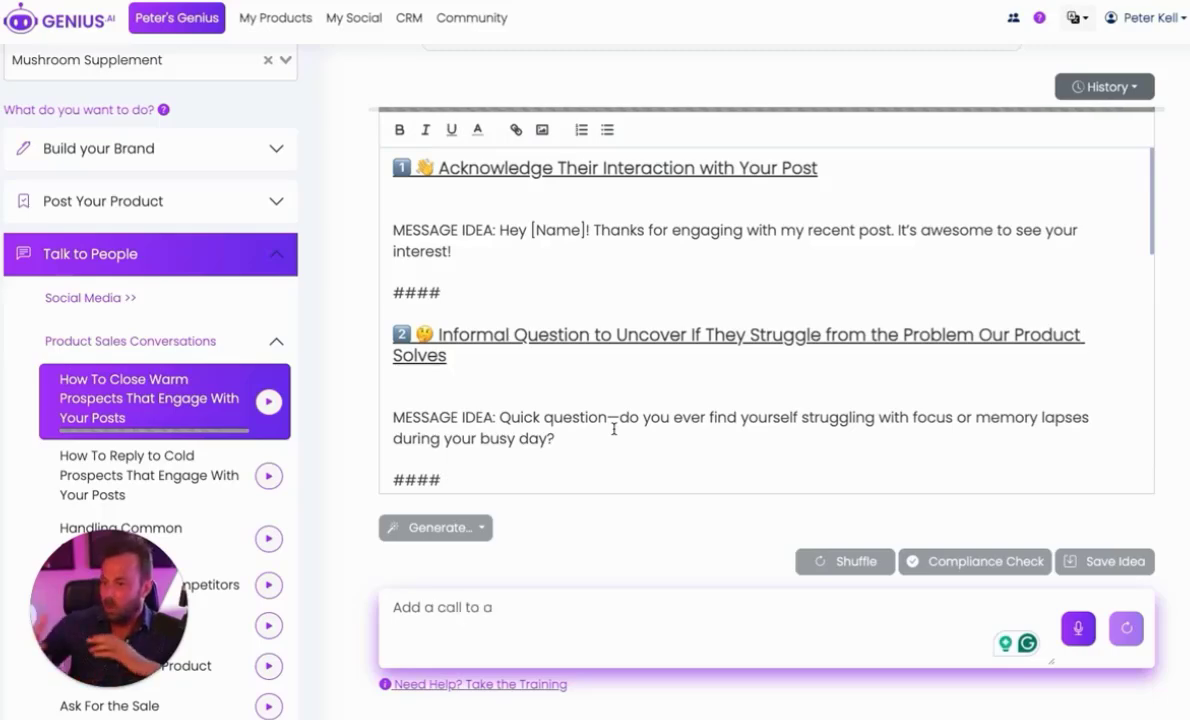
pyautogui.write('Engage my a')
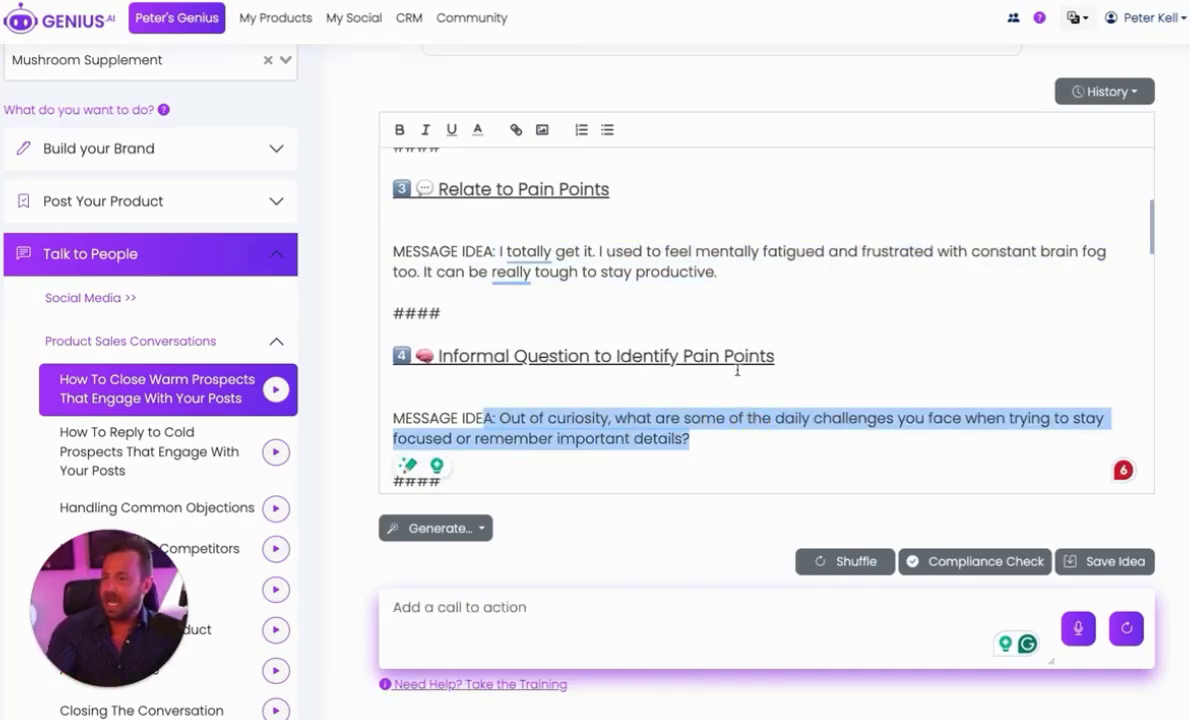
pyautogui.write('Engage my audience at the e')
pyautogui.click(768, 628)
pyautogui.write('Make it concise and add more of my personality')
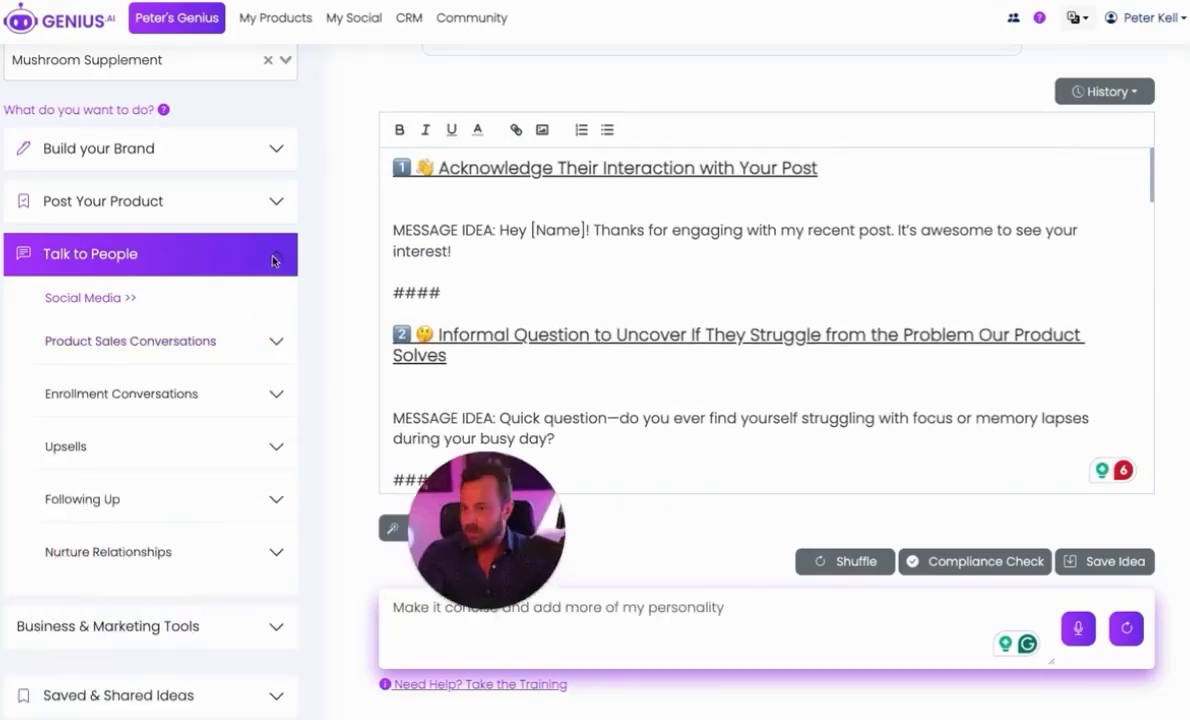
# Collapse the Talk to People options and bring up the Copilot chat
pyautogui.click(90, 252)
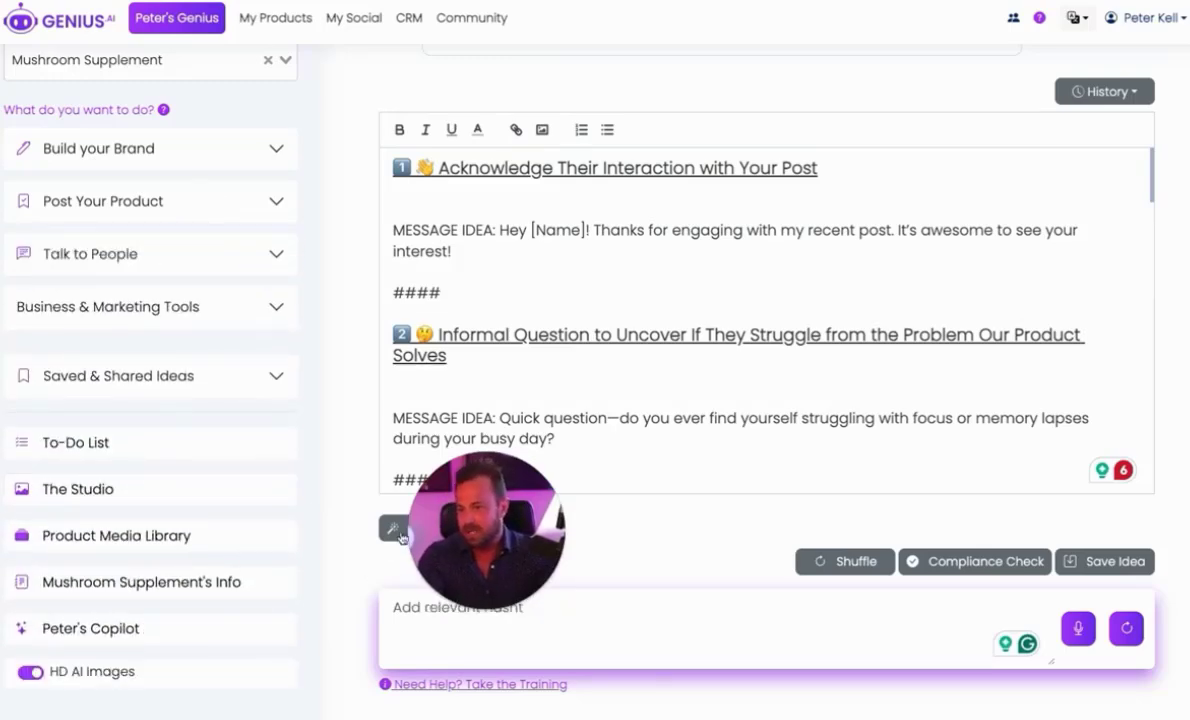
pyautogui.click(90, 628)
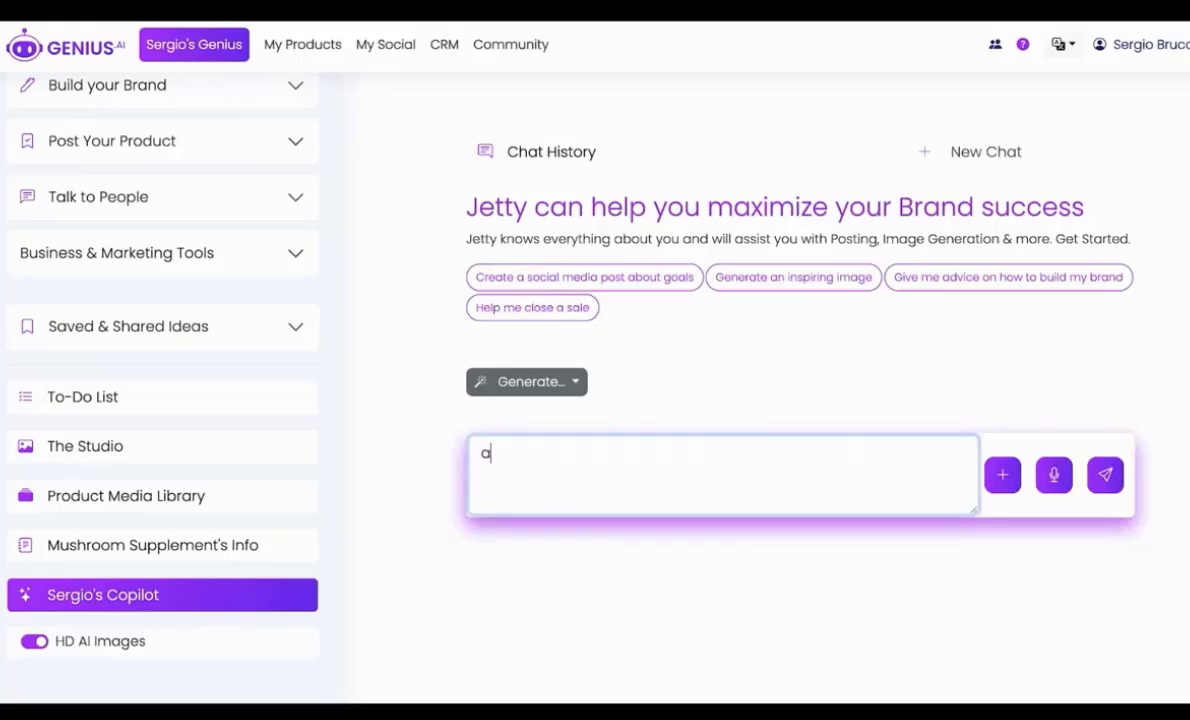
# Ask Copilot how to respond via text to a prospect who relies on coffee and finds the Mushroom Supplement too expensive
pyautogui.write("Hey i'm trying")
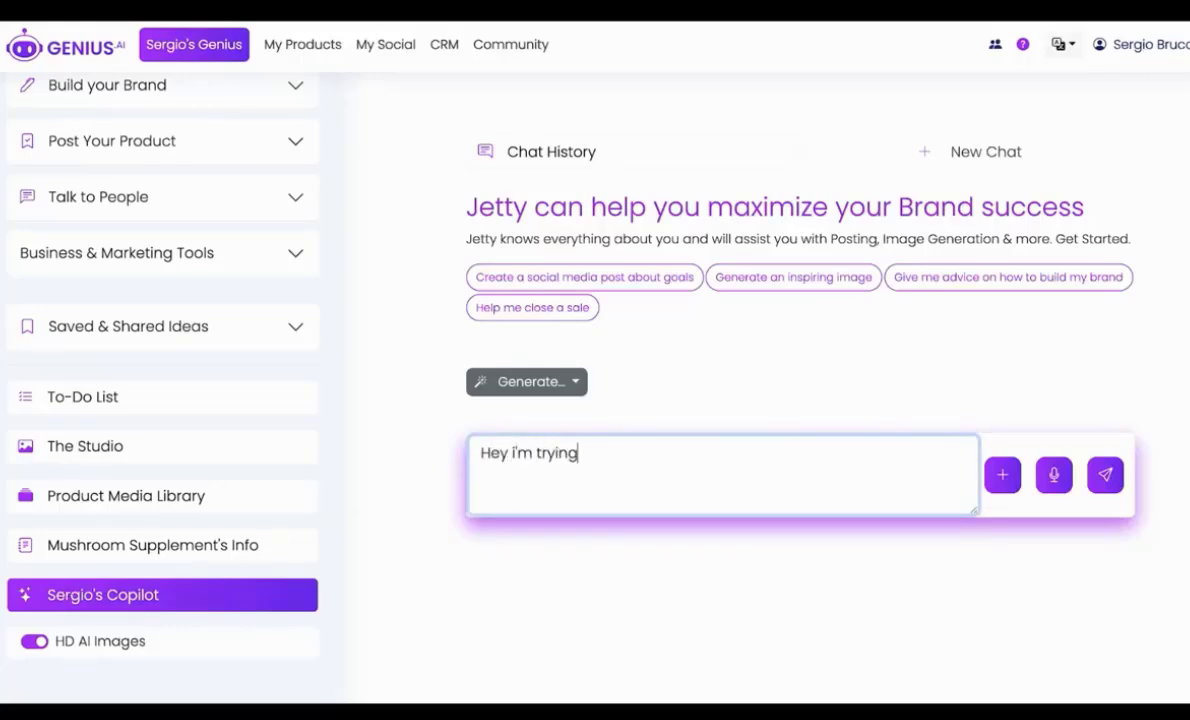
pyautogui.write('to sell')
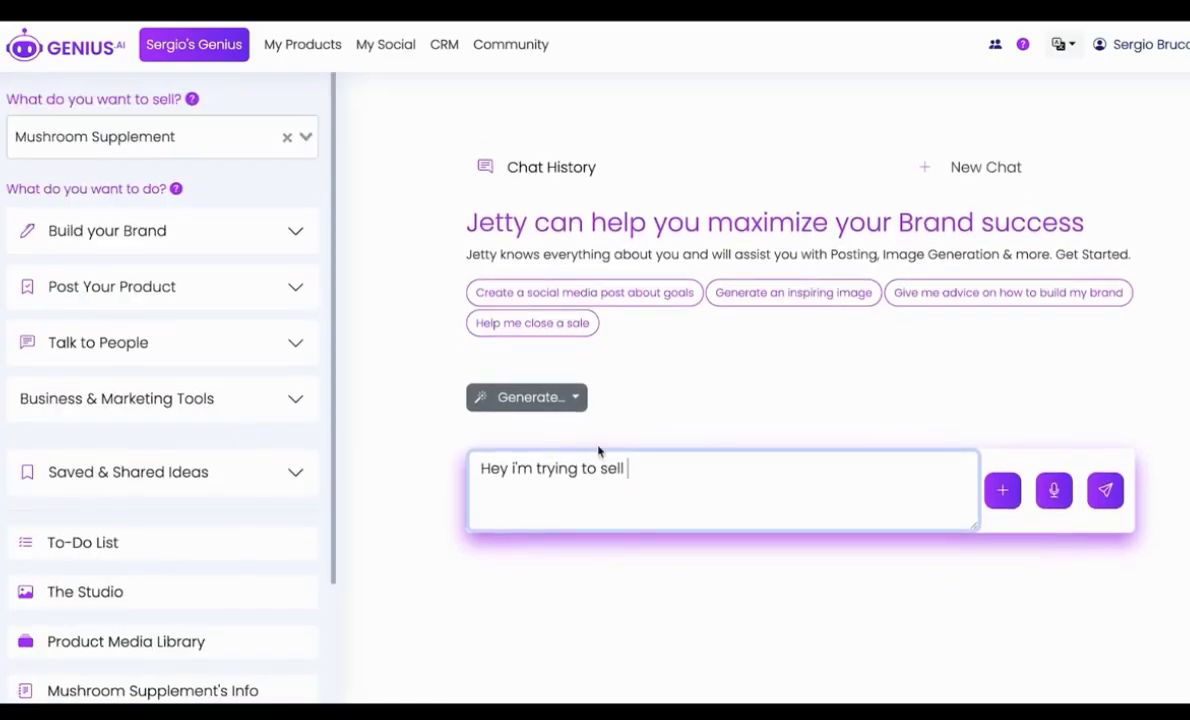
pyautogui.write('the Mushro')
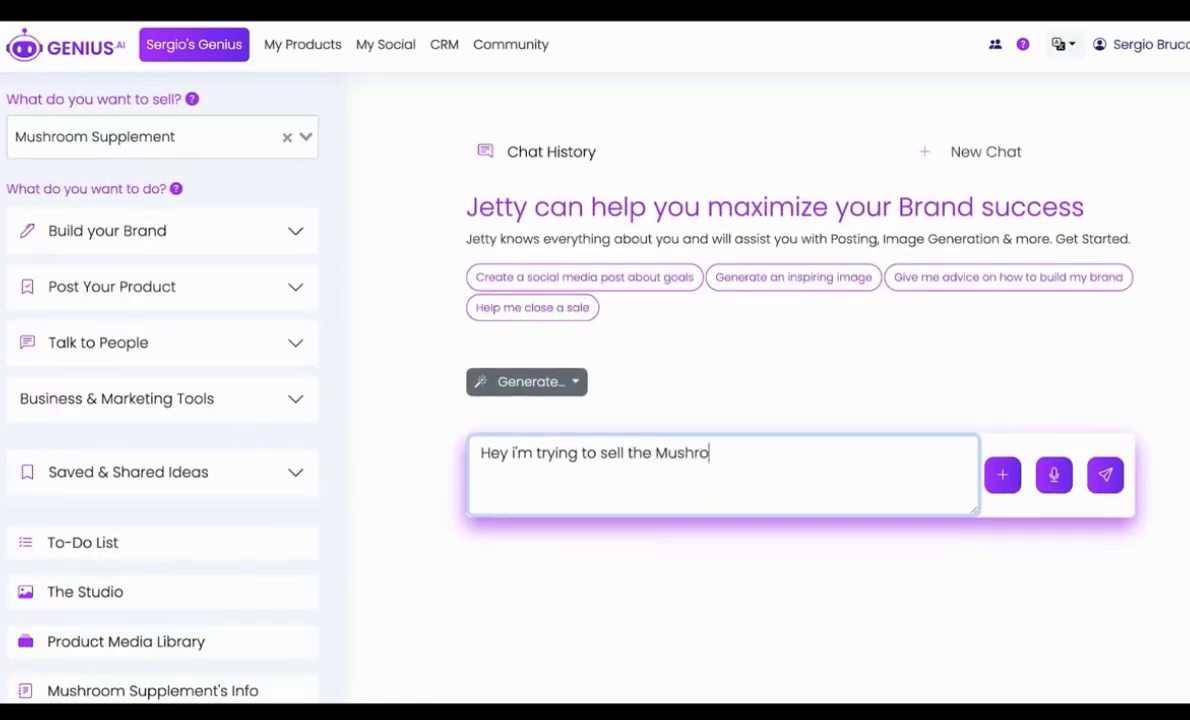
pyautogui.write('om Supplement but')
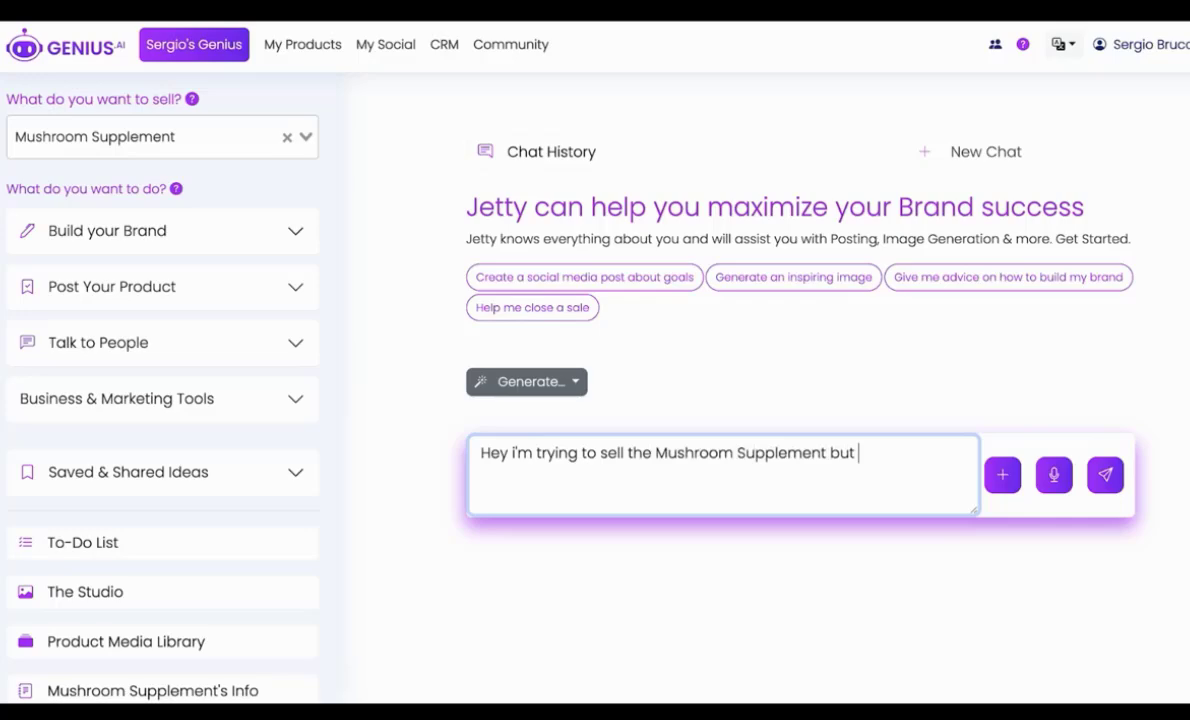
pyautogui.write('the prospect says they')
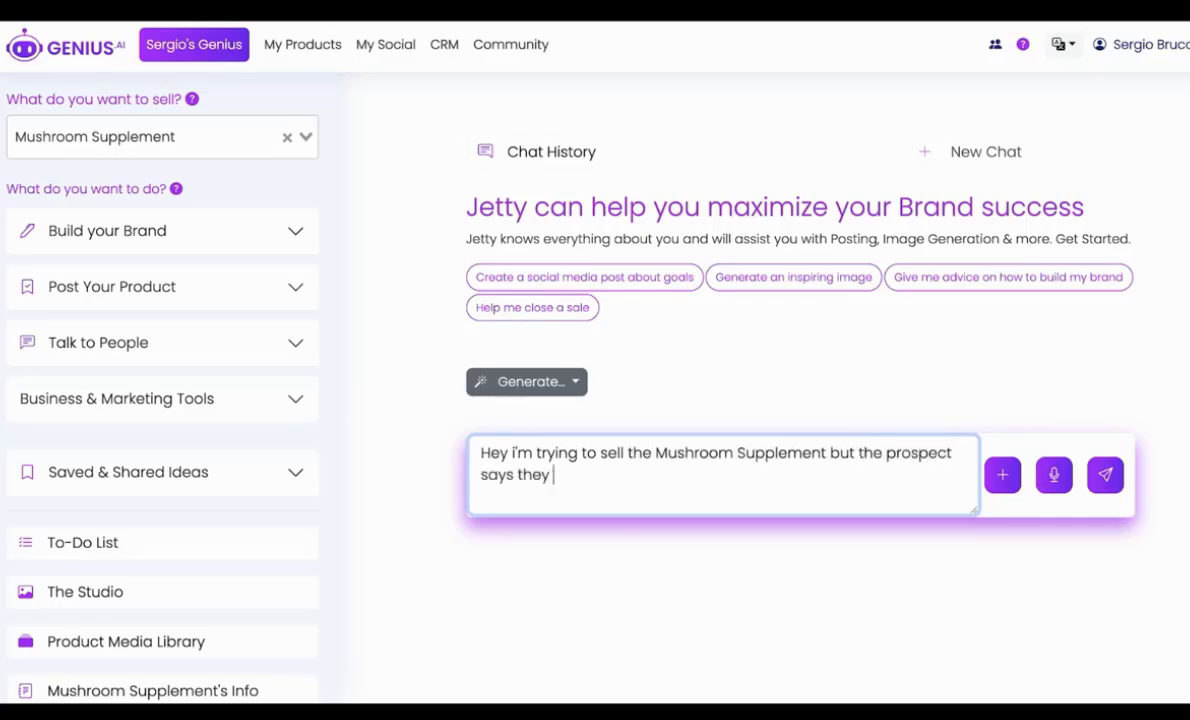
pyautogui.write('already take')
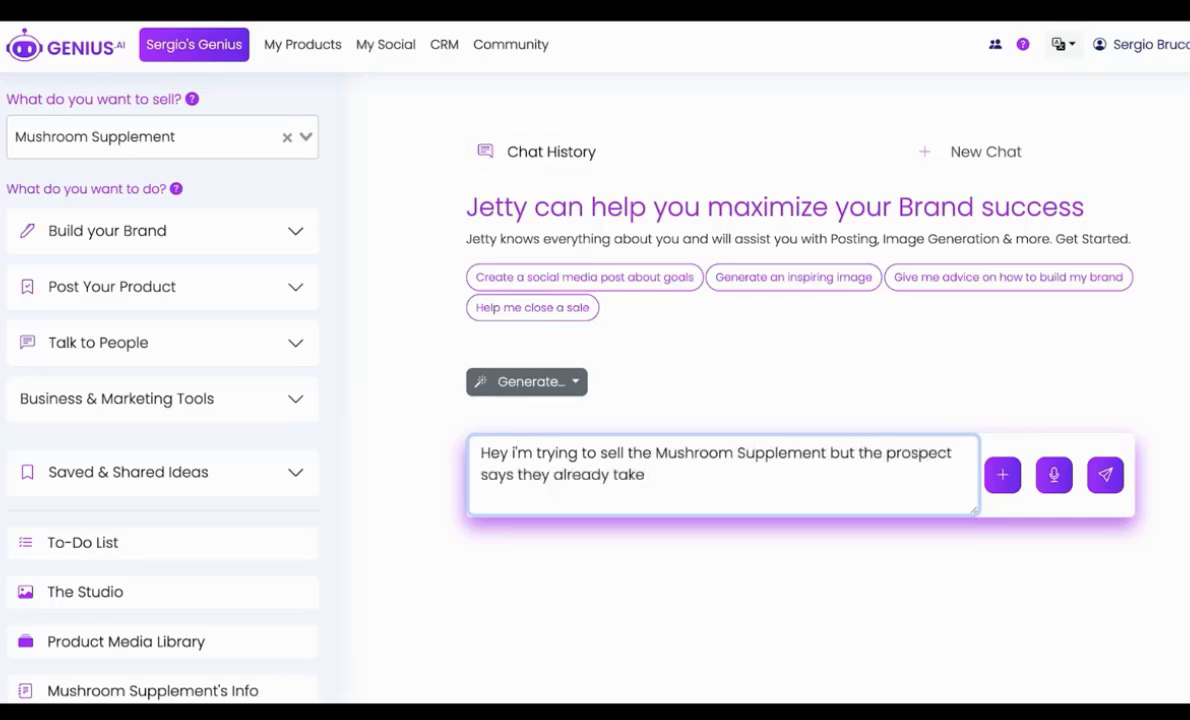
pyautogui.write('coffee to st')
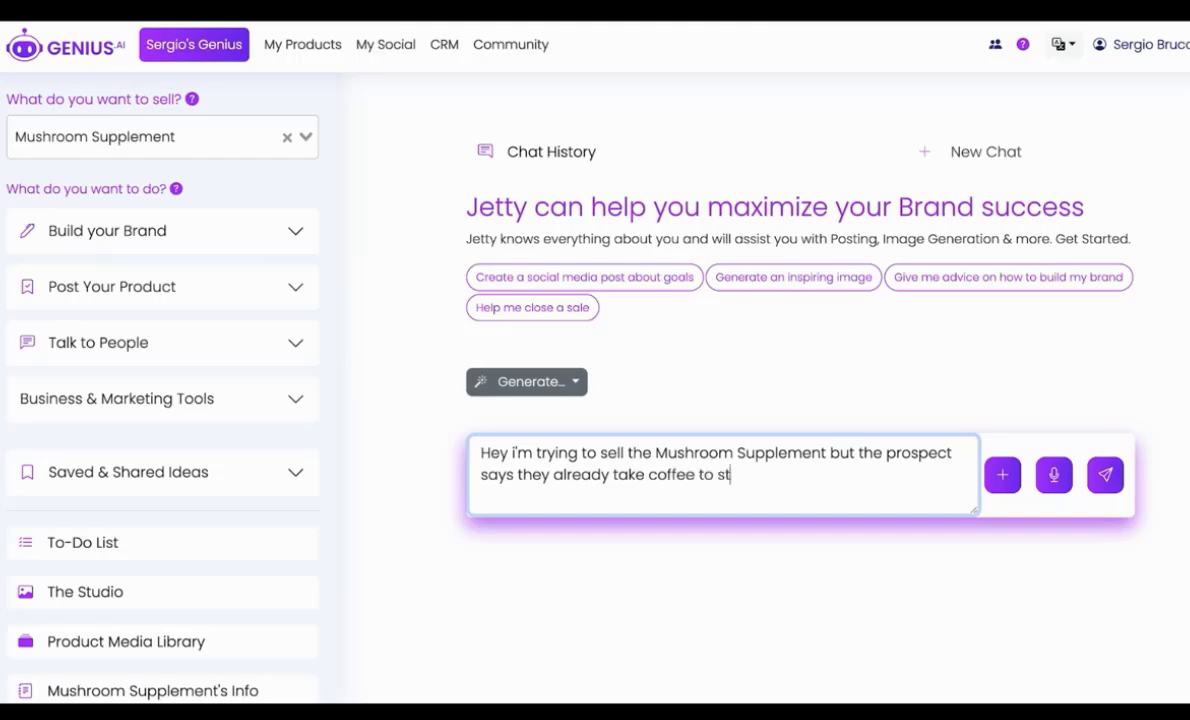
pyautogui.write('ay focused, and')
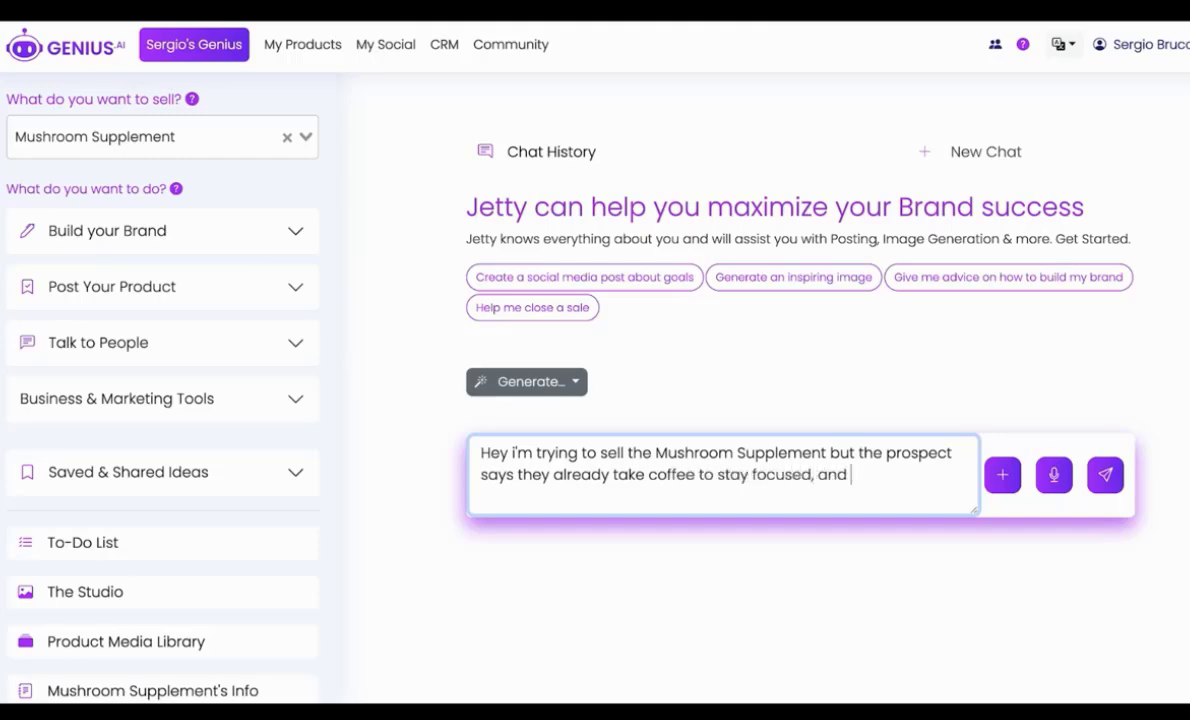
pyautogui.write("they also think it's so")
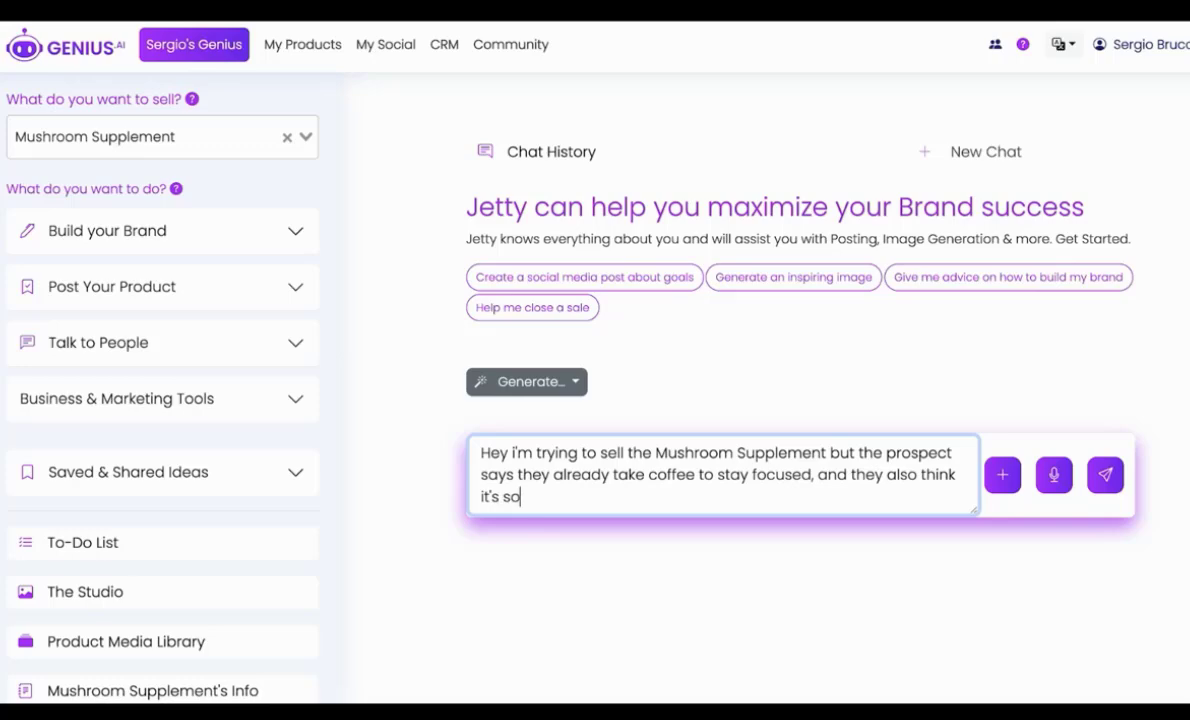
pyautogui.write('o expensive. Whats a good way to rep')
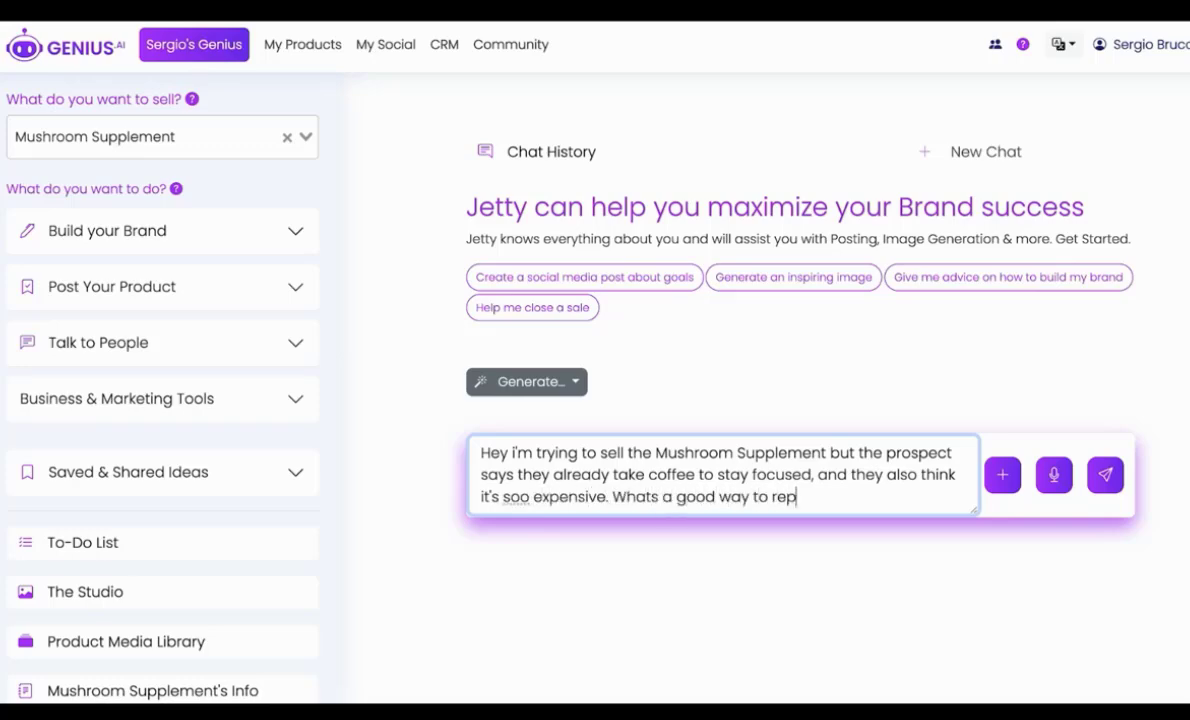
pyautogui.press('Backspace')
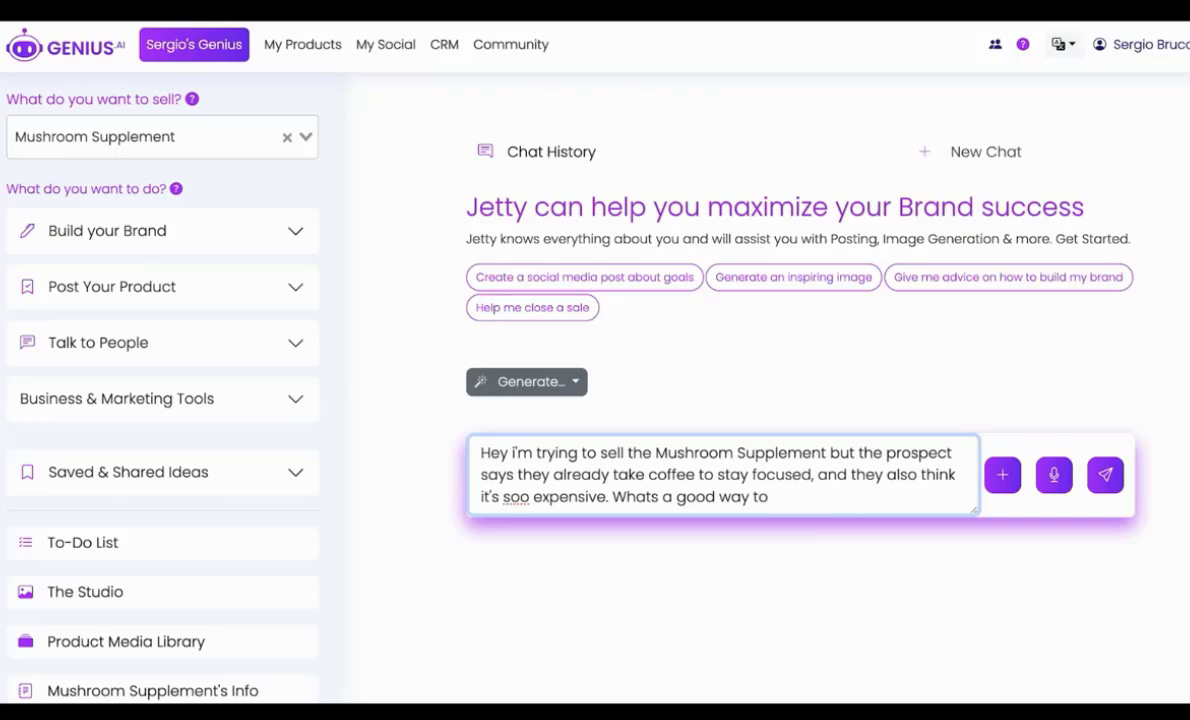
pyautogui.write('respond via text')
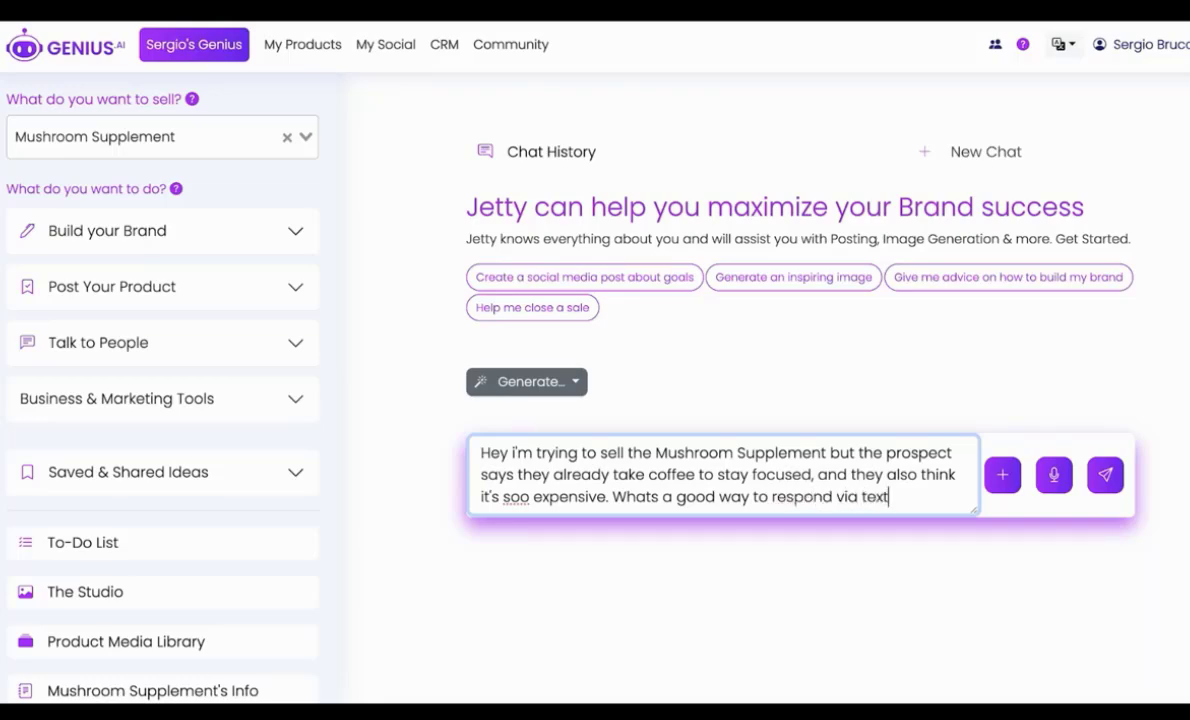
pyautogui.click(1104, 476)
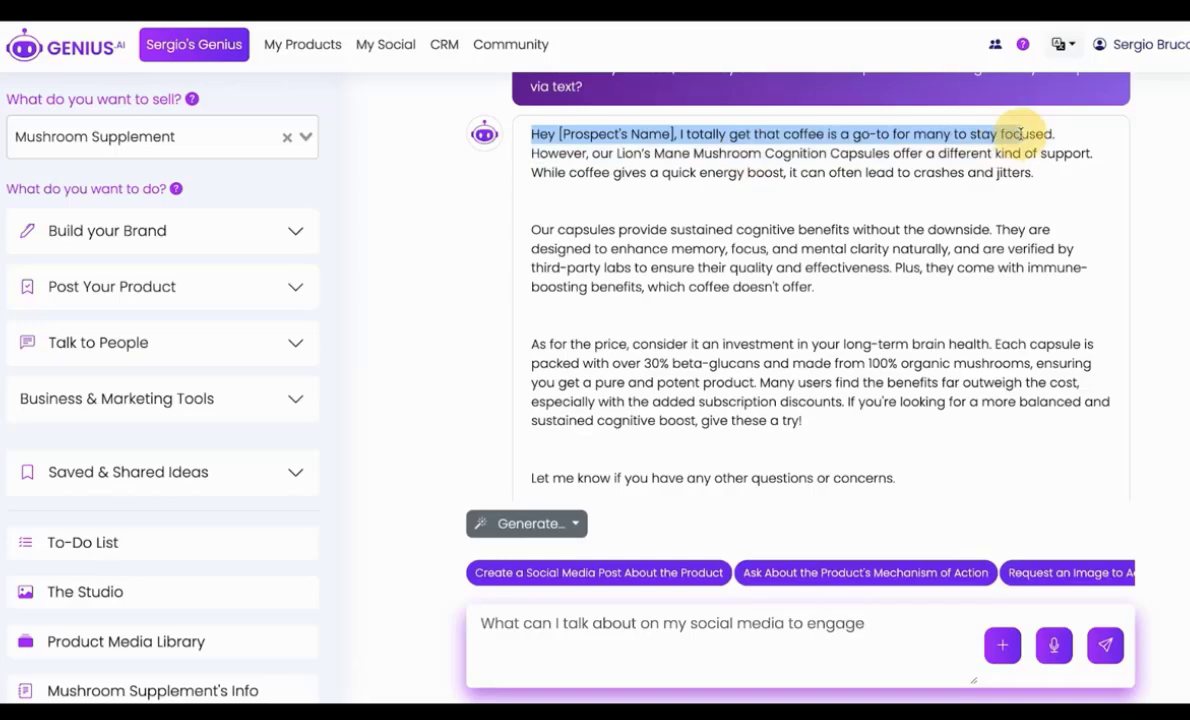
# Draft follow-up Copilot prompts on content strategy, audience trust and the 'too expensive, how can I reply?' objection
pyautogui.write('Gen')
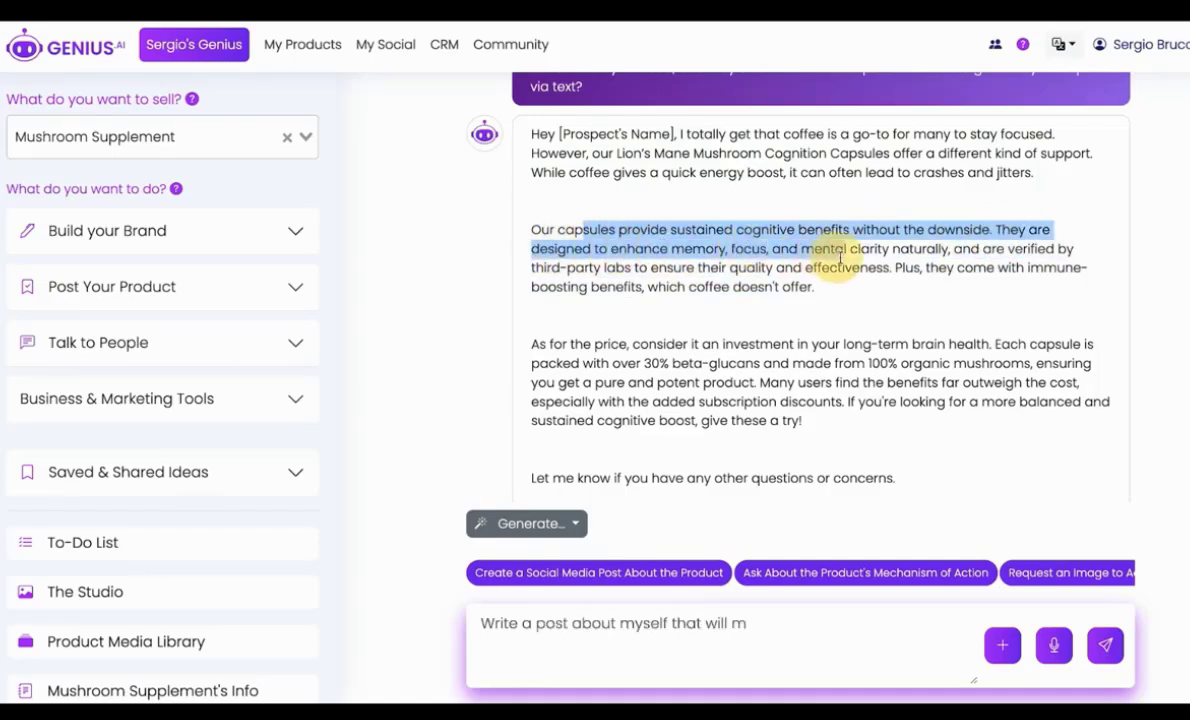
pyautogui.write('ake my audience trust me more')
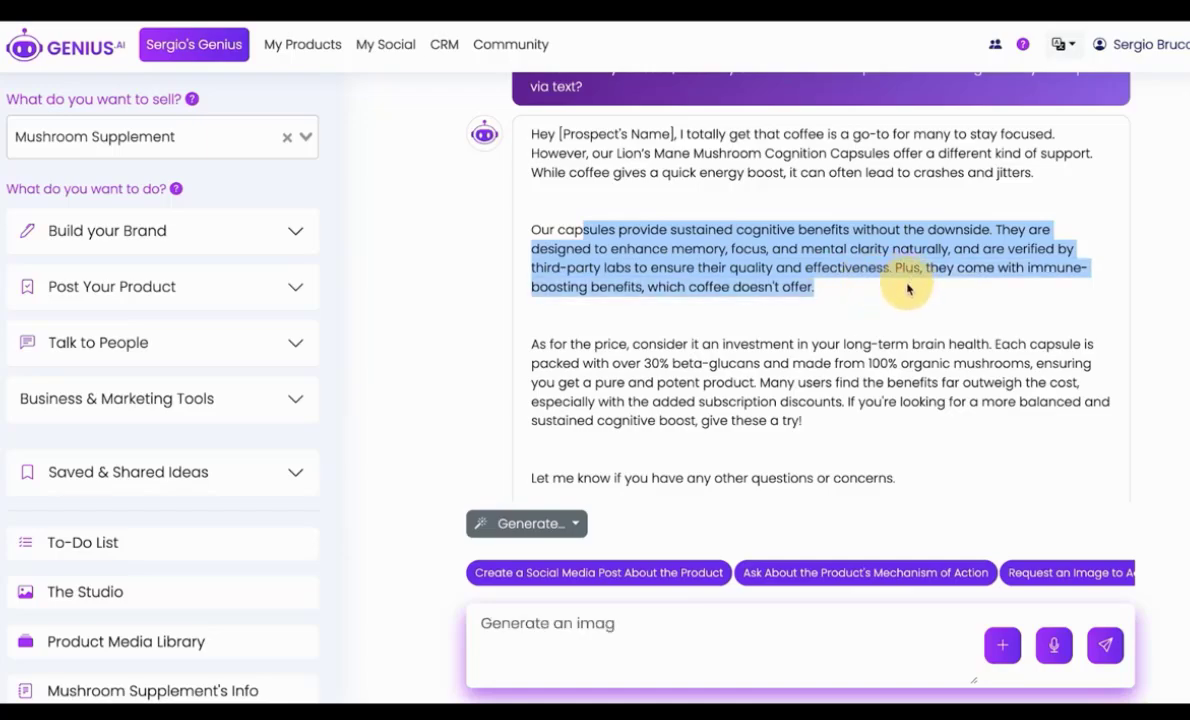
pyautogui.write('e symbolising growth')
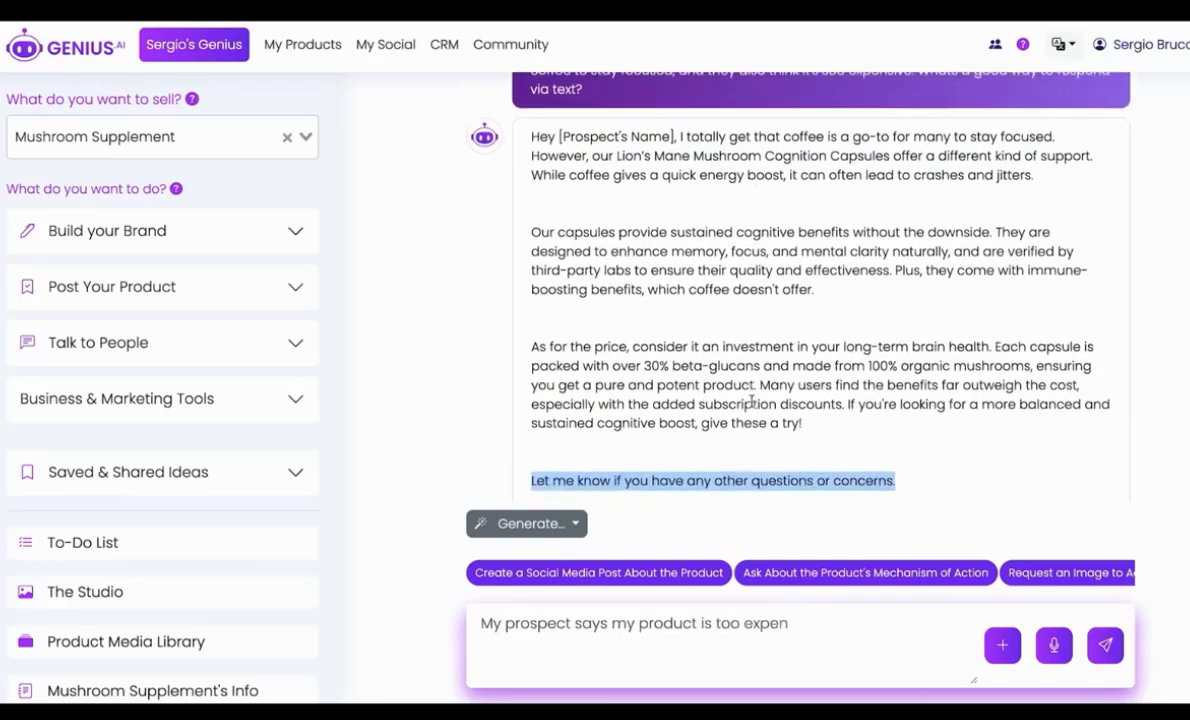
pyautogui.write('sive, how can I reply?')
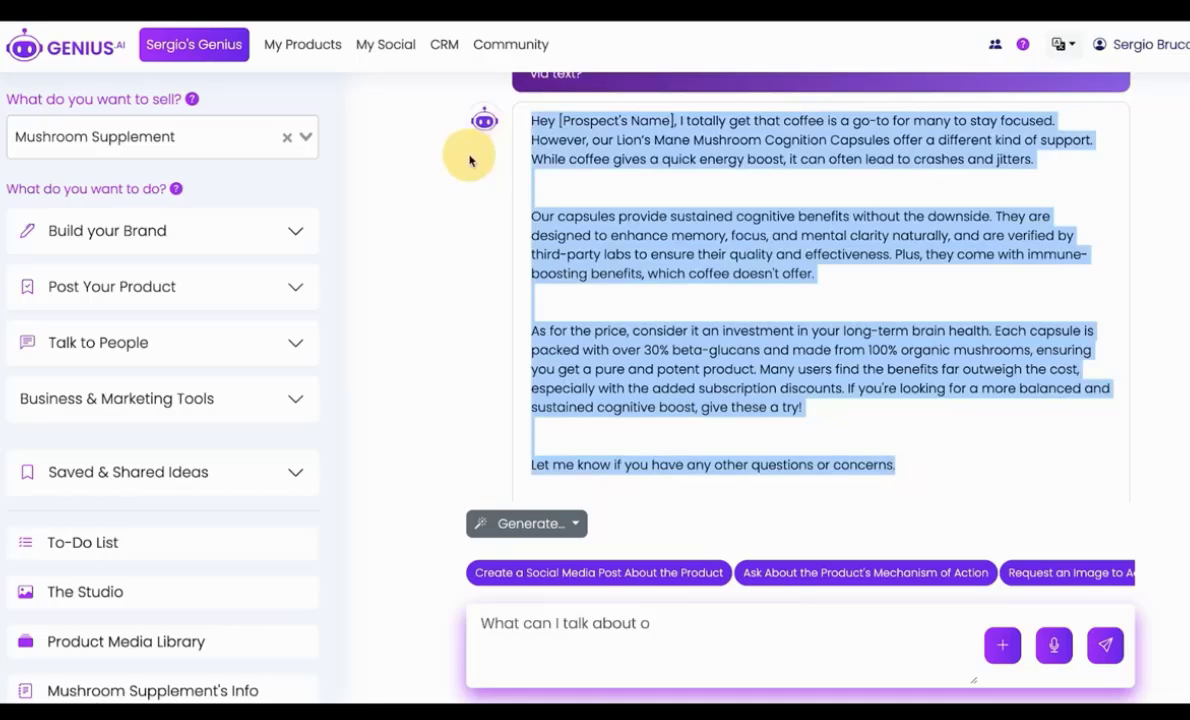
pyautogui.write('n my social media to engage my')
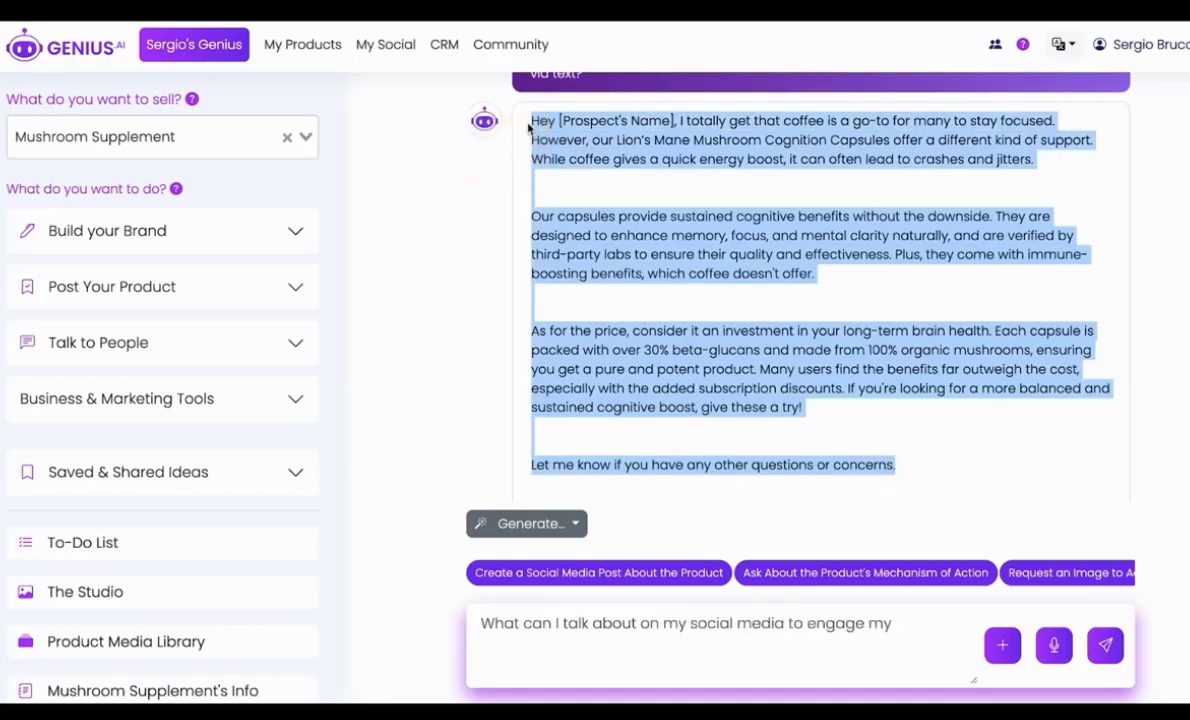
pyautogui.write('Help m')
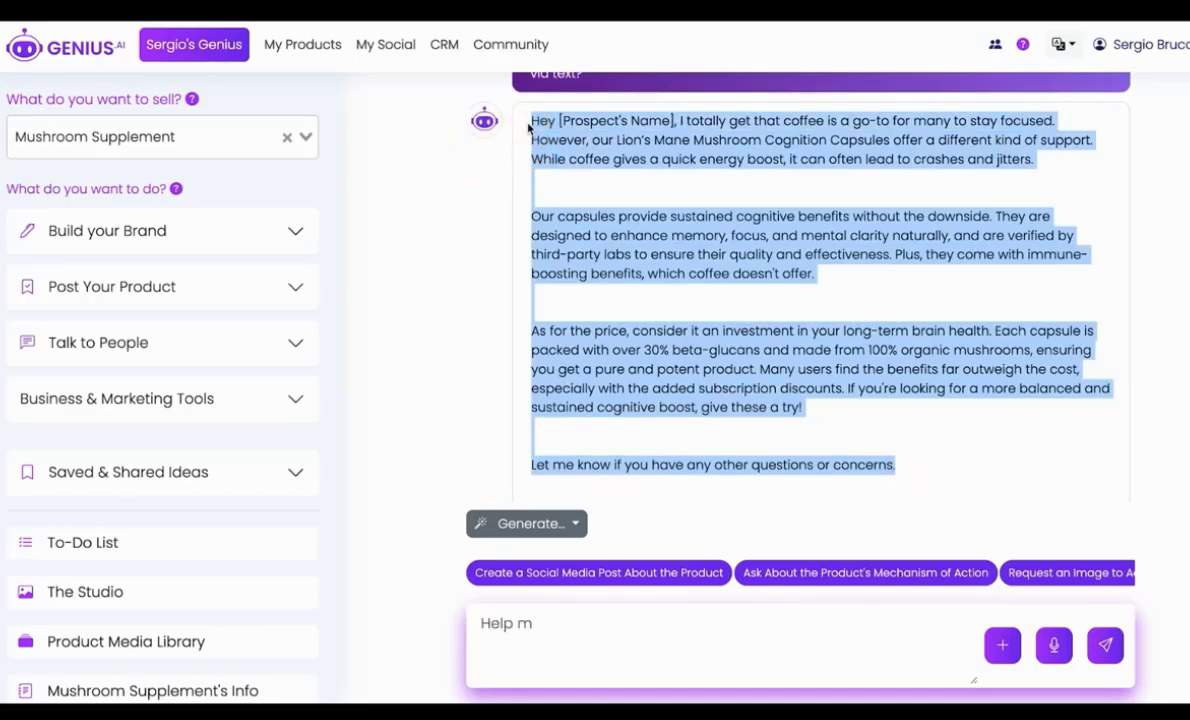
pyautogui.write('e come up with a content stra')
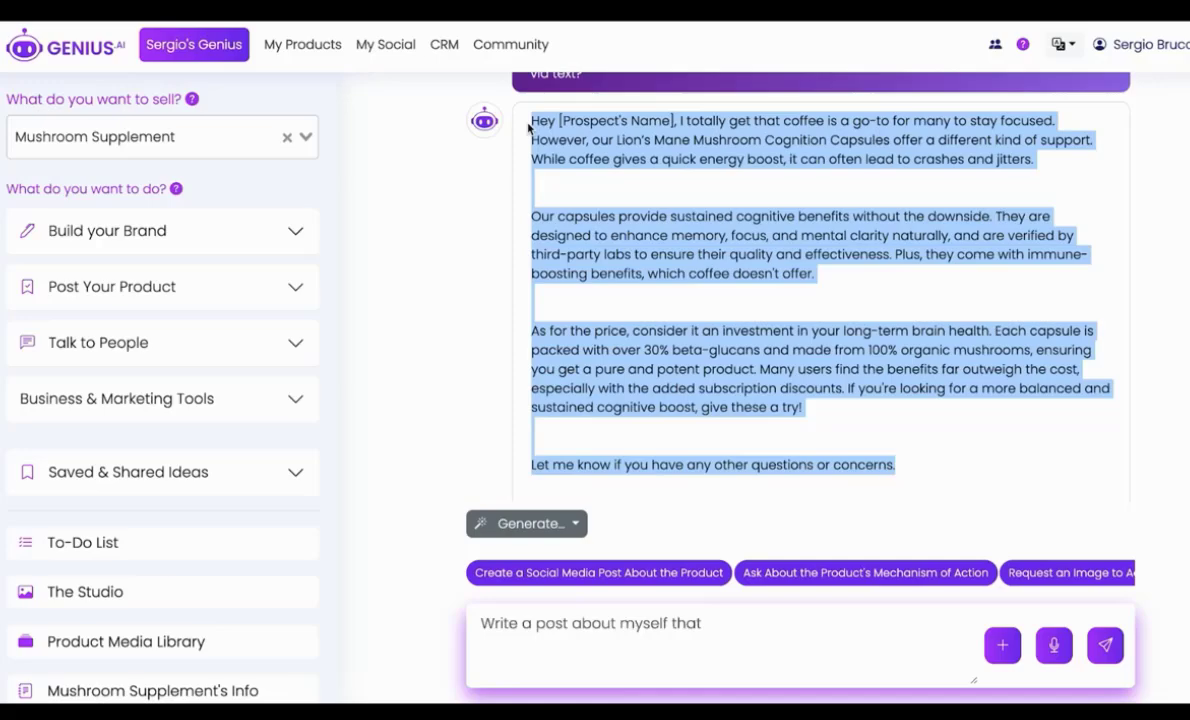
pyautogui.write('will make my audience trust m')
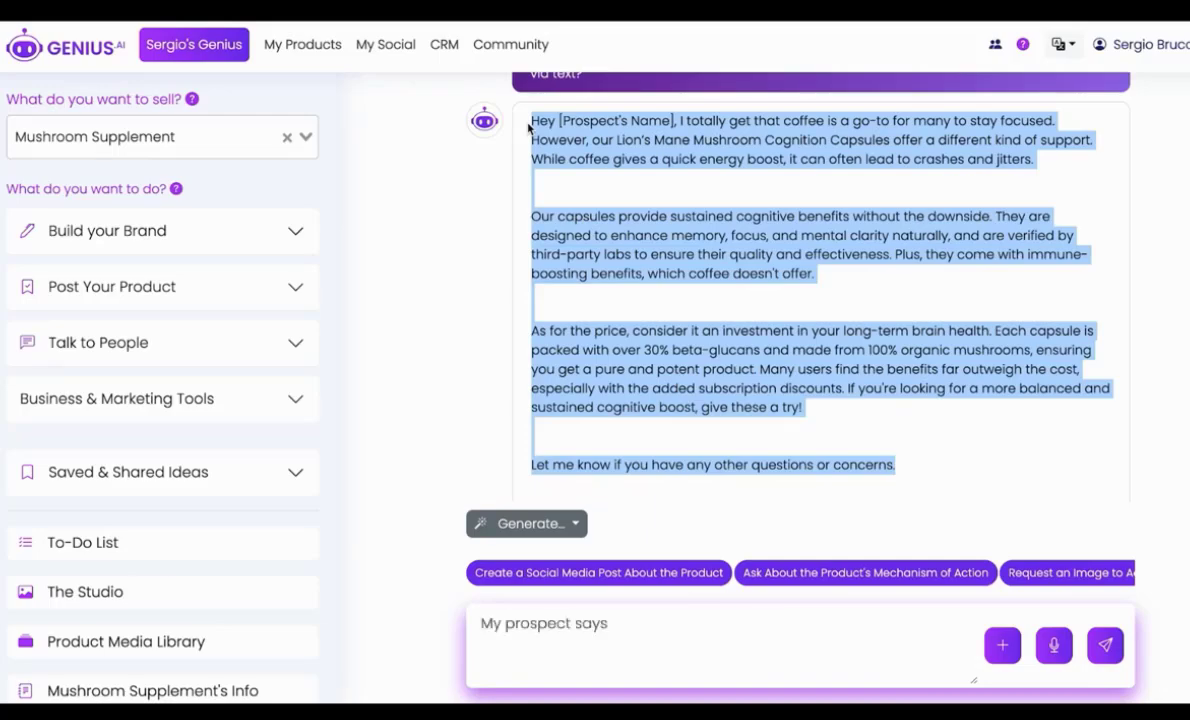
pyautogui.write('my product is too expensive, ho')
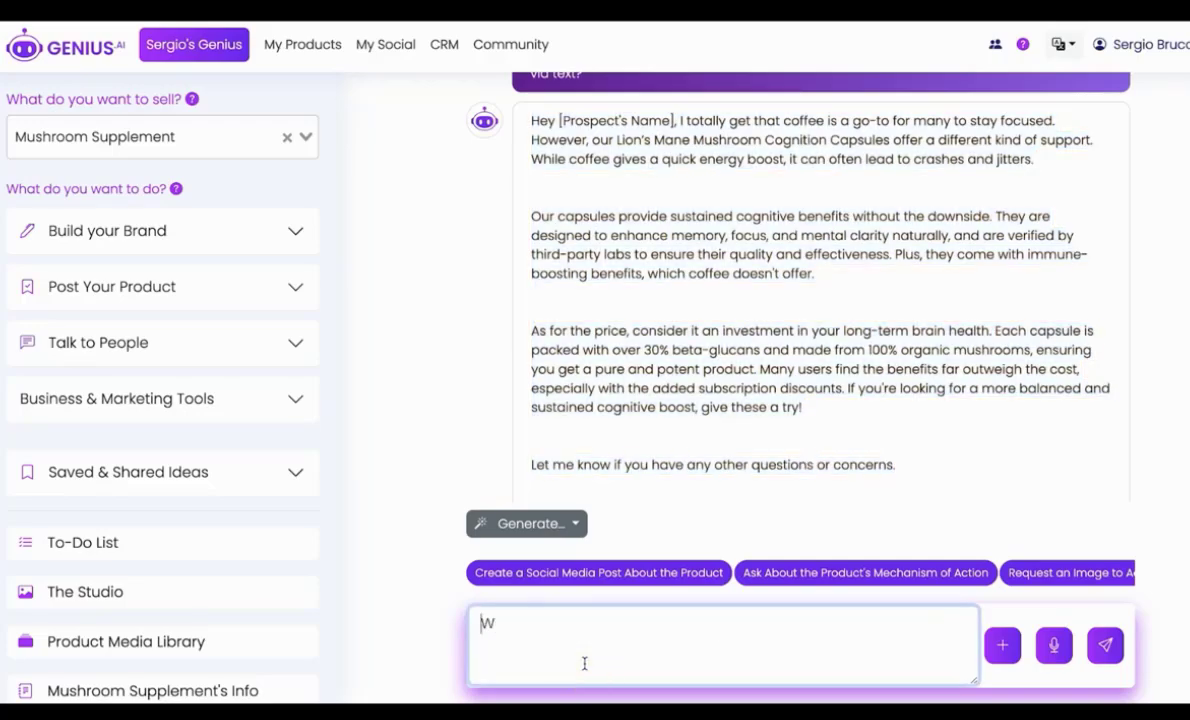
pyautogui.write('hat can I talk about on my so')
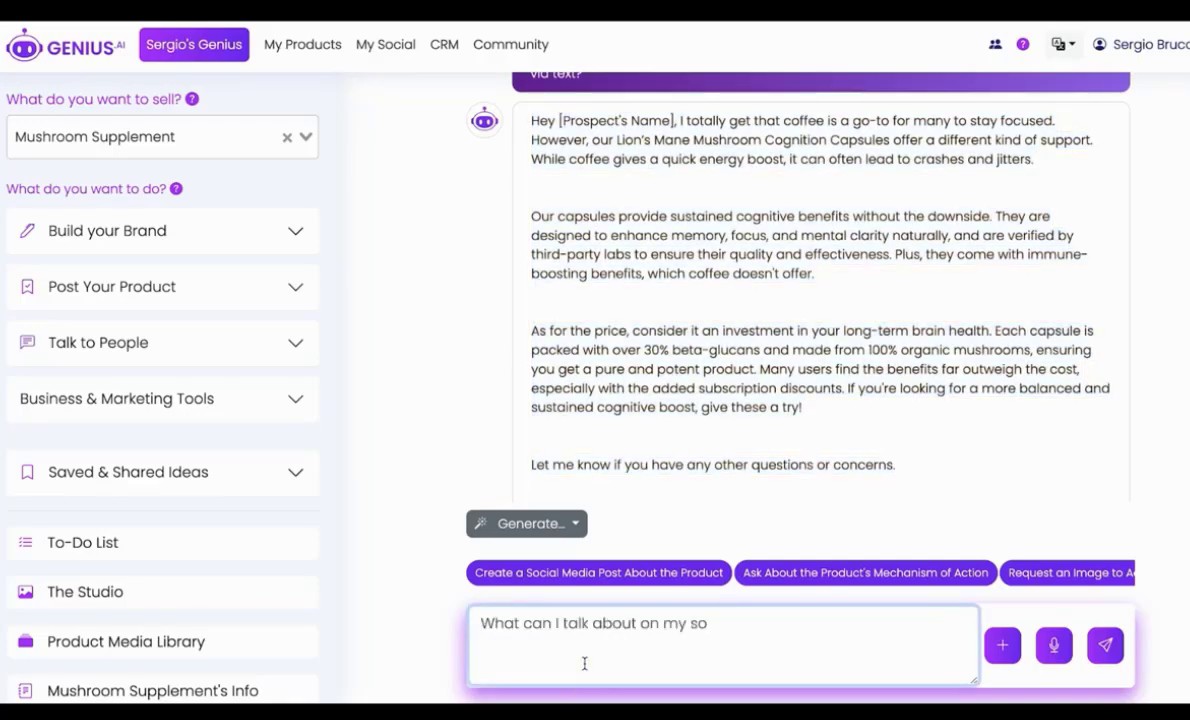
pyautogui.write('cial media to engage my audience?')
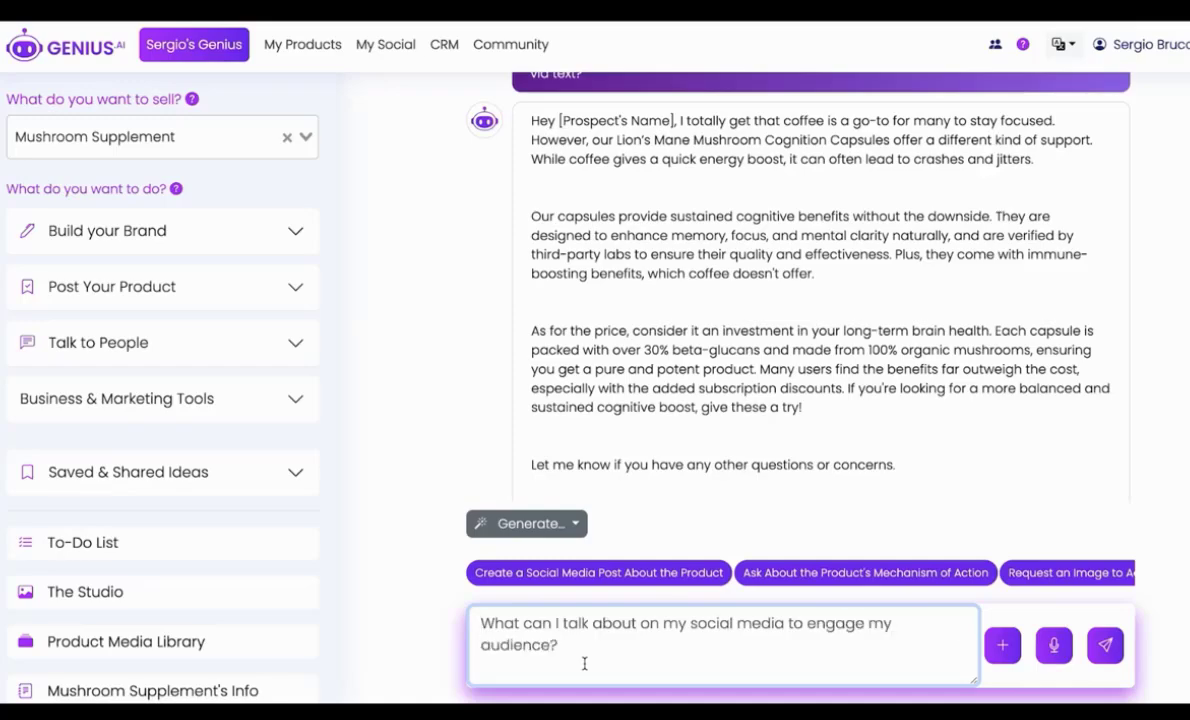
pyautogui.write('Write a post about mysel')
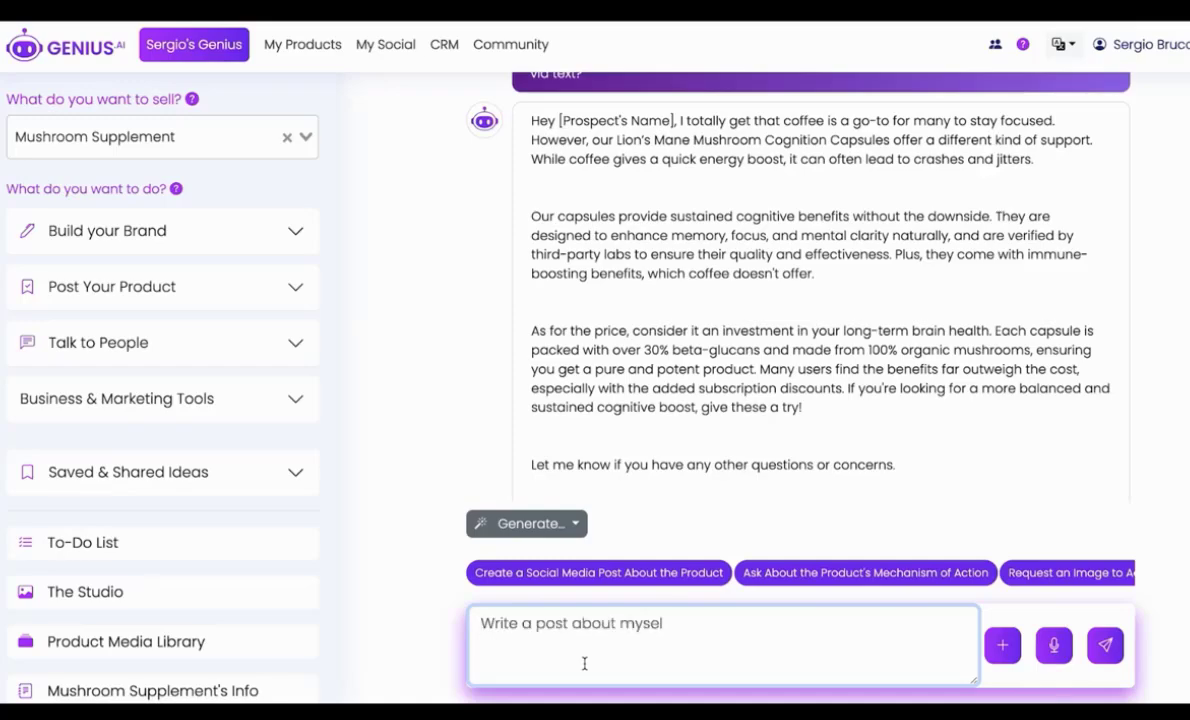
pyautogui.write('that will make my audience')
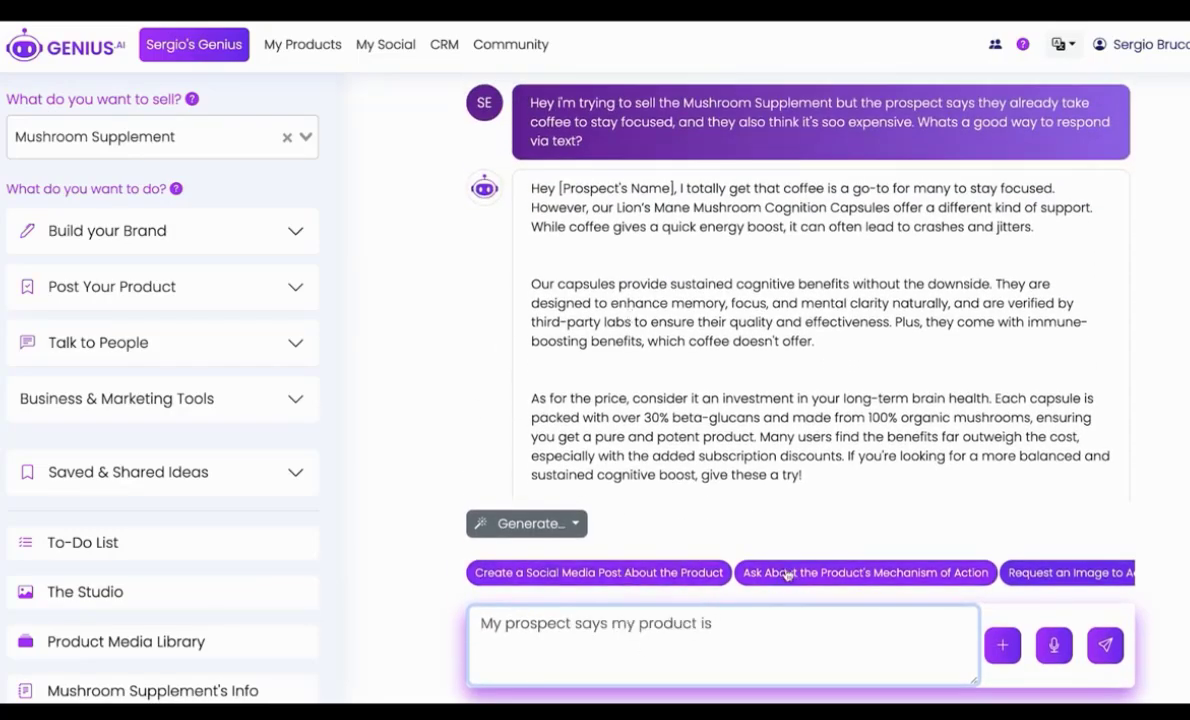
pyautogui.write('too expensive, how can I reply?')
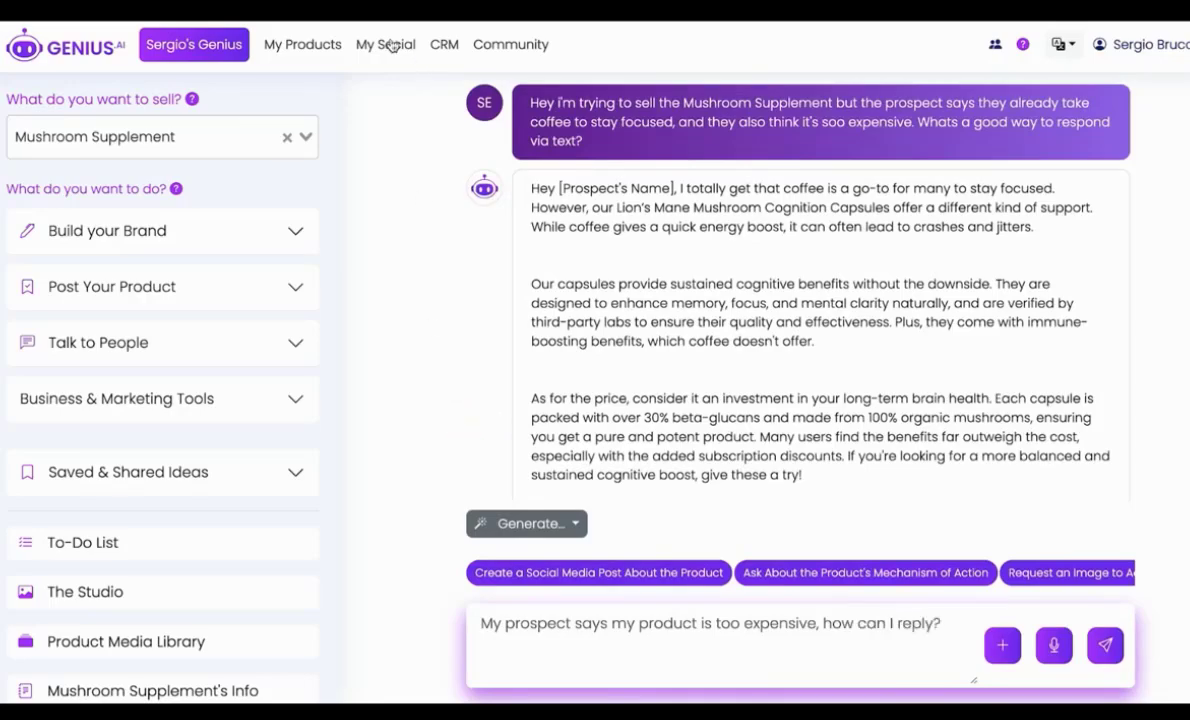
pyautogui.click(378, 44)
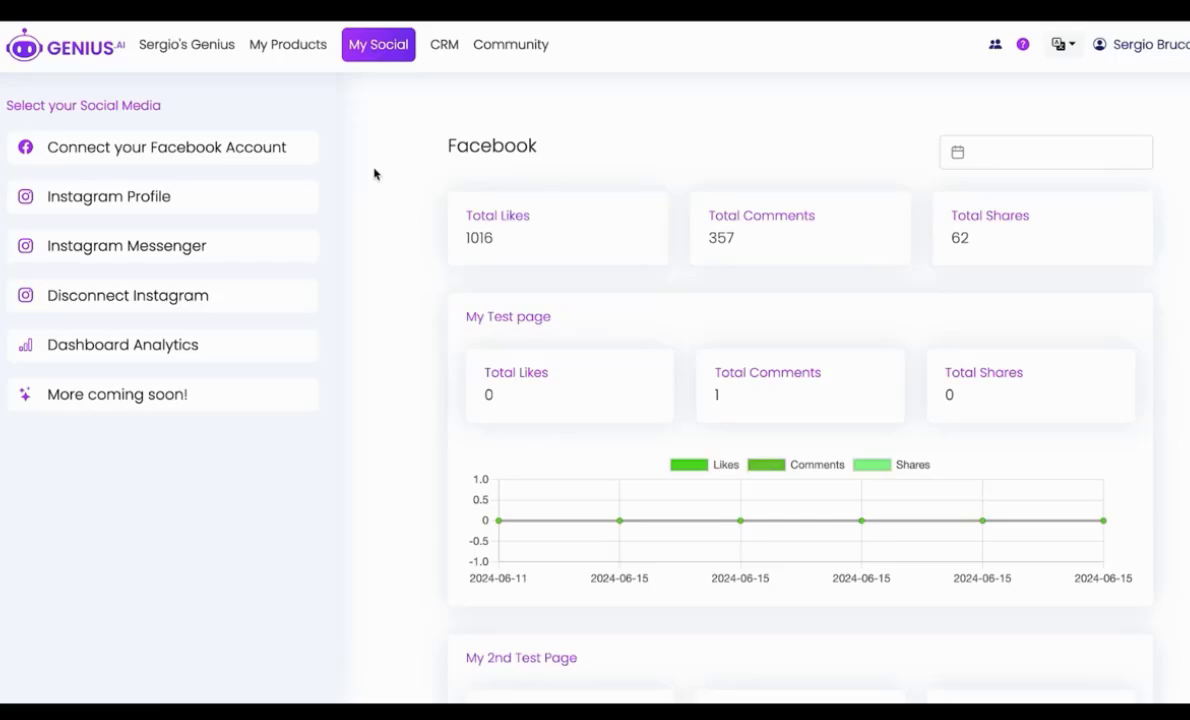
pyautogui.moveTo(178, 148)
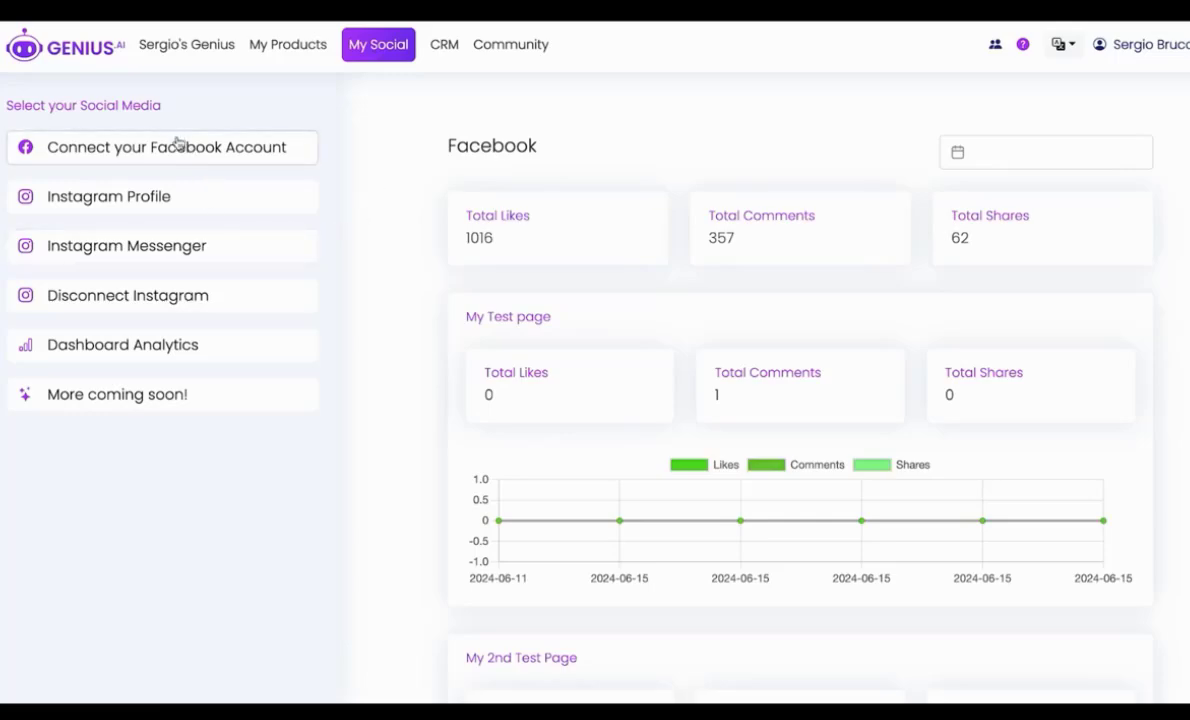
# Open the Instagram Messenger inbox for the Genius.AI account
pyautogui.click(108, 196)
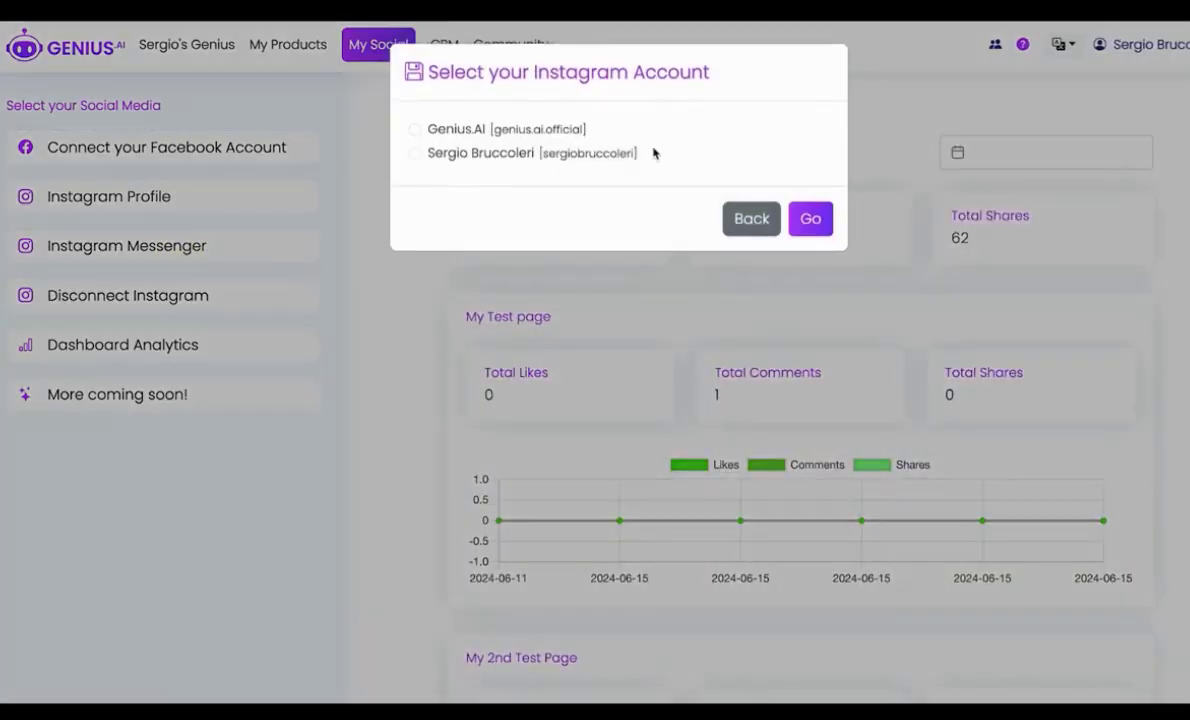
pyautogui.click(808, 218)
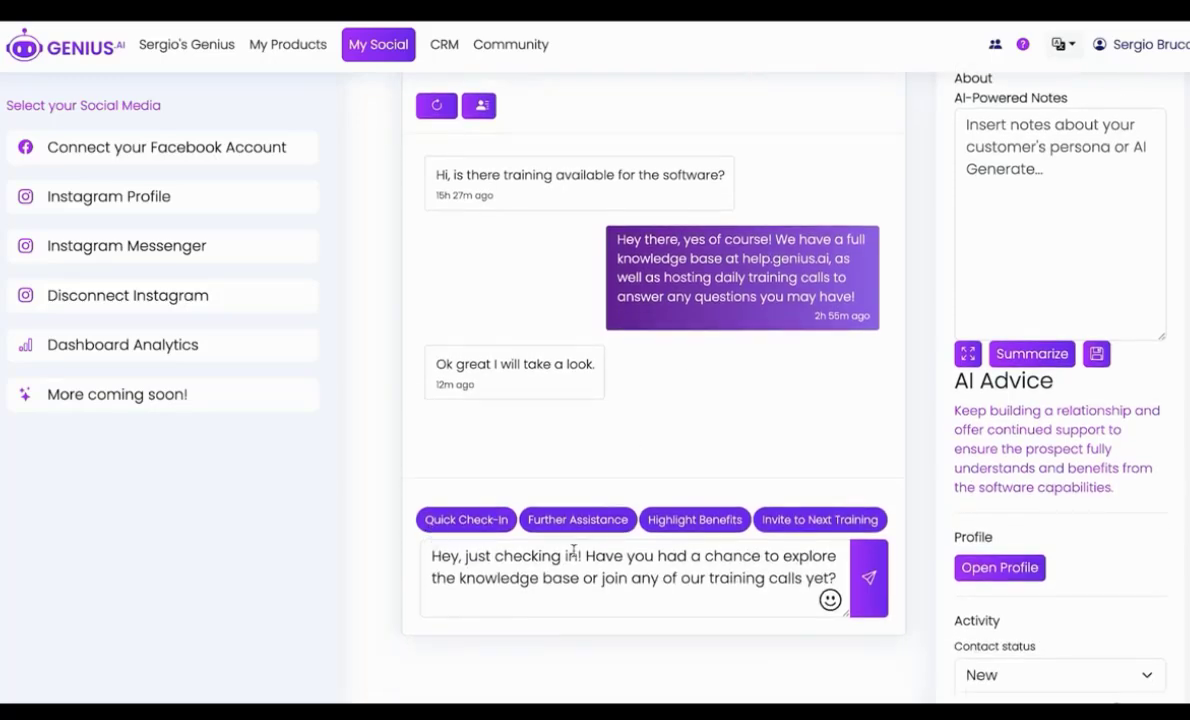
# Preview the AI-suggested replies, ending back on the quick check-in message
pyautogui.click(820, 520)
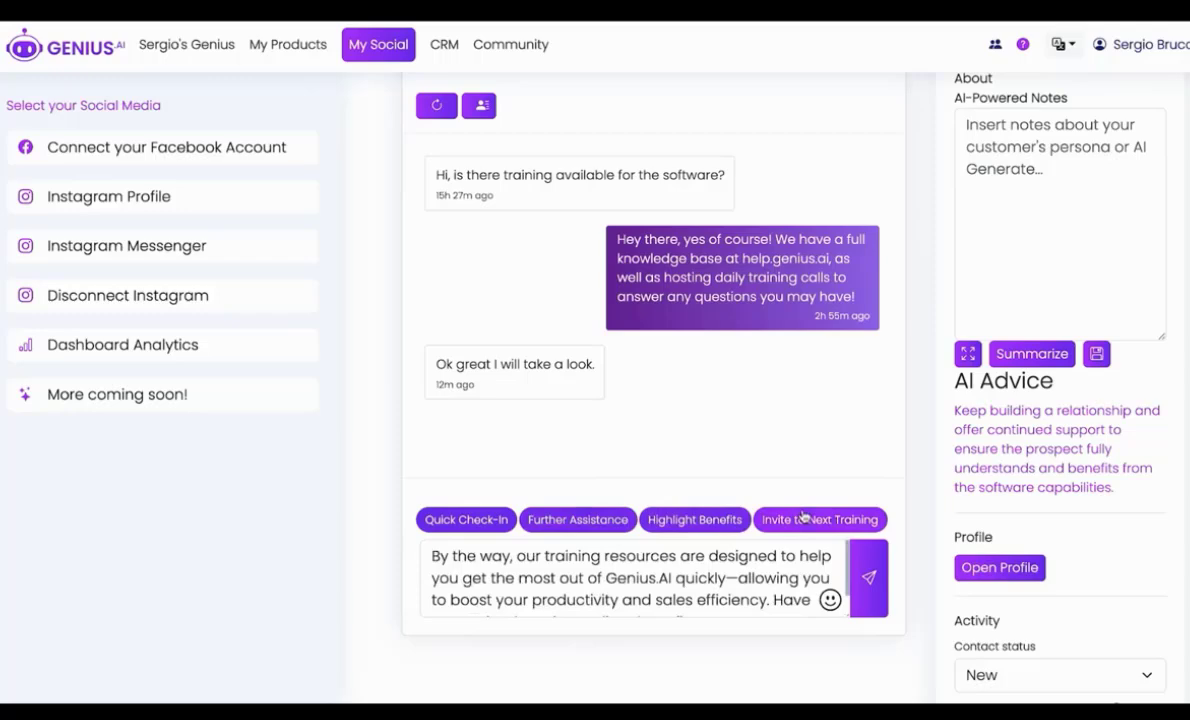
pyautogui.click(820, 520)
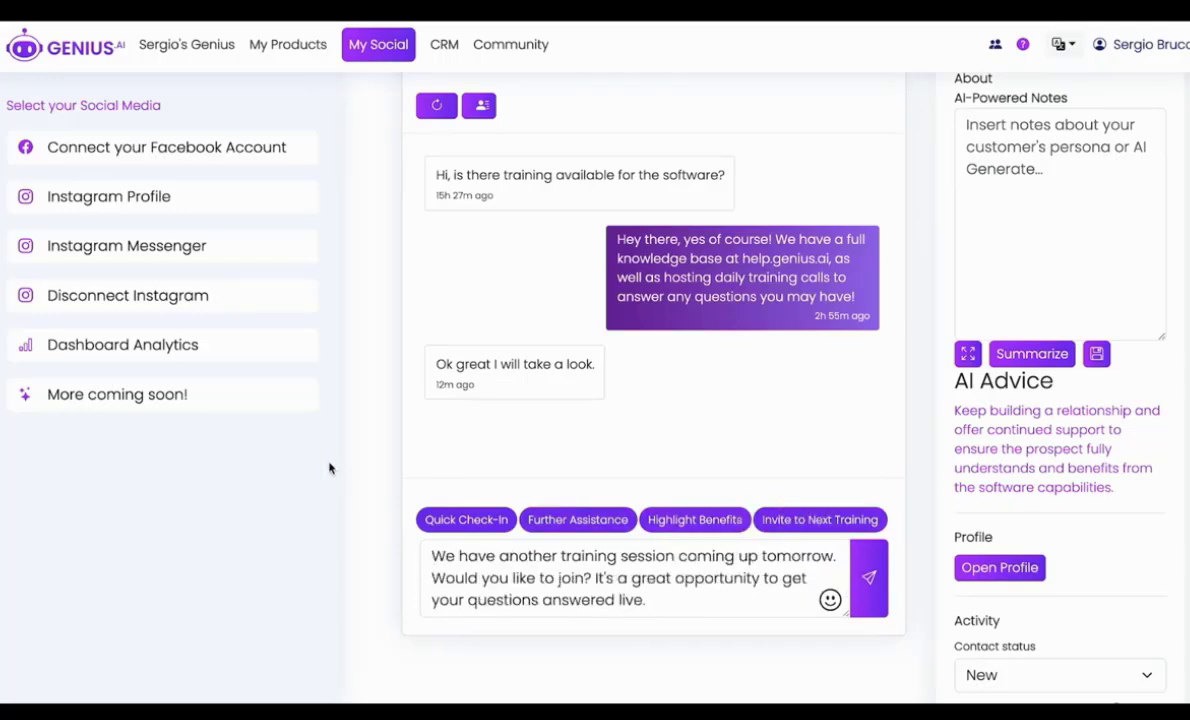
pyautogui.click(464, 520)
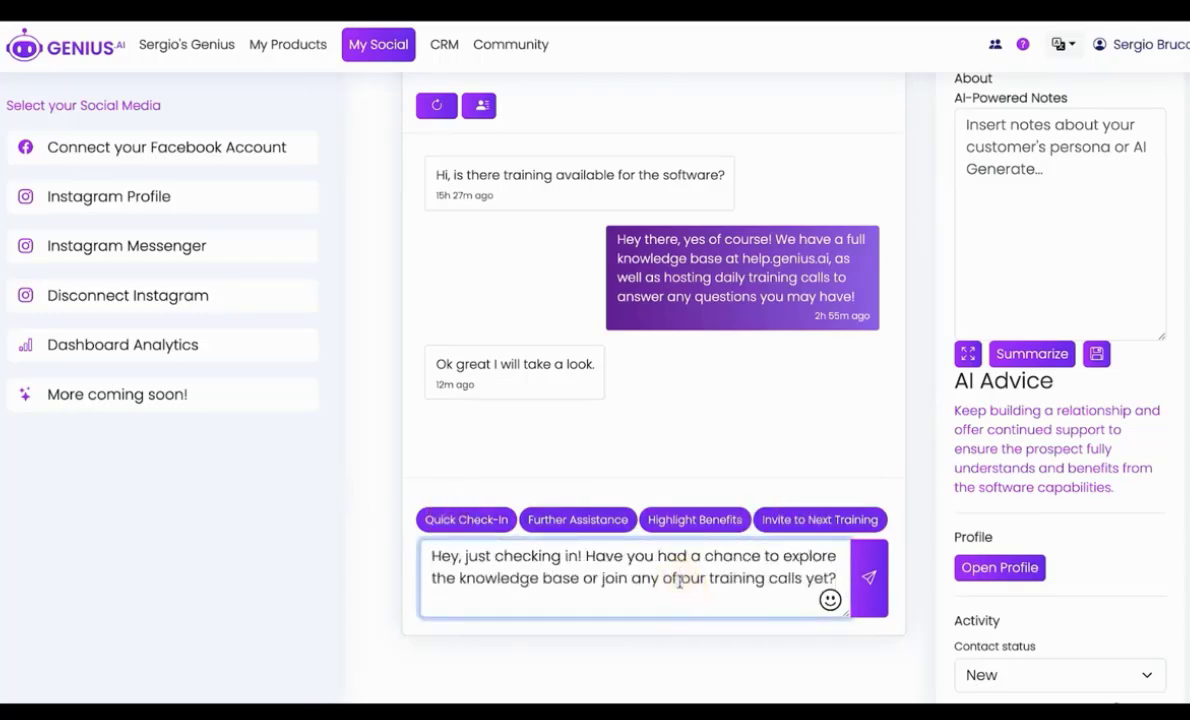
# Set Genius.AI as the product being sold to this Instagram prospect
pyautogui.scroll(-3)
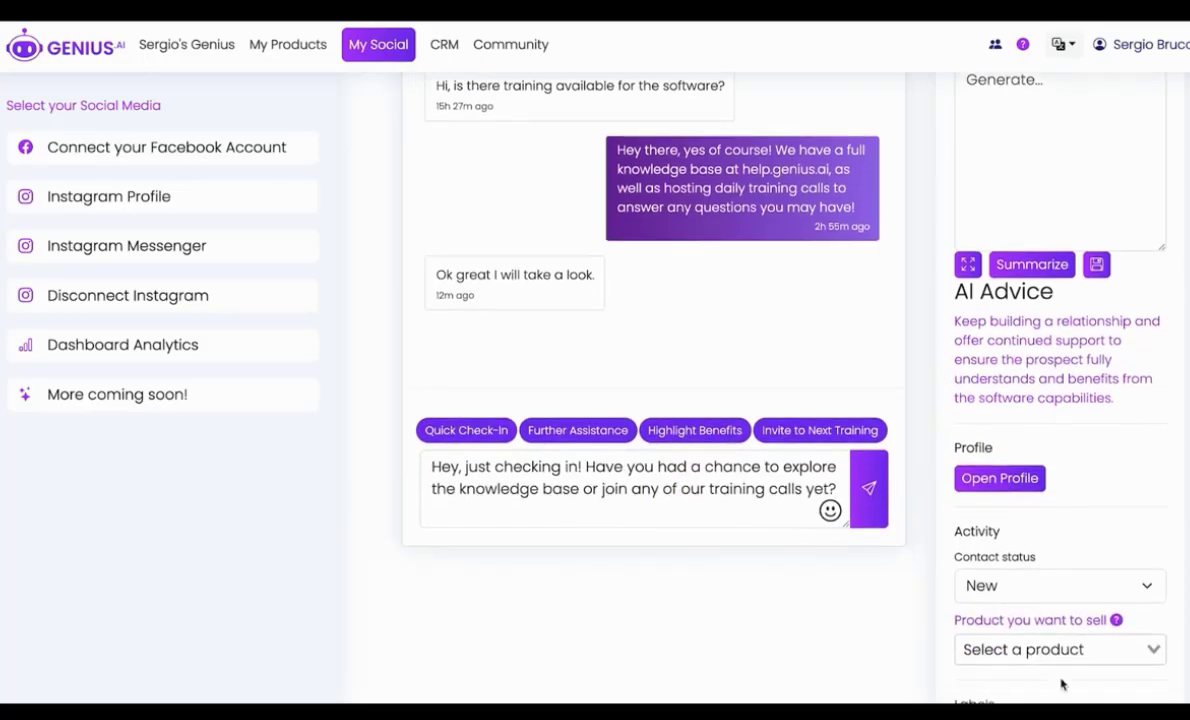
pyautogui.click(1058, 648)
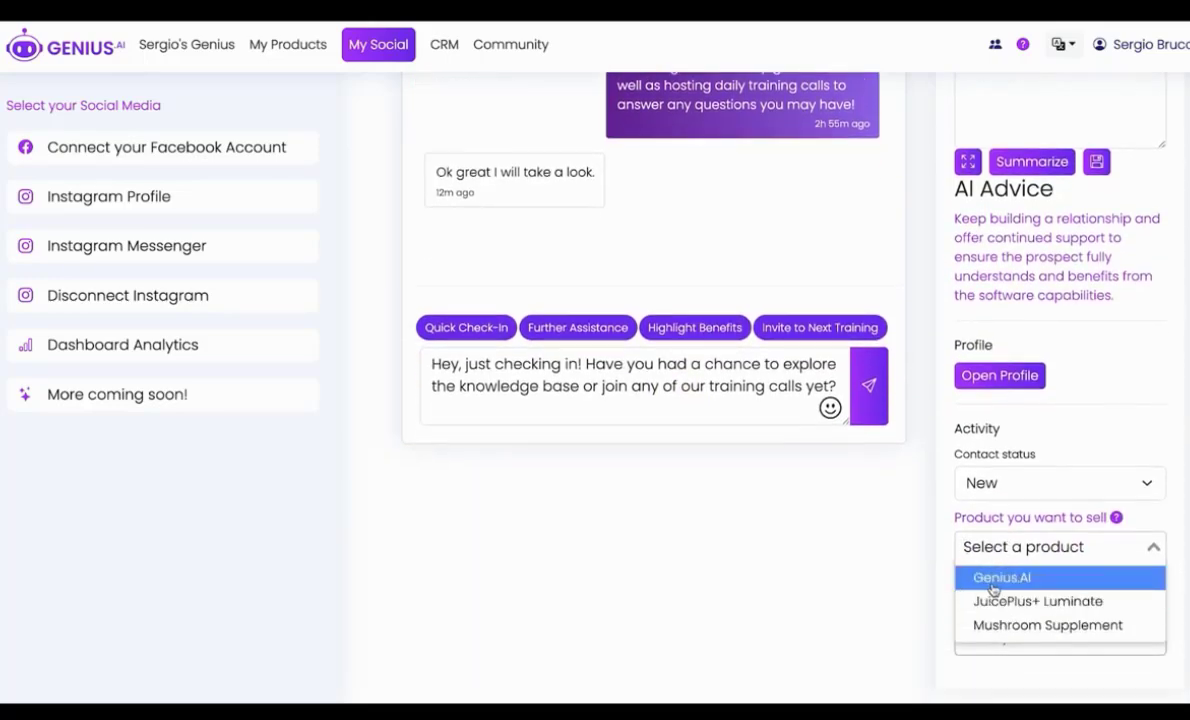
pyautogui.click(1000, 576)
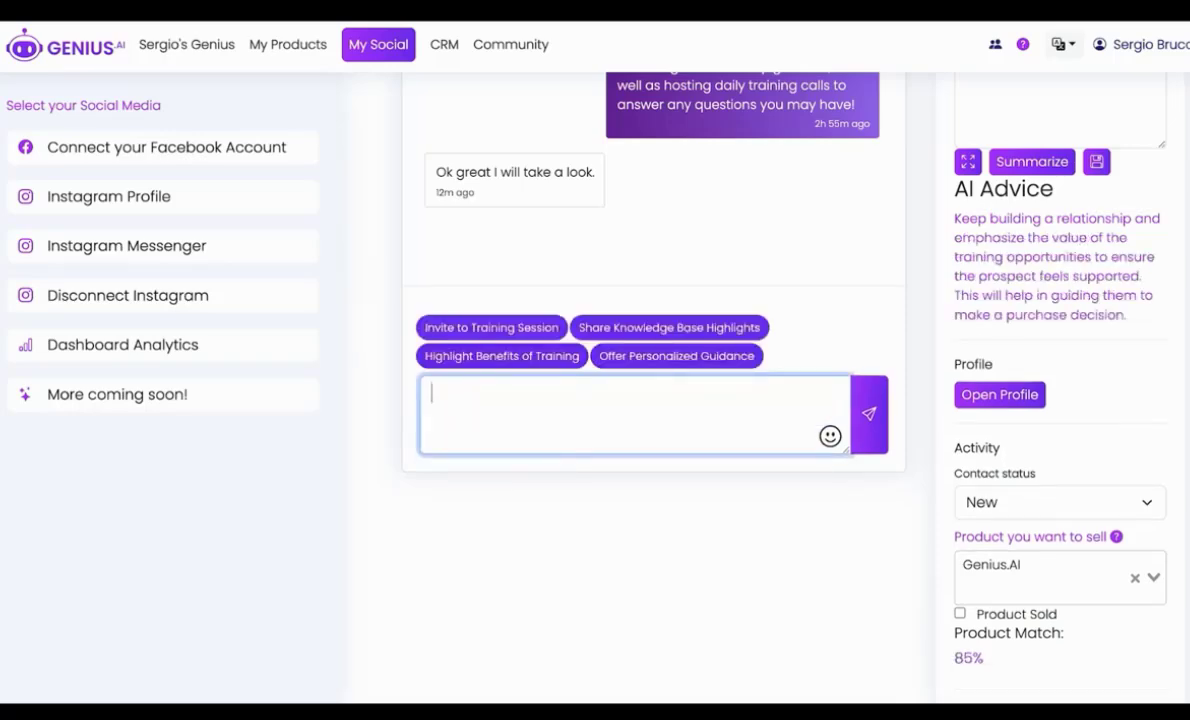
# Load the 'Offer Personalized Guidance' AI-suggested reply into the Instagram message box
pyautogui.scroll(3)
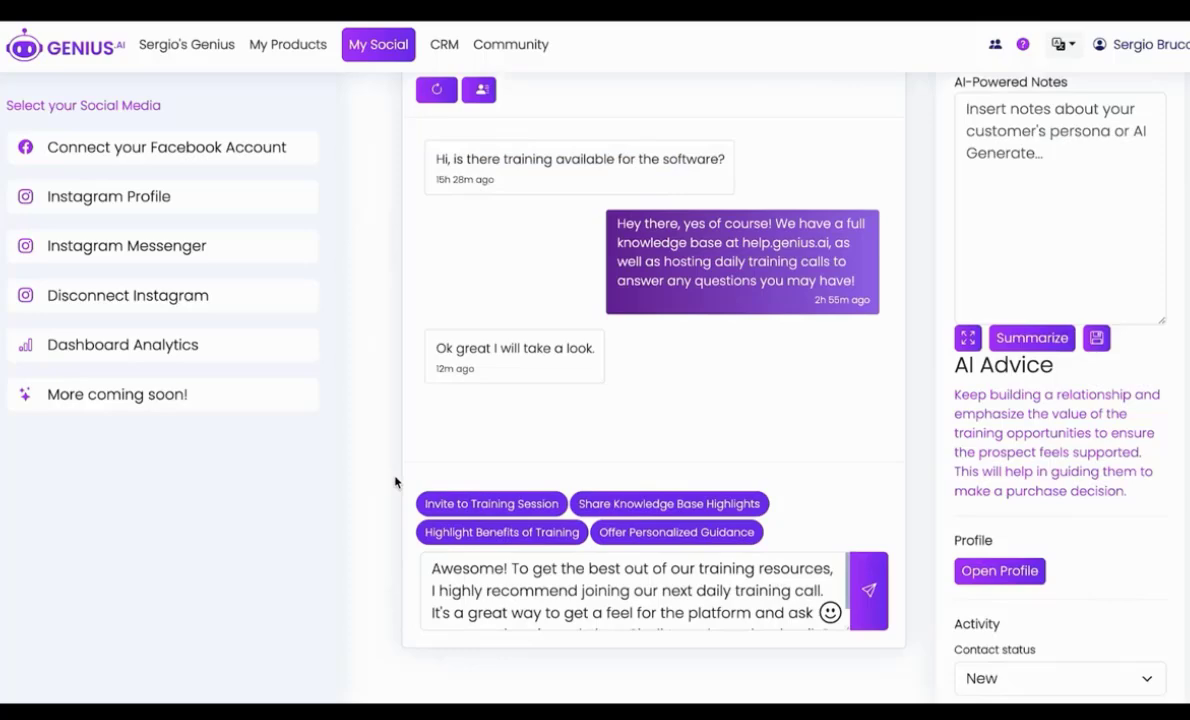
pyautogui.scroll(-3)
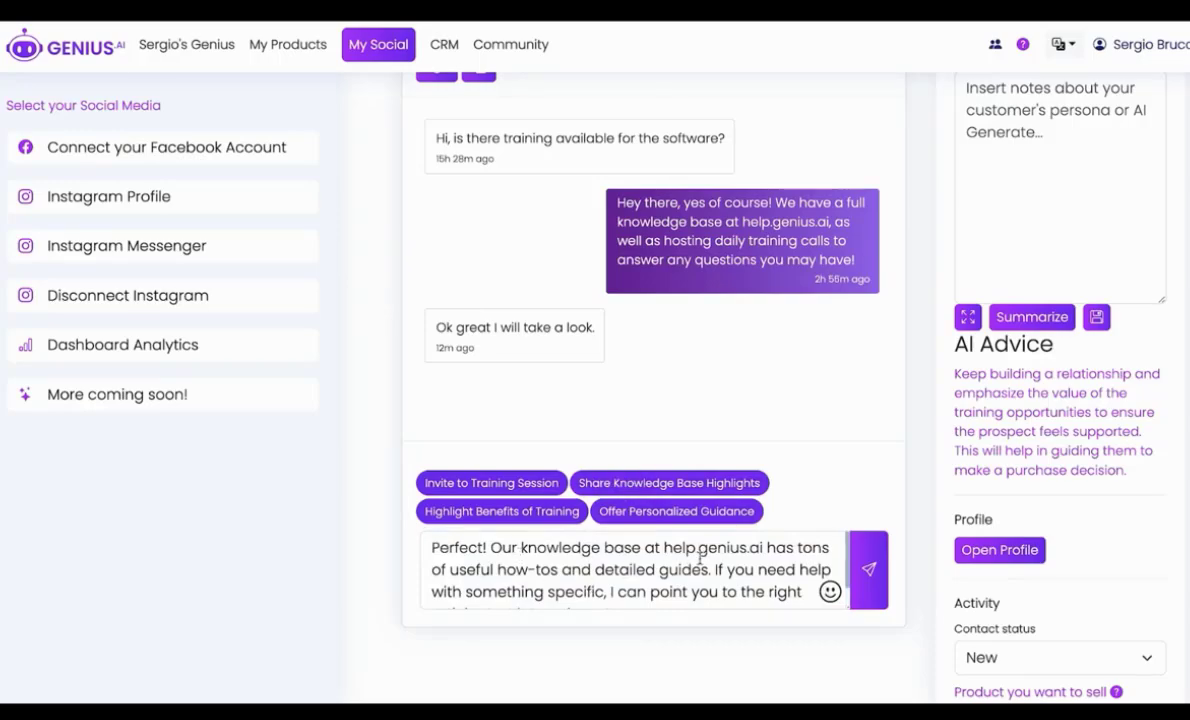
pyautogui.click(500, 512)
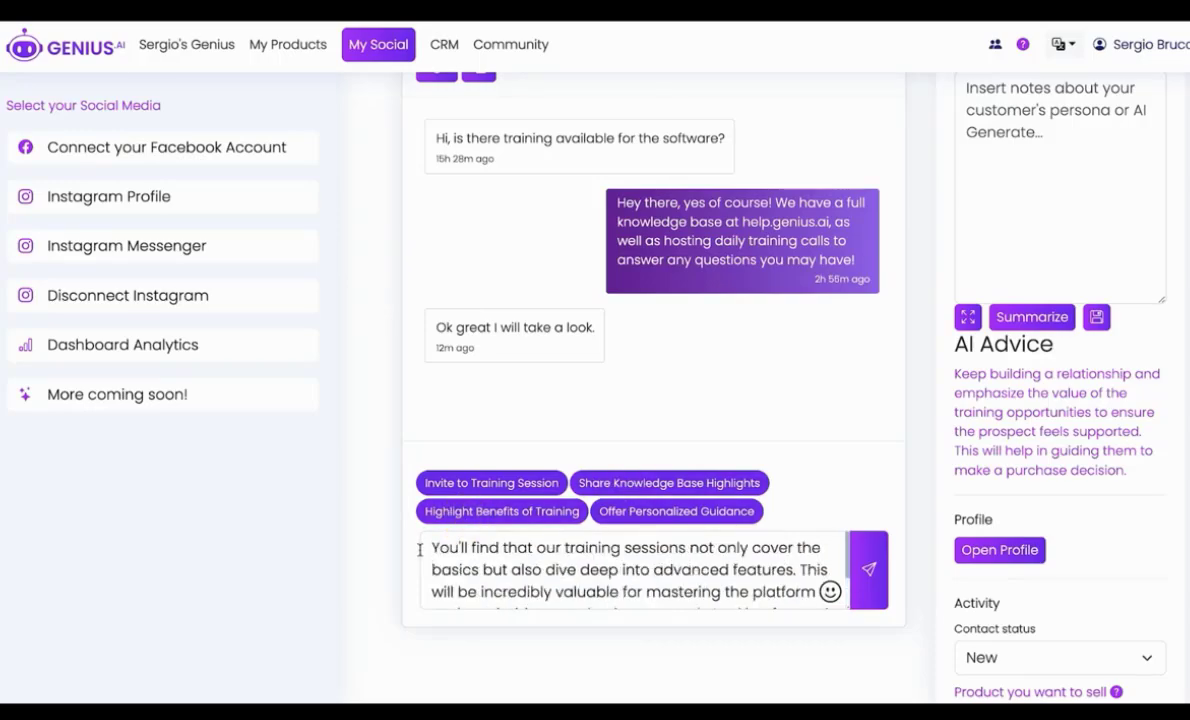
pyautogui.click(510, 576)
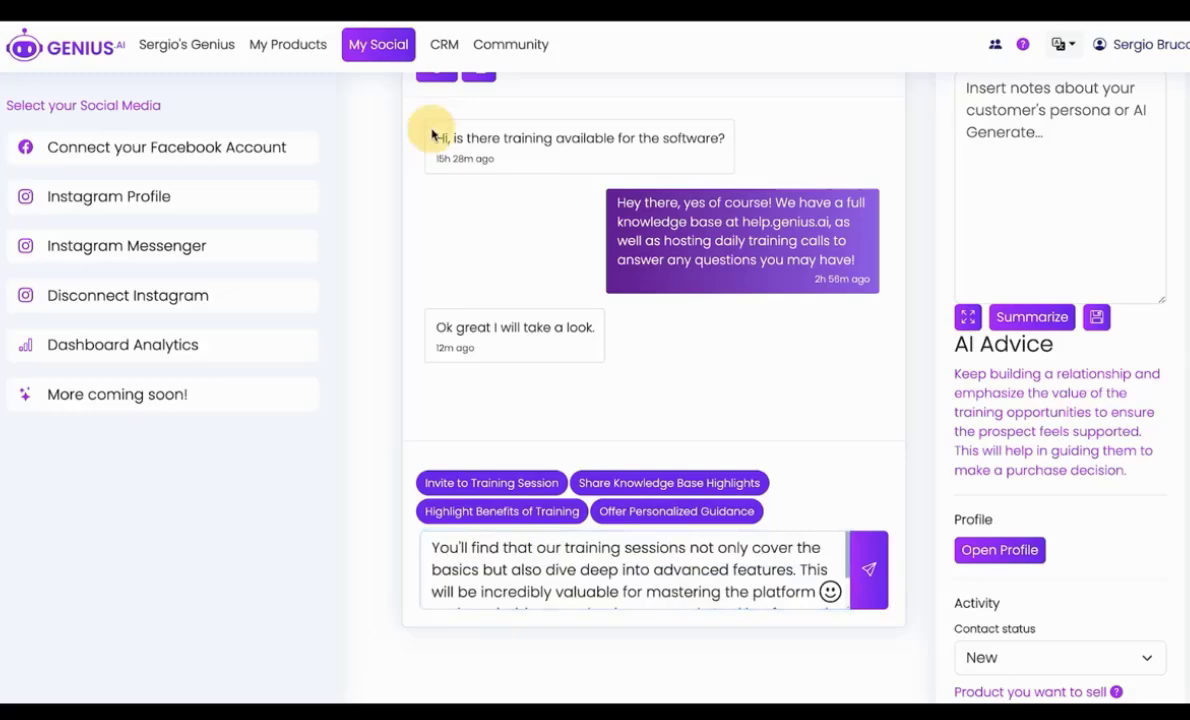
pyautogui.click(676, 512)
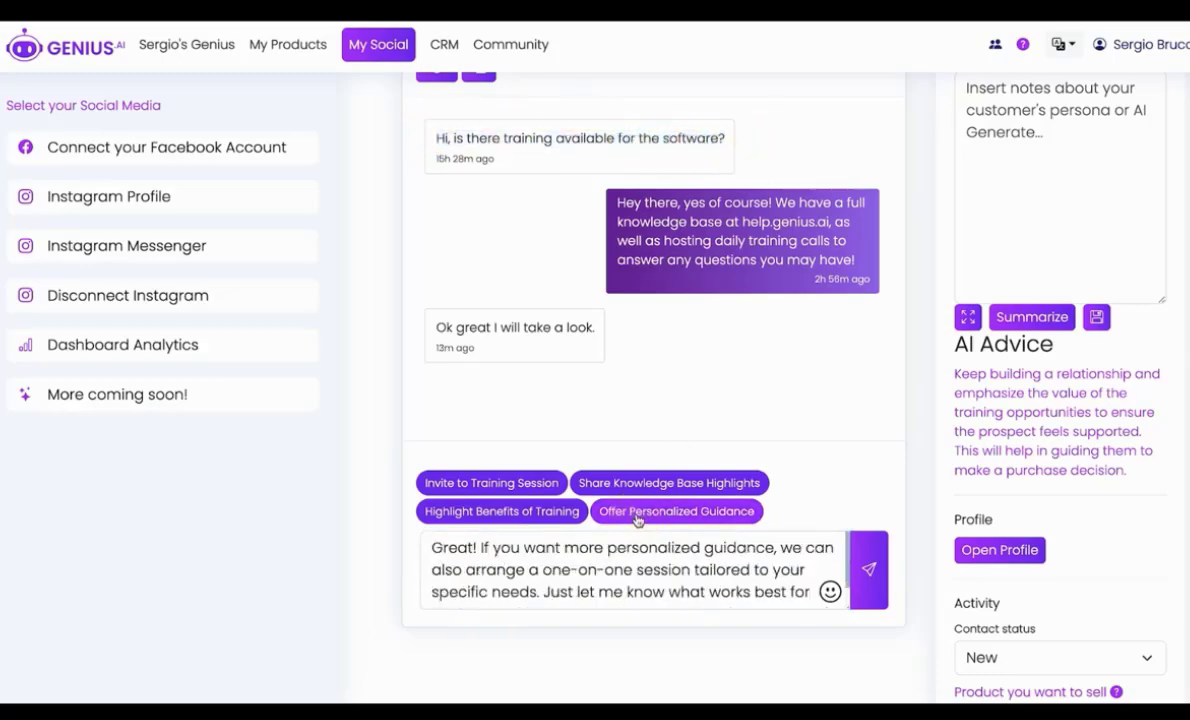
# Review the conversation panel and return to the personal home page
pyautogui.scroll(-3)
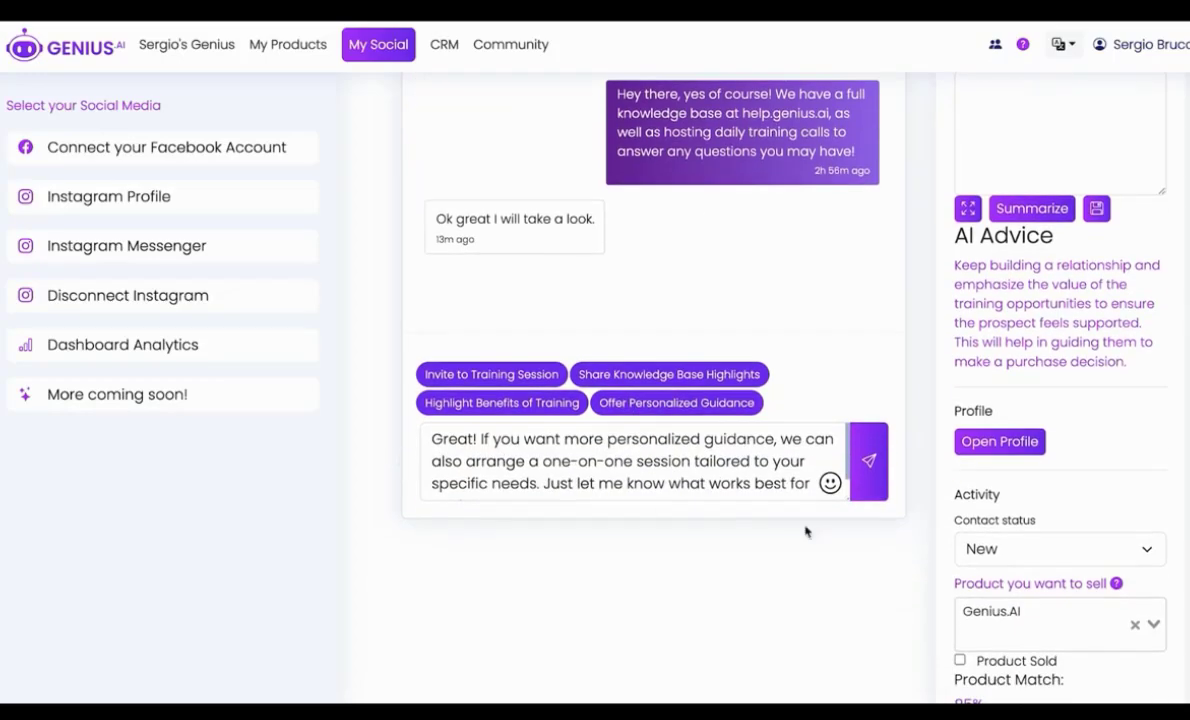
pyautogui.scroll(-3)
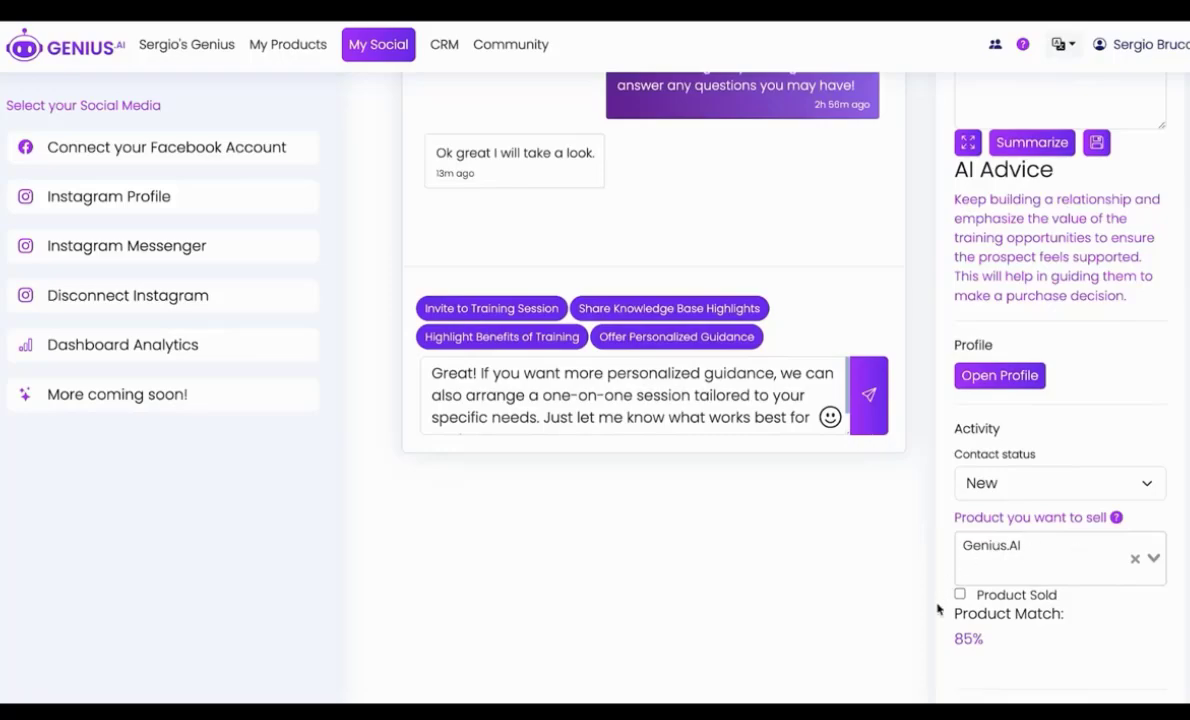
pyautogui.scroll(3)
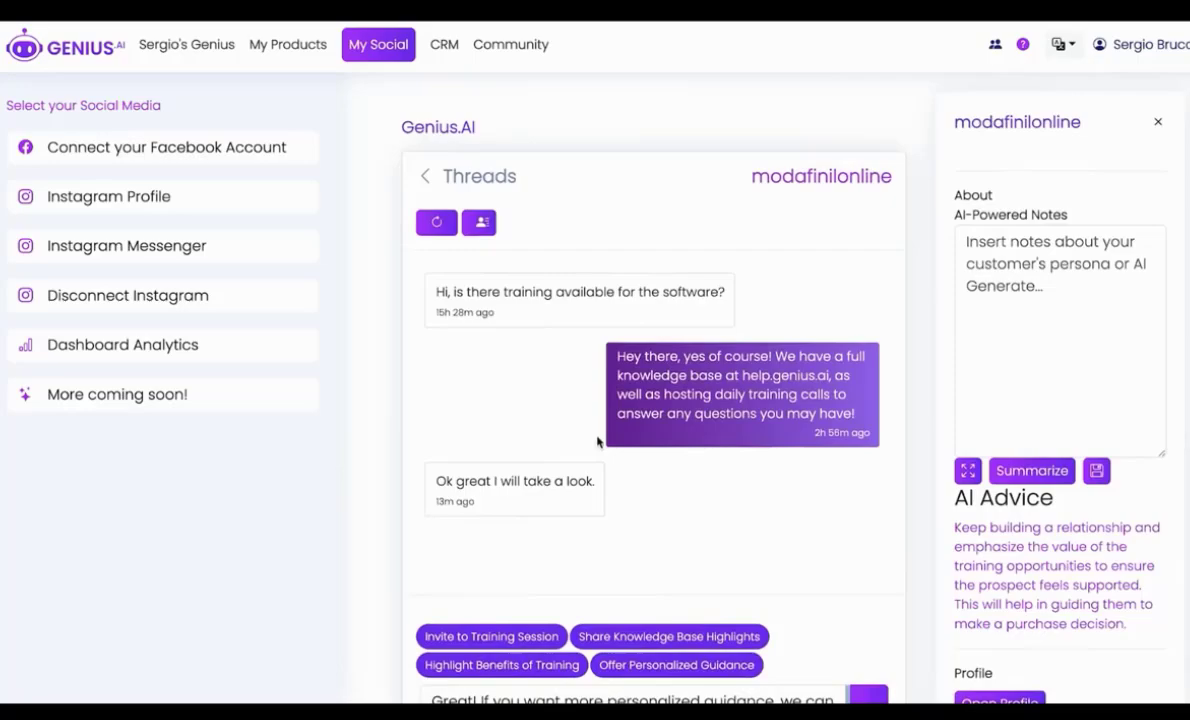
pyautogui.moveTo(364, 292)
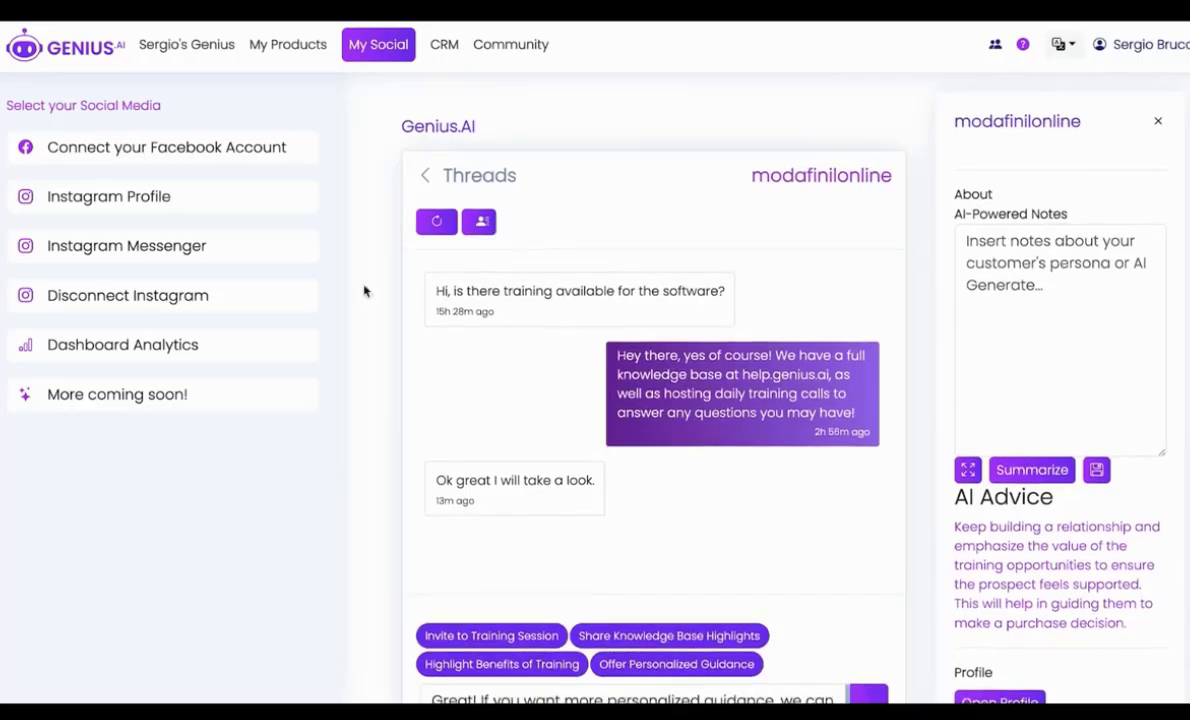
pyautogui.moveTo(300, 94)
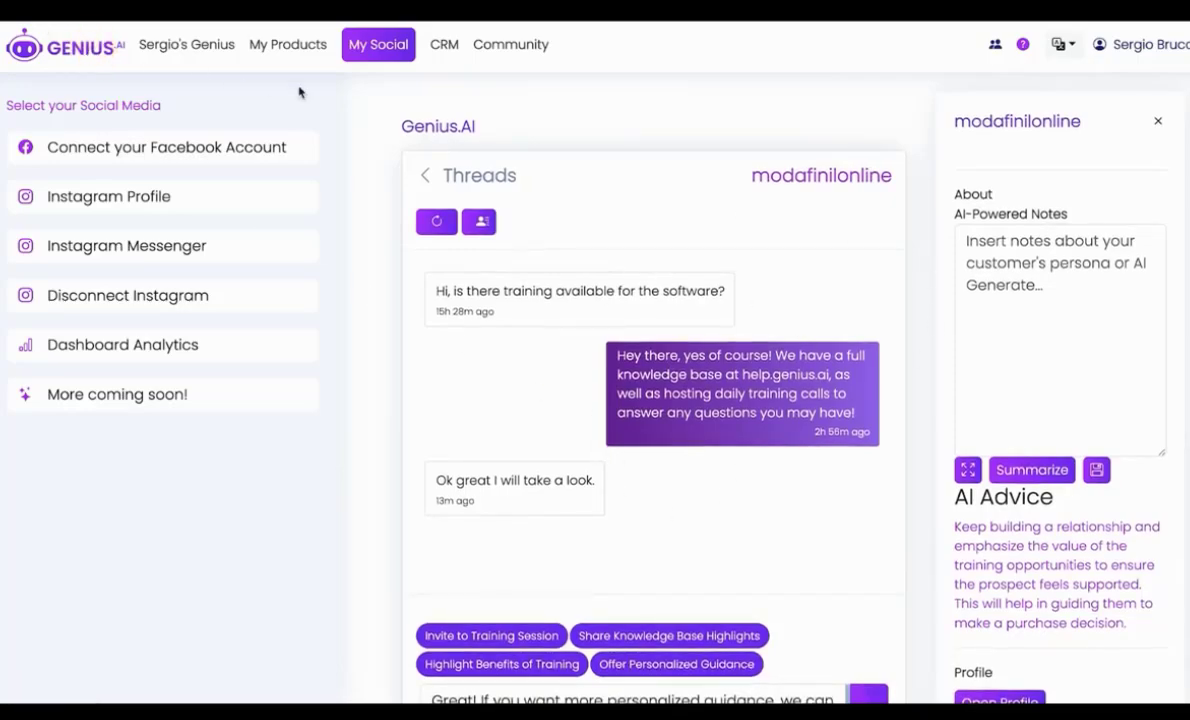
pyautogui.click(186, 44)
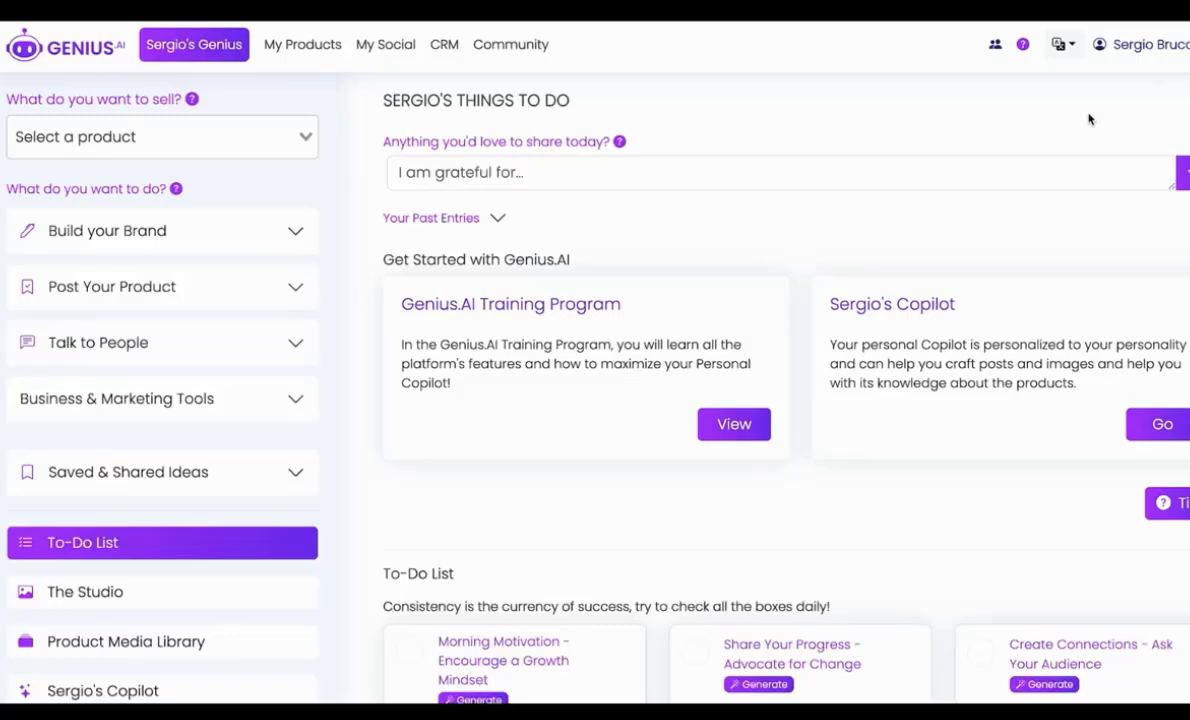
# Enter 'Yesterday I had a great day' in the home dashboard's daily sharing box
pyautogui.write('Yesterday I had a')
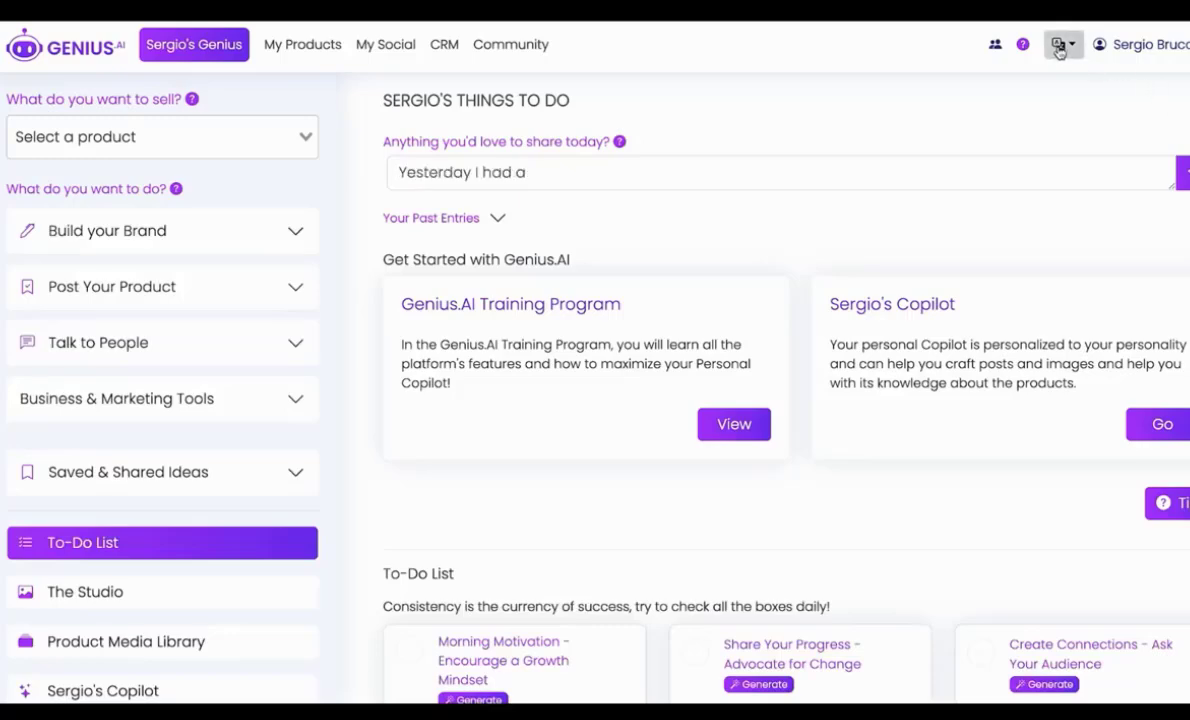
pyautogui.write('great day because...')
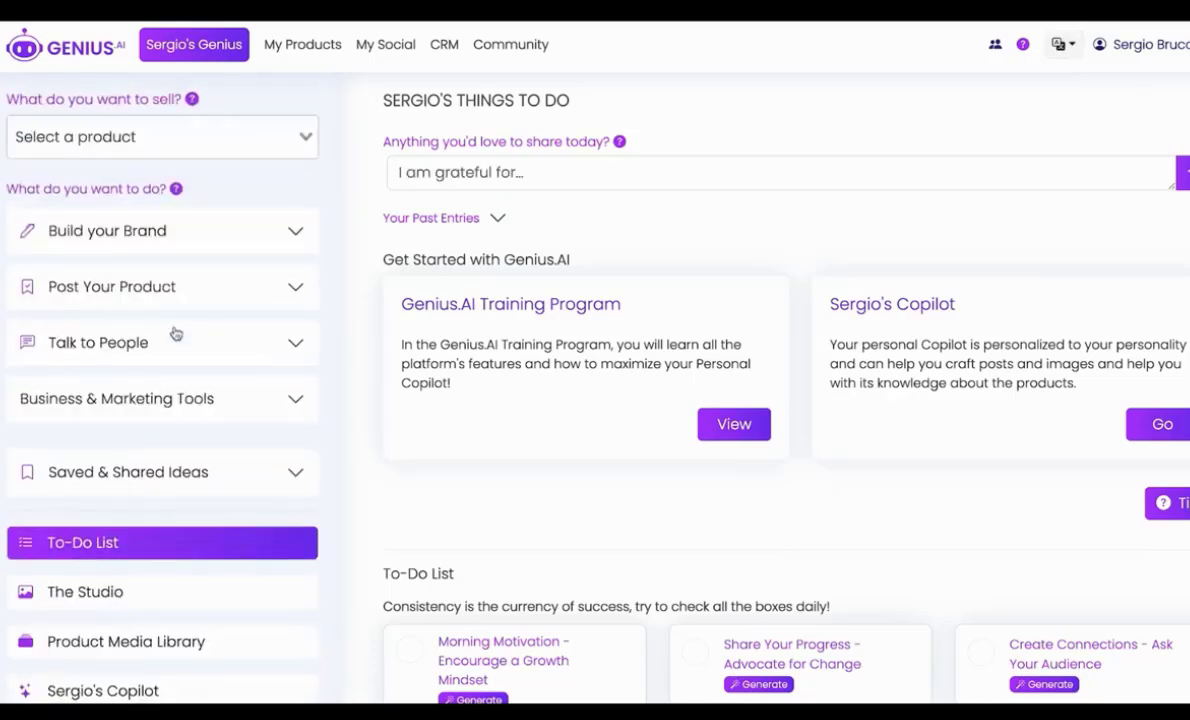
pyautogui.write('Yesterday I had a great day')
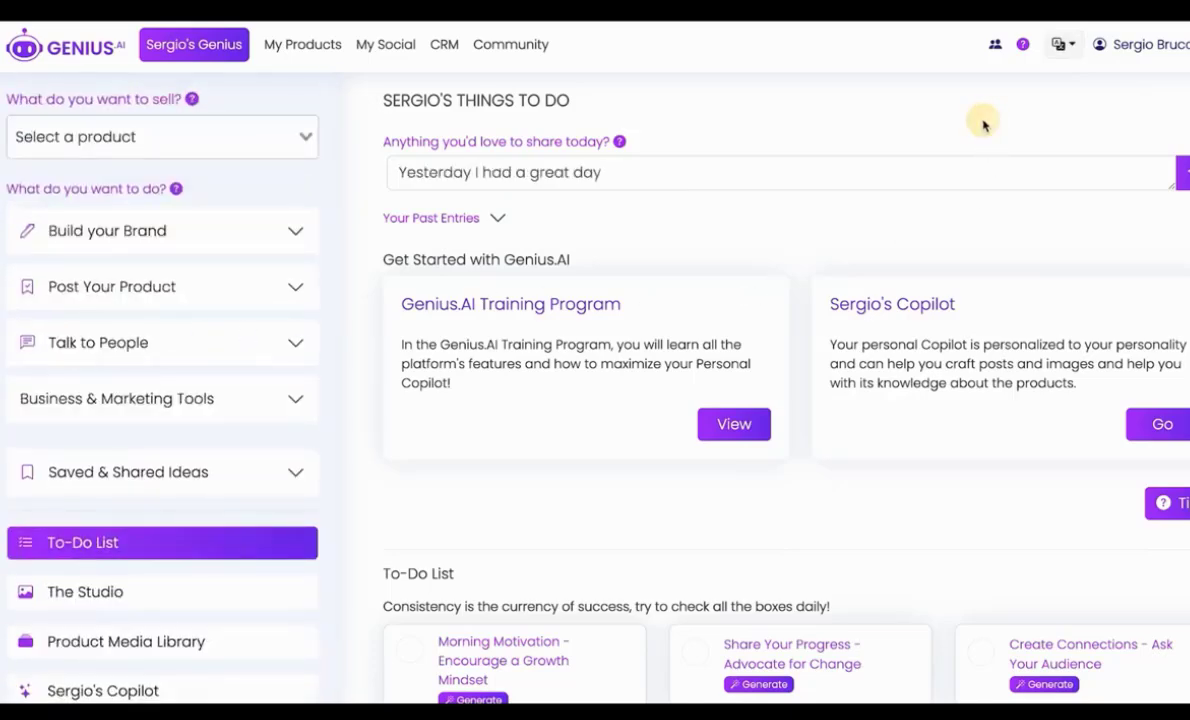